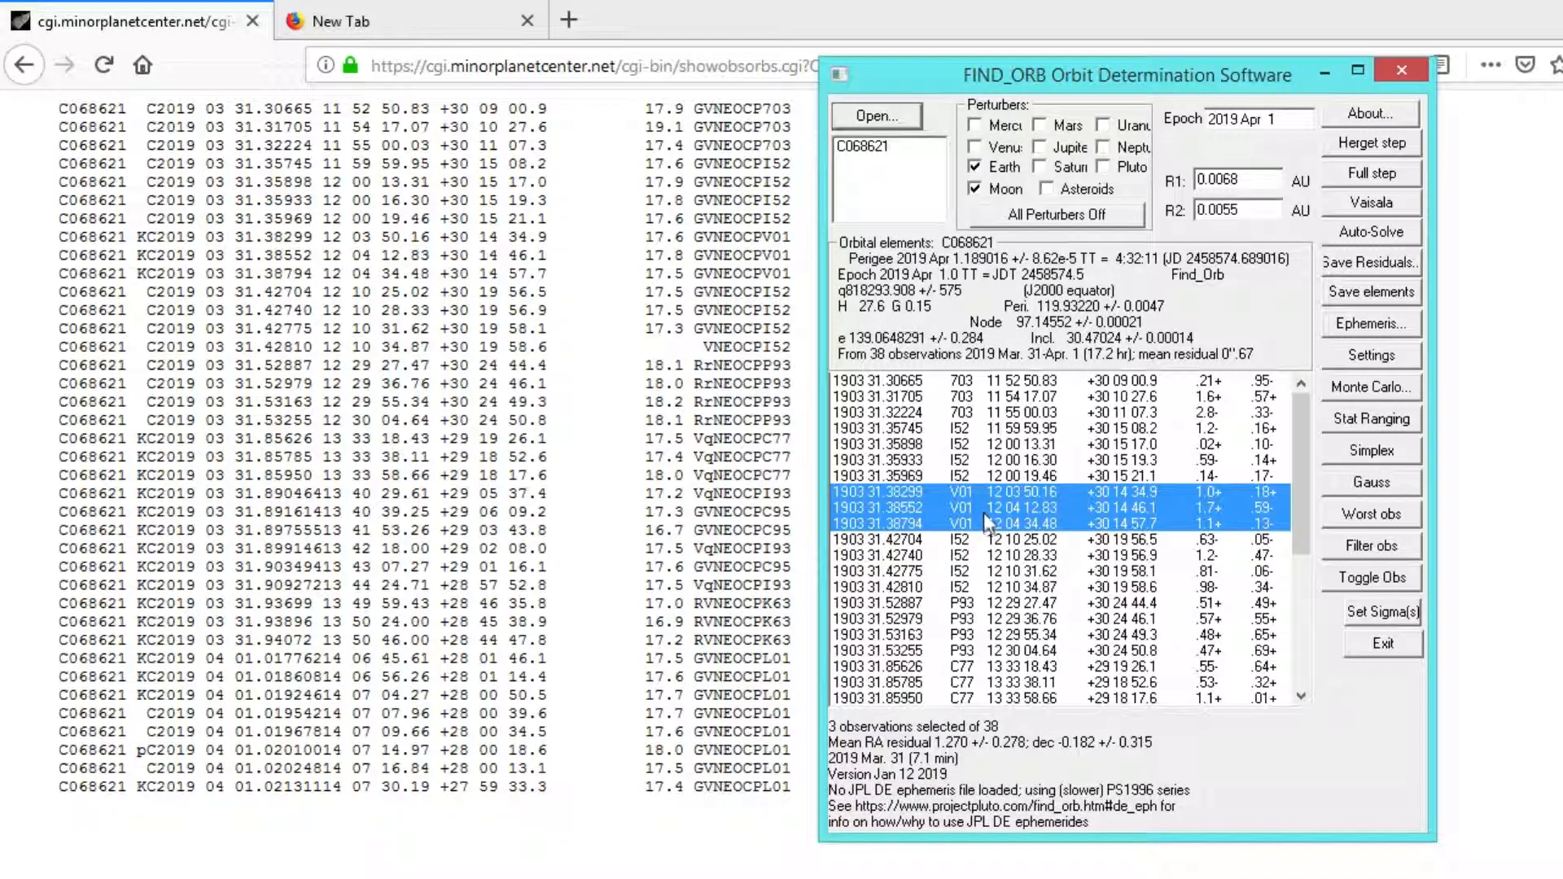
{"action": "mouse_move", "coordinate": [1146, 519]}
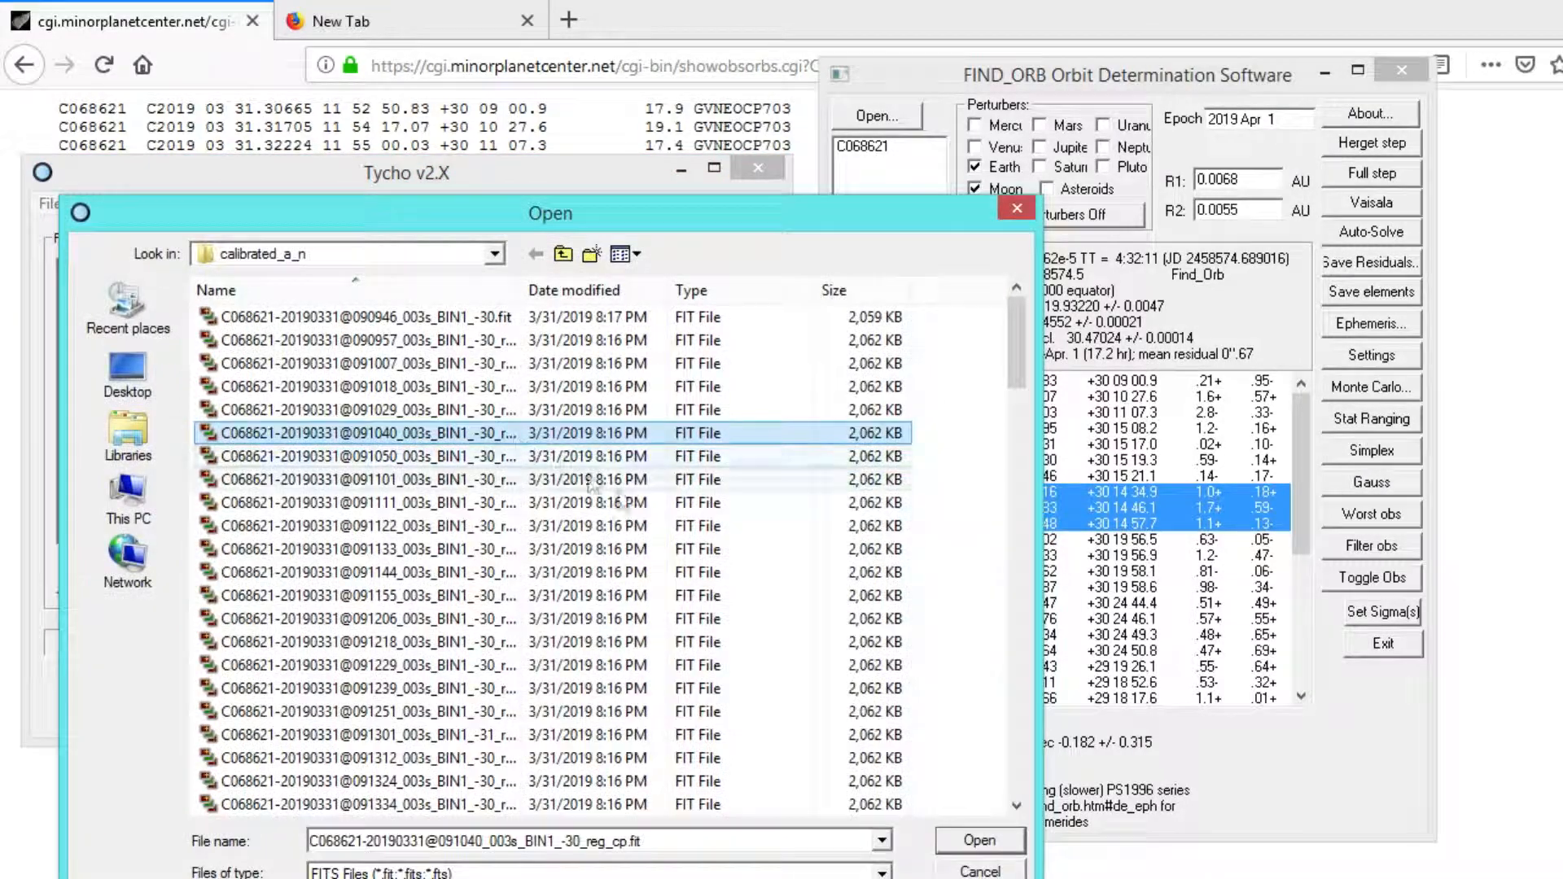
- Add the calibrated C068621 FIT files to Tycho's list of files to process
{"action": "left_click", "coordinate": [978, 840]}
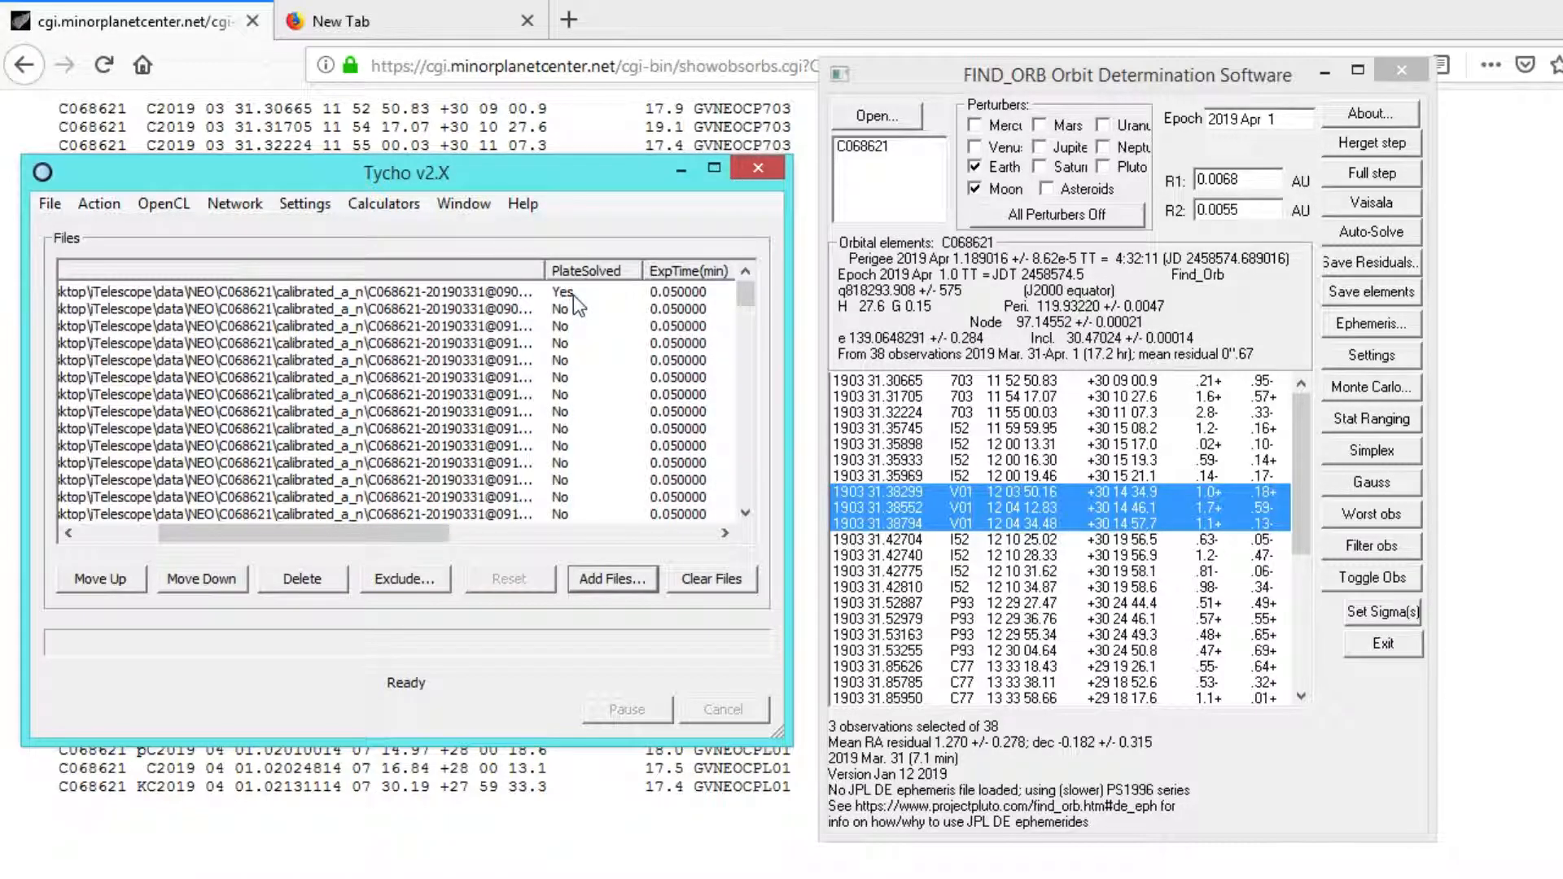
{"action": "left_click", "coordinate": [98, 204]}
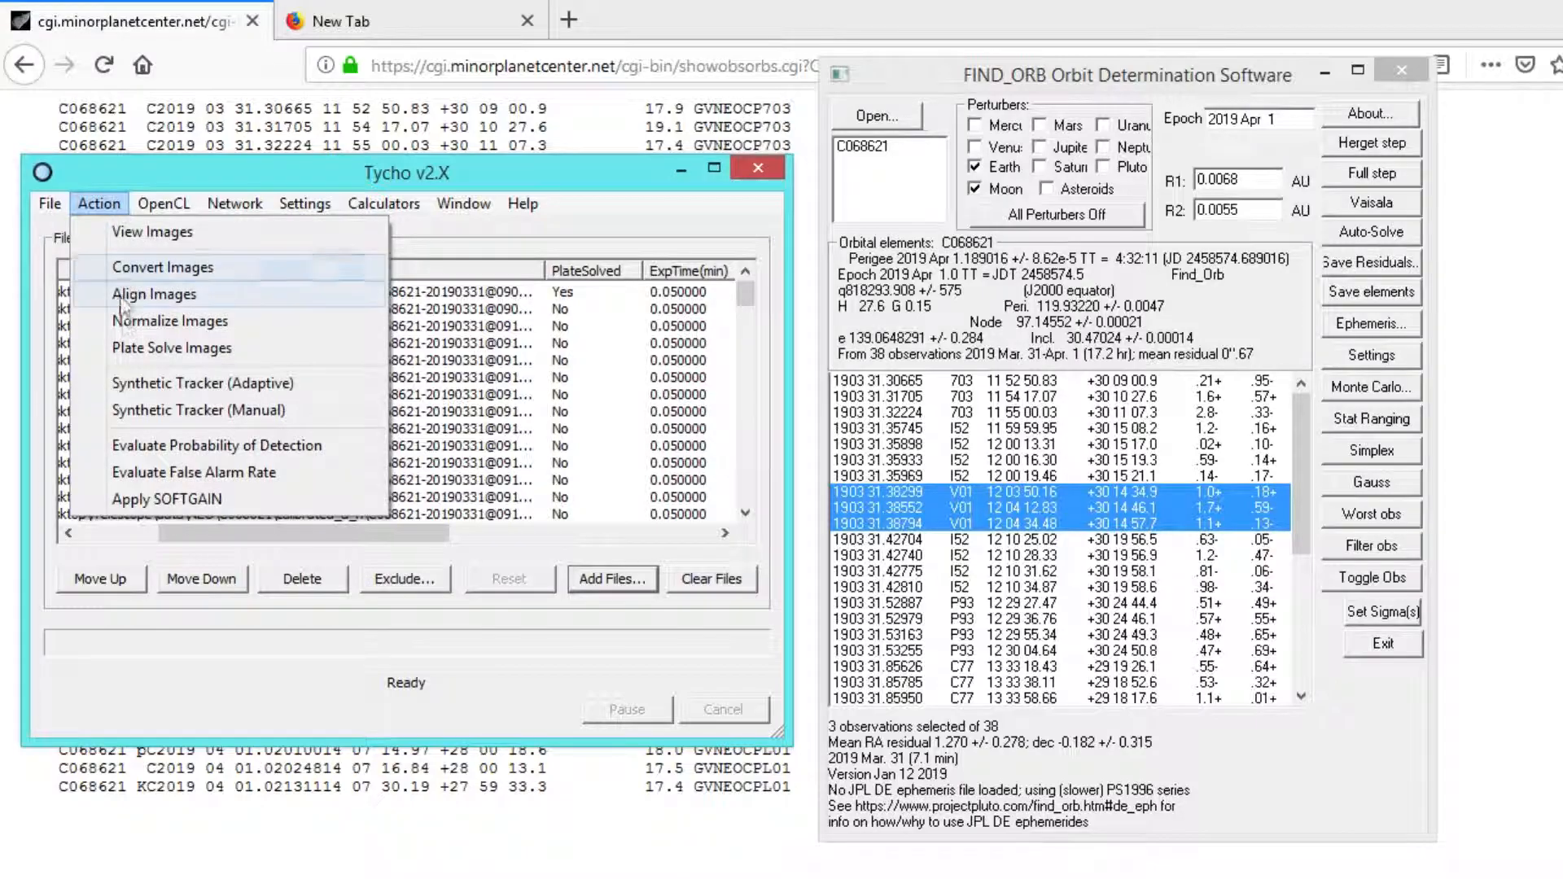
- Start Synthetic Tracker (Adaptive) and fine-tune the star subtraction threshold to about 1150
{"action": "left_click", "coordinate": [163, 266]}
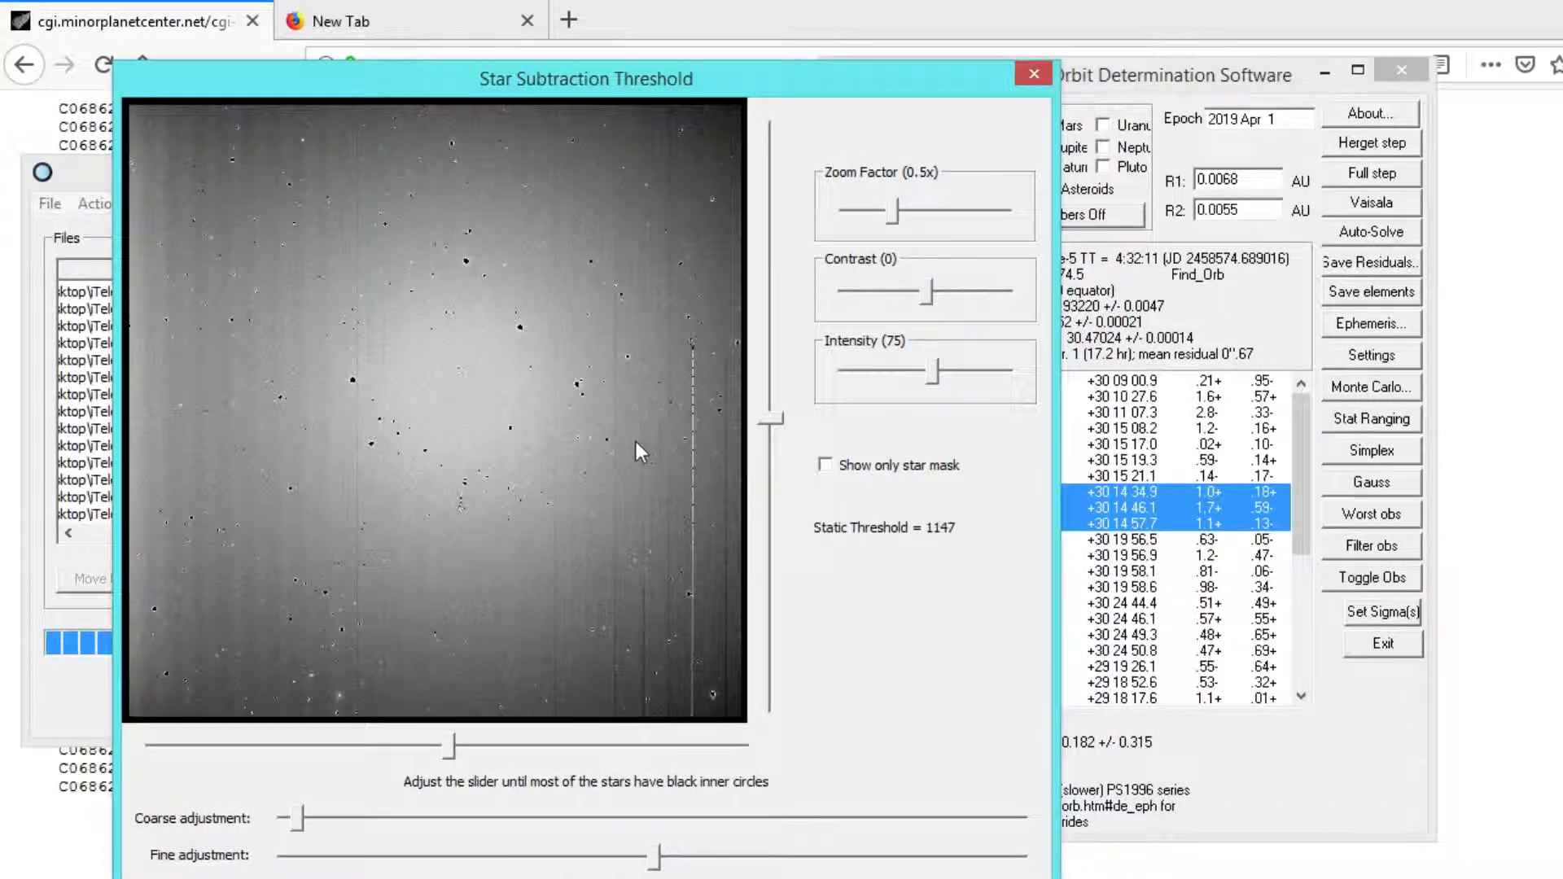
{"action": "left_click_drag", "start_coordinate": [896, 210], "coordinate": [932, 210]}
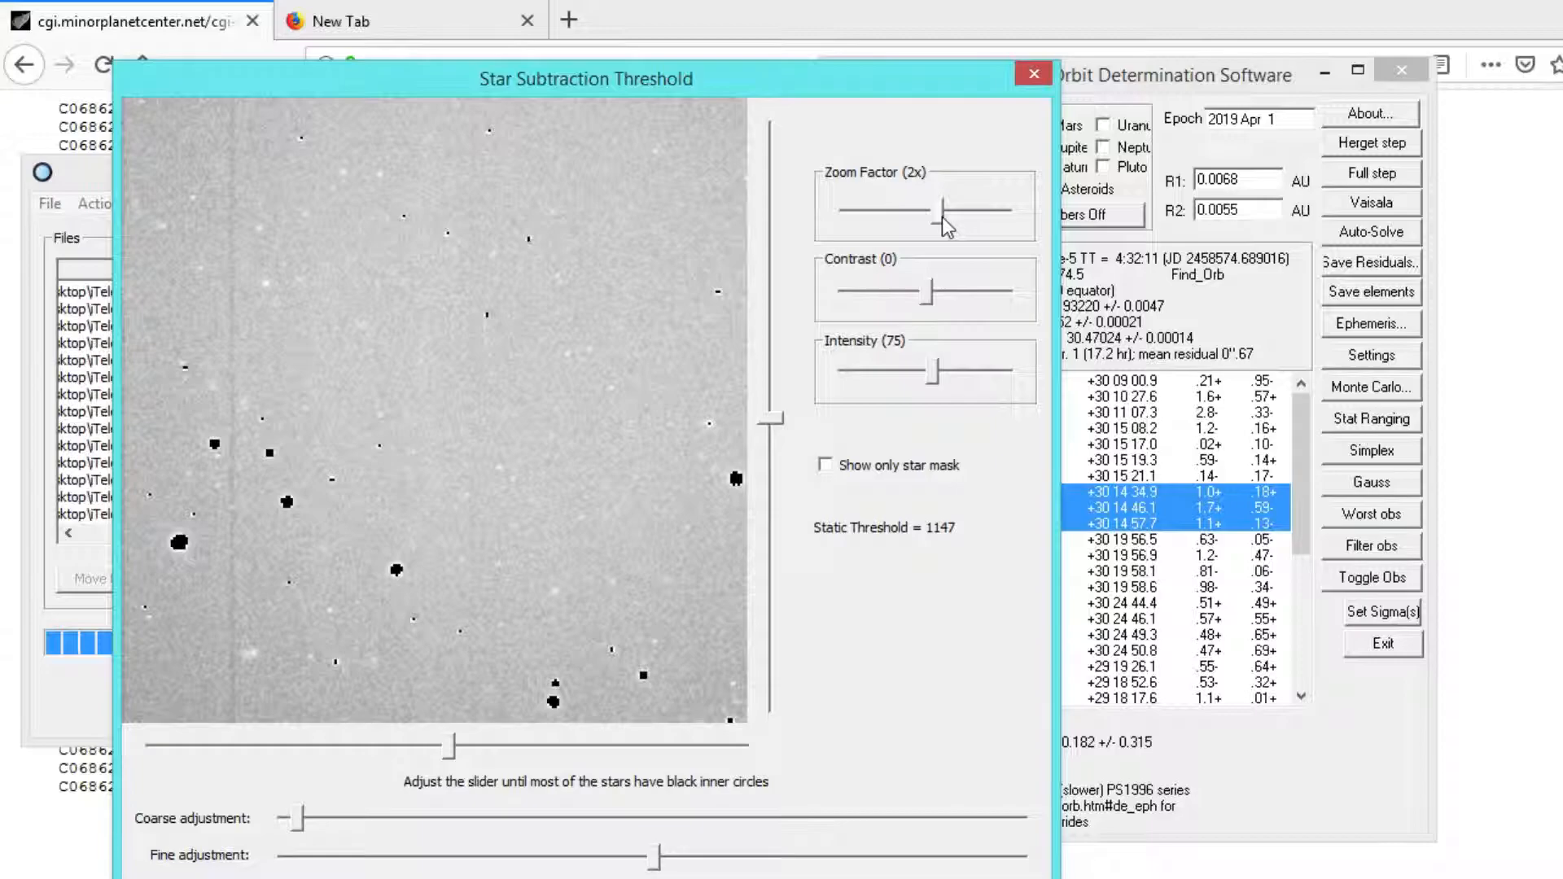
{"action": "left_click_drag", "start_coordinate": [945, 206], "coordinate": [910, 206]}
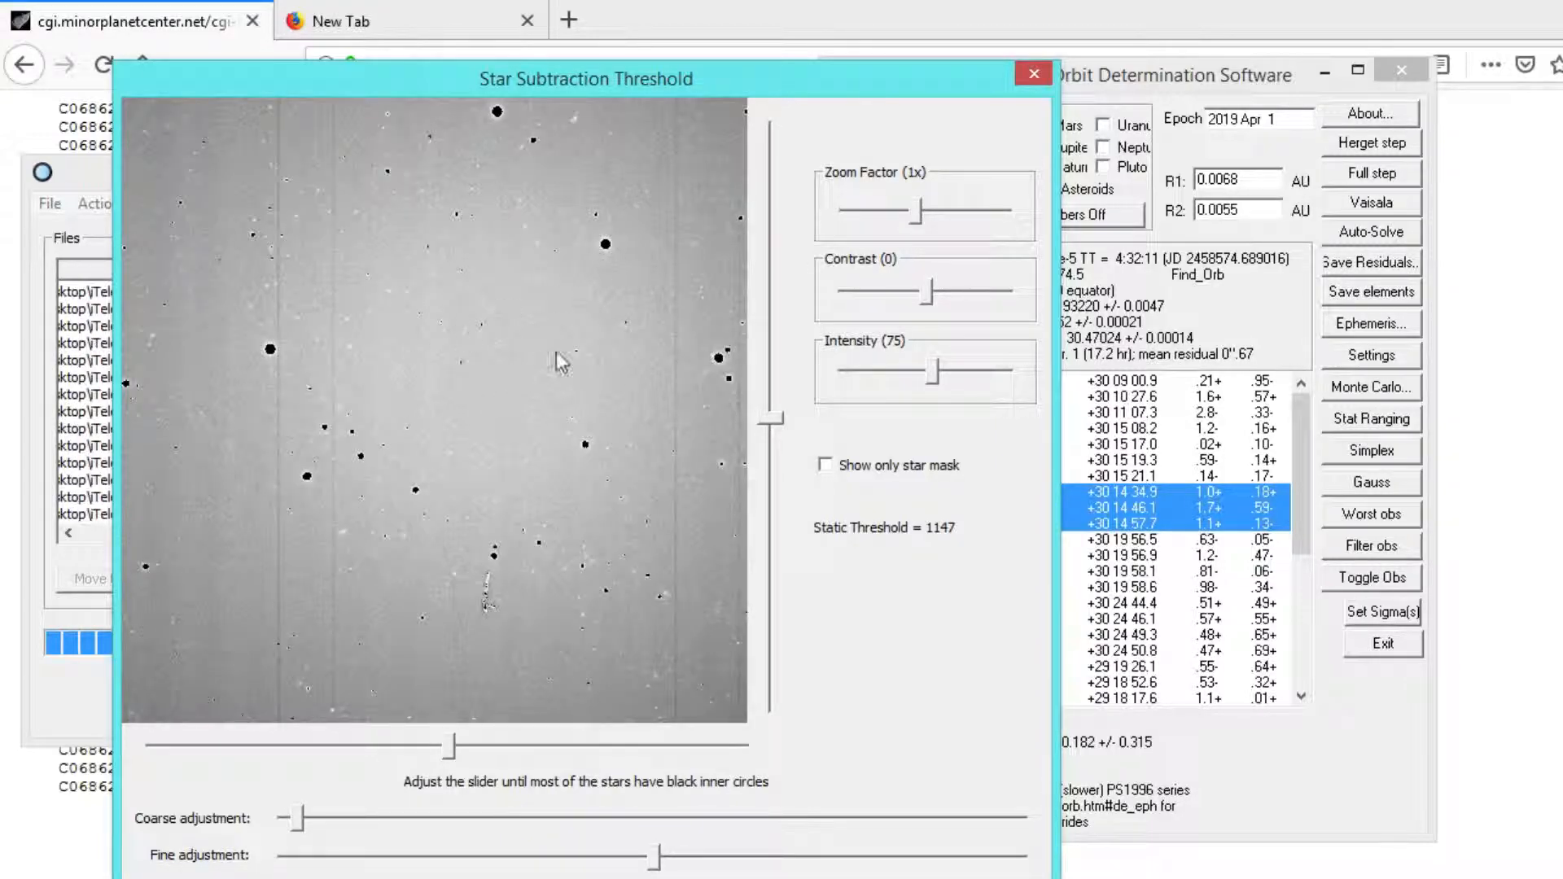
{"action": "mouse_move", "coordinate": [616, 284]}
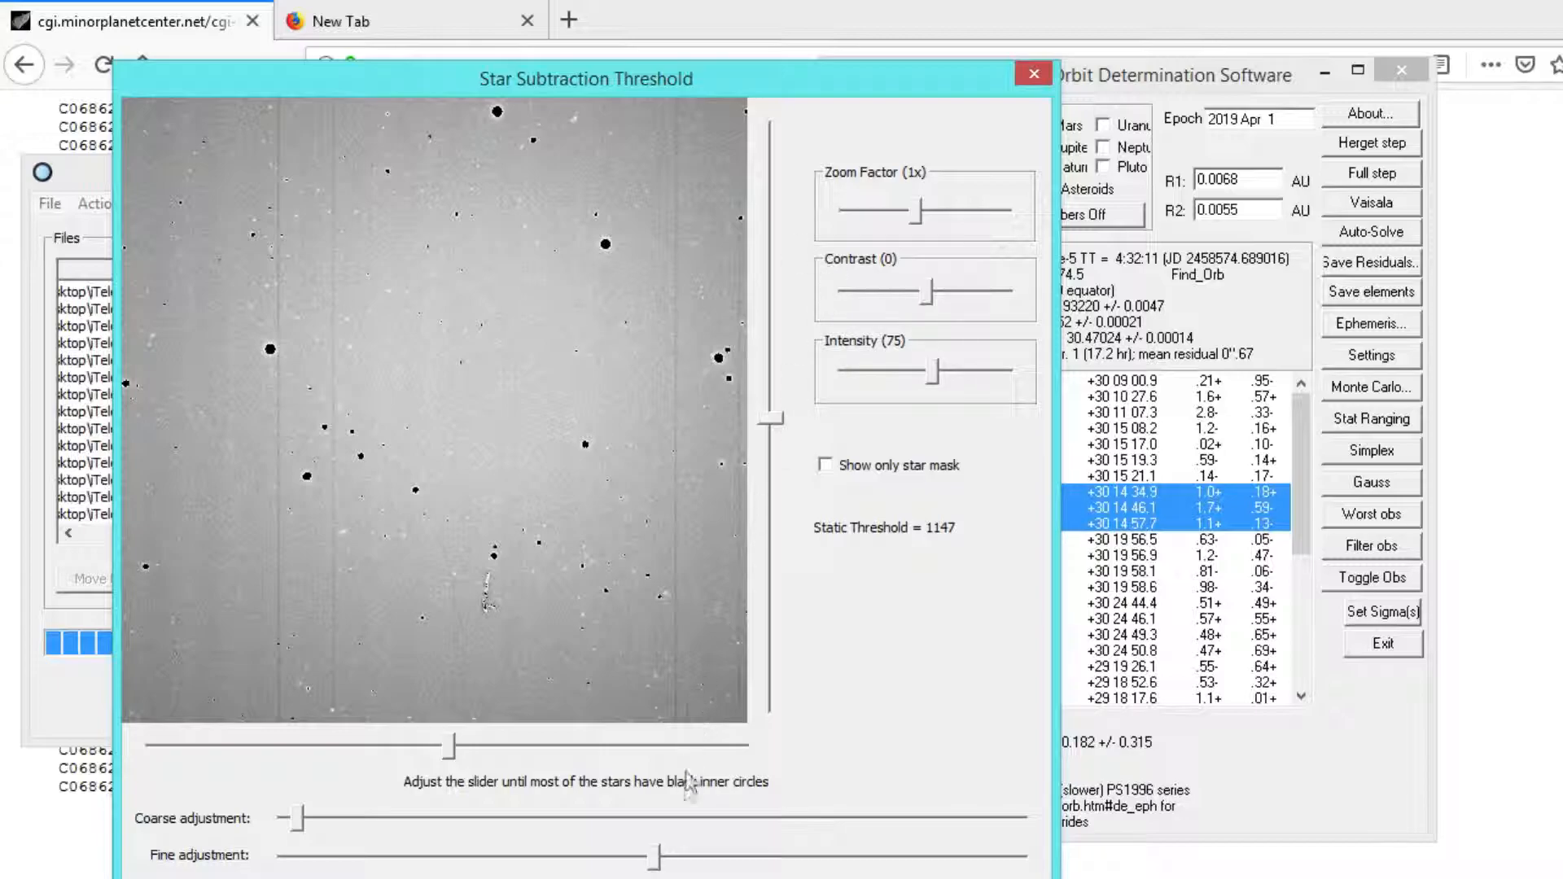
{"action": "left_click_drag", "start_coordinate": [658, 856], "coordinate": [643, 855]}
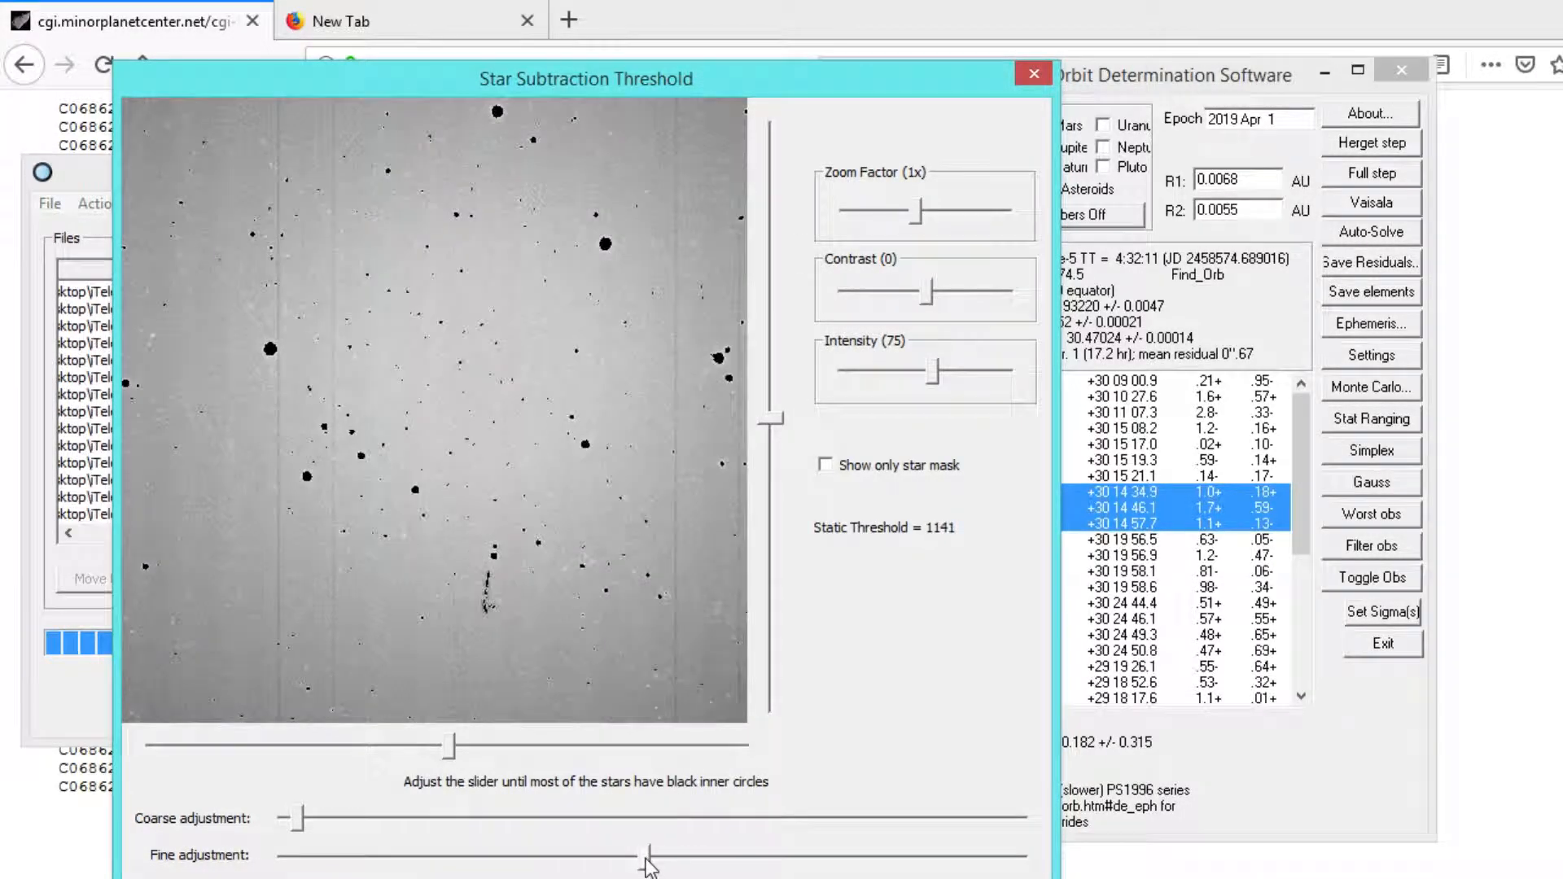
{"action": "left_click_drag", "start_coordinate": [649, 856], "coordinate": [658, 856]}
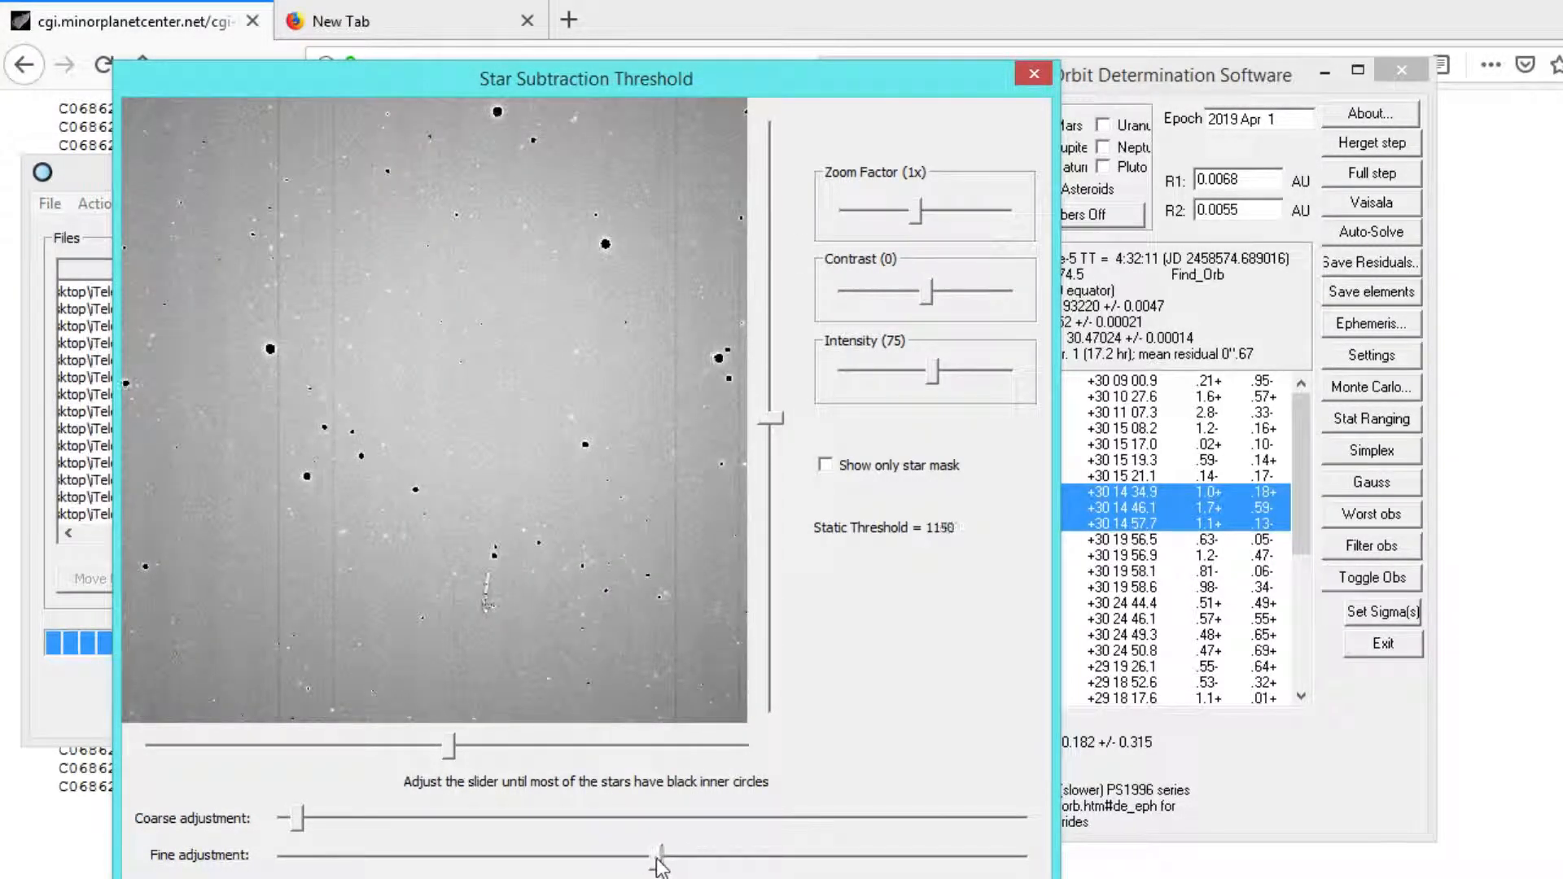
{"action": "left_click_drag", "start_coordinate": [658, 855], "coordinate": [653, 856]}
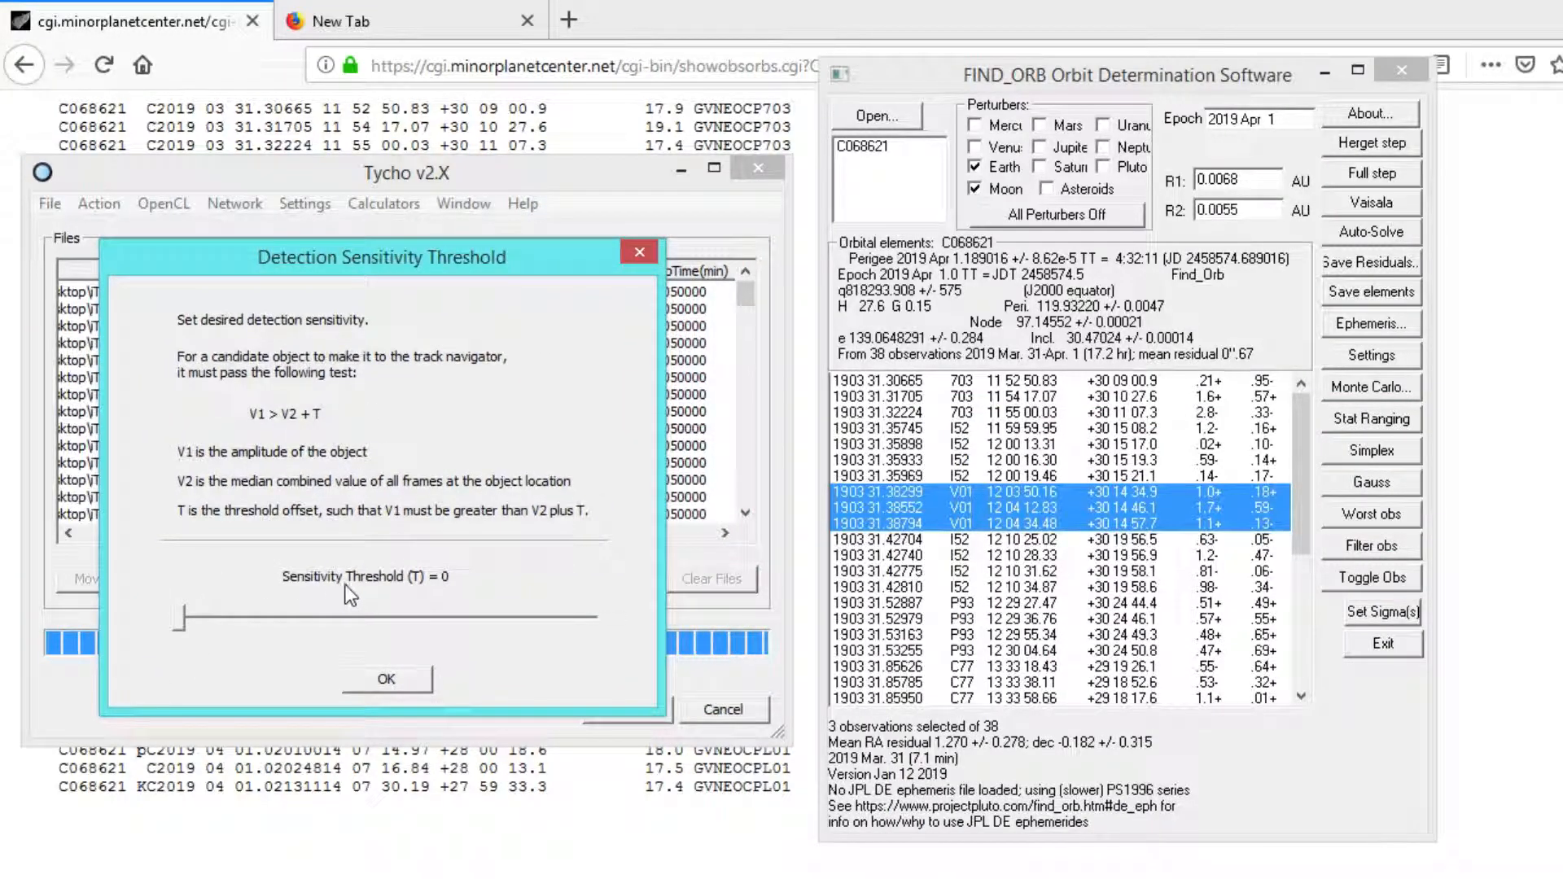
- Raise detection sensitivity to about 17, limit speed to 78–82 arcsec/min and PA 77–97°
{"action": "left_click_drag", "start_coordinate": [179, 616], "coordinate": [217, 616]}
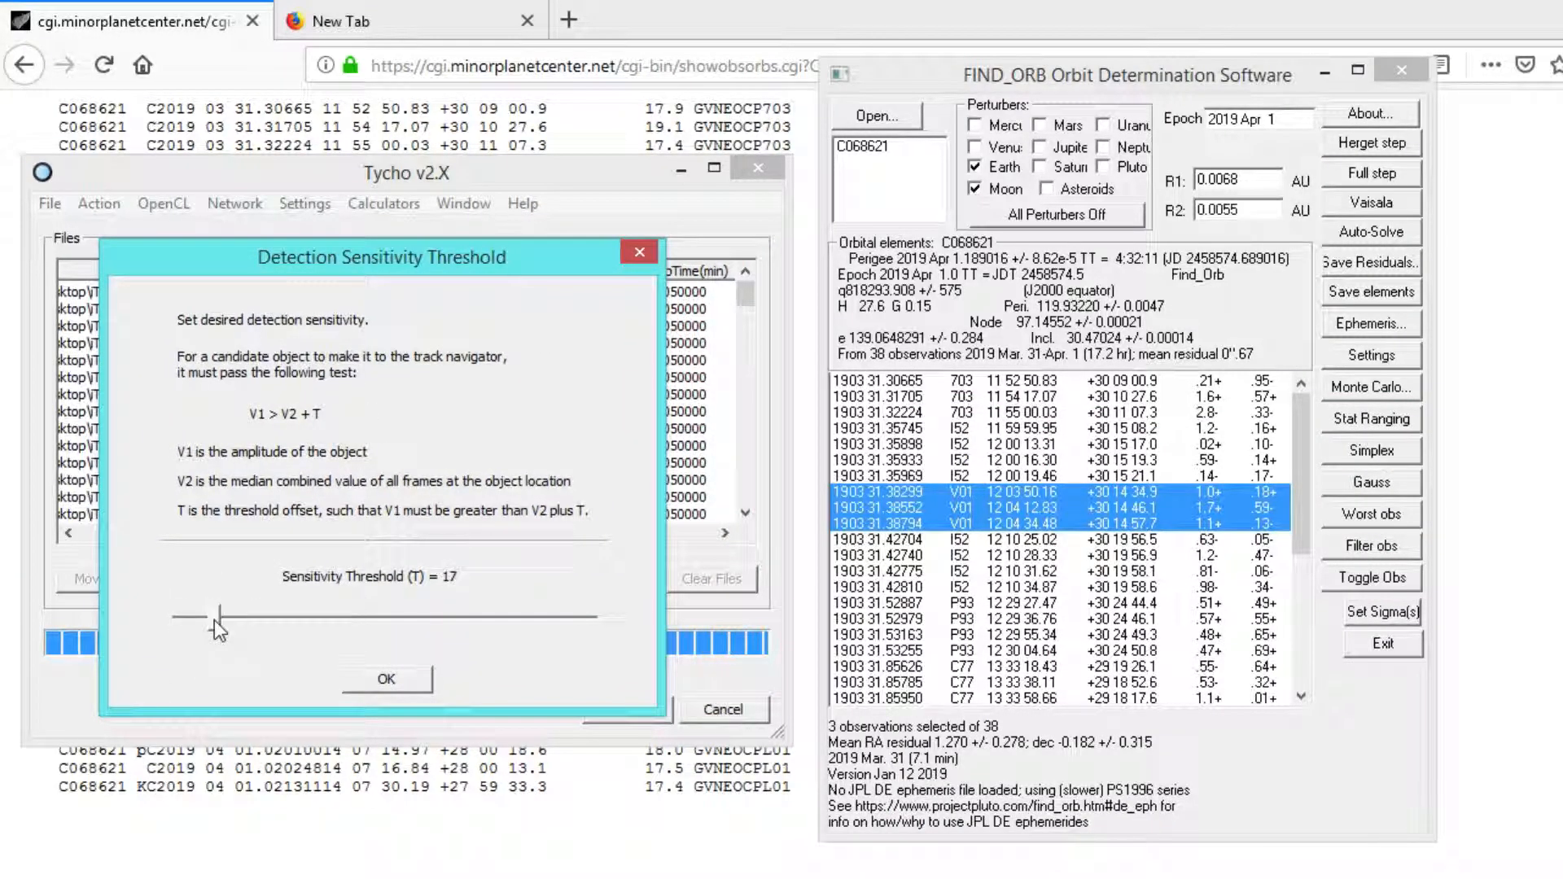
{"action": "left_click_drag", "start_coordinate": [217, 618], "coordinate": [227, 618]}
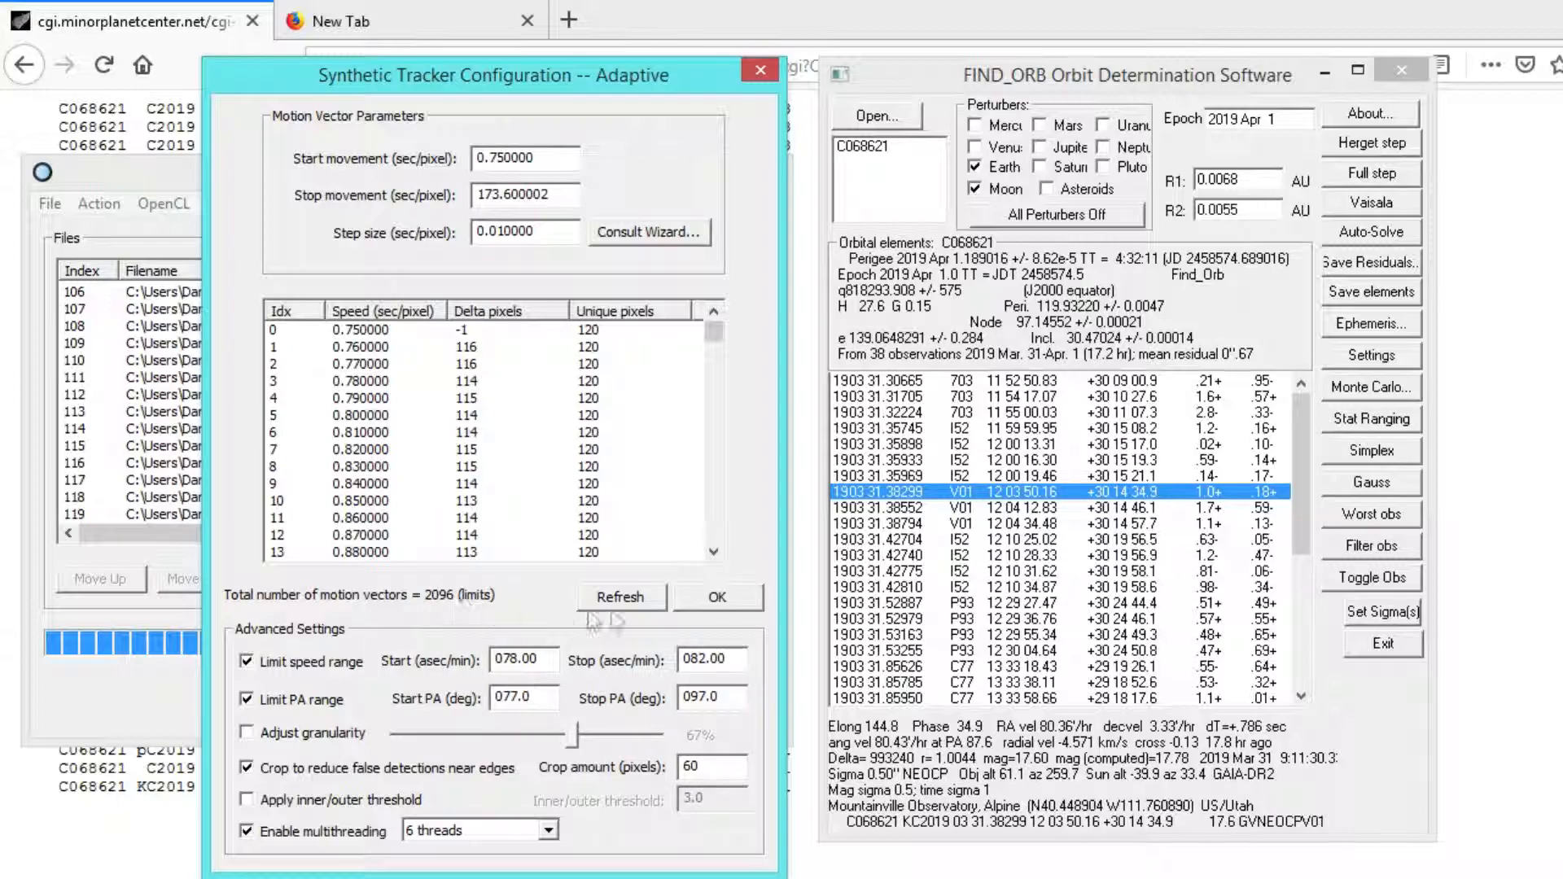
{"action": "left_click", "coordinate": [716, 597]}
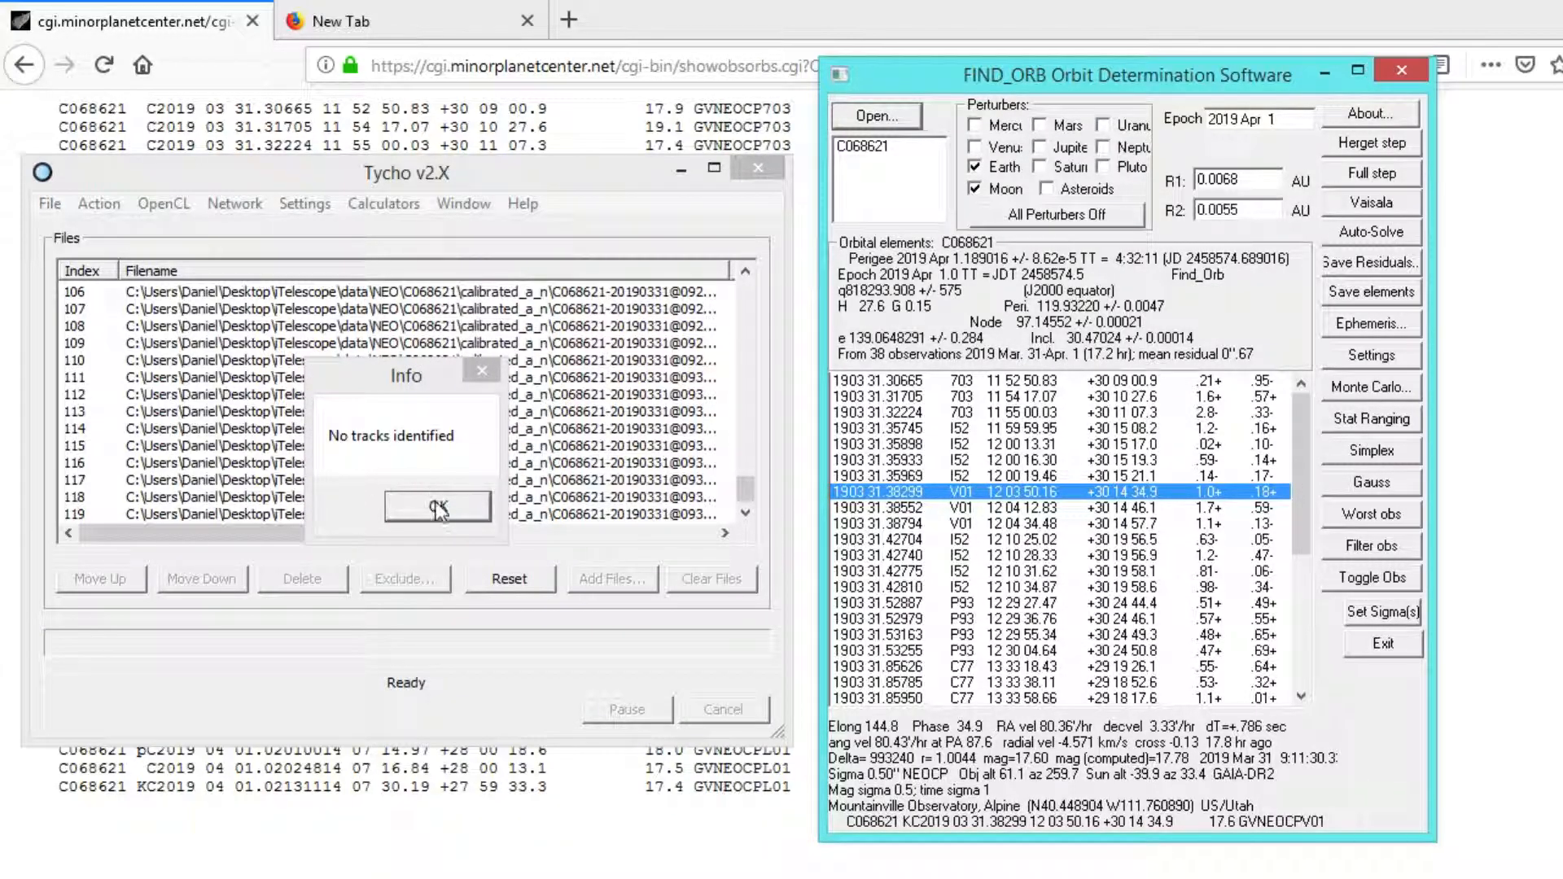
- Dismiss the no-tracks message and rerun adaptive tracking with sensitivity threshold 0
{"action": "left_click", "coordinate": [98, 204]}
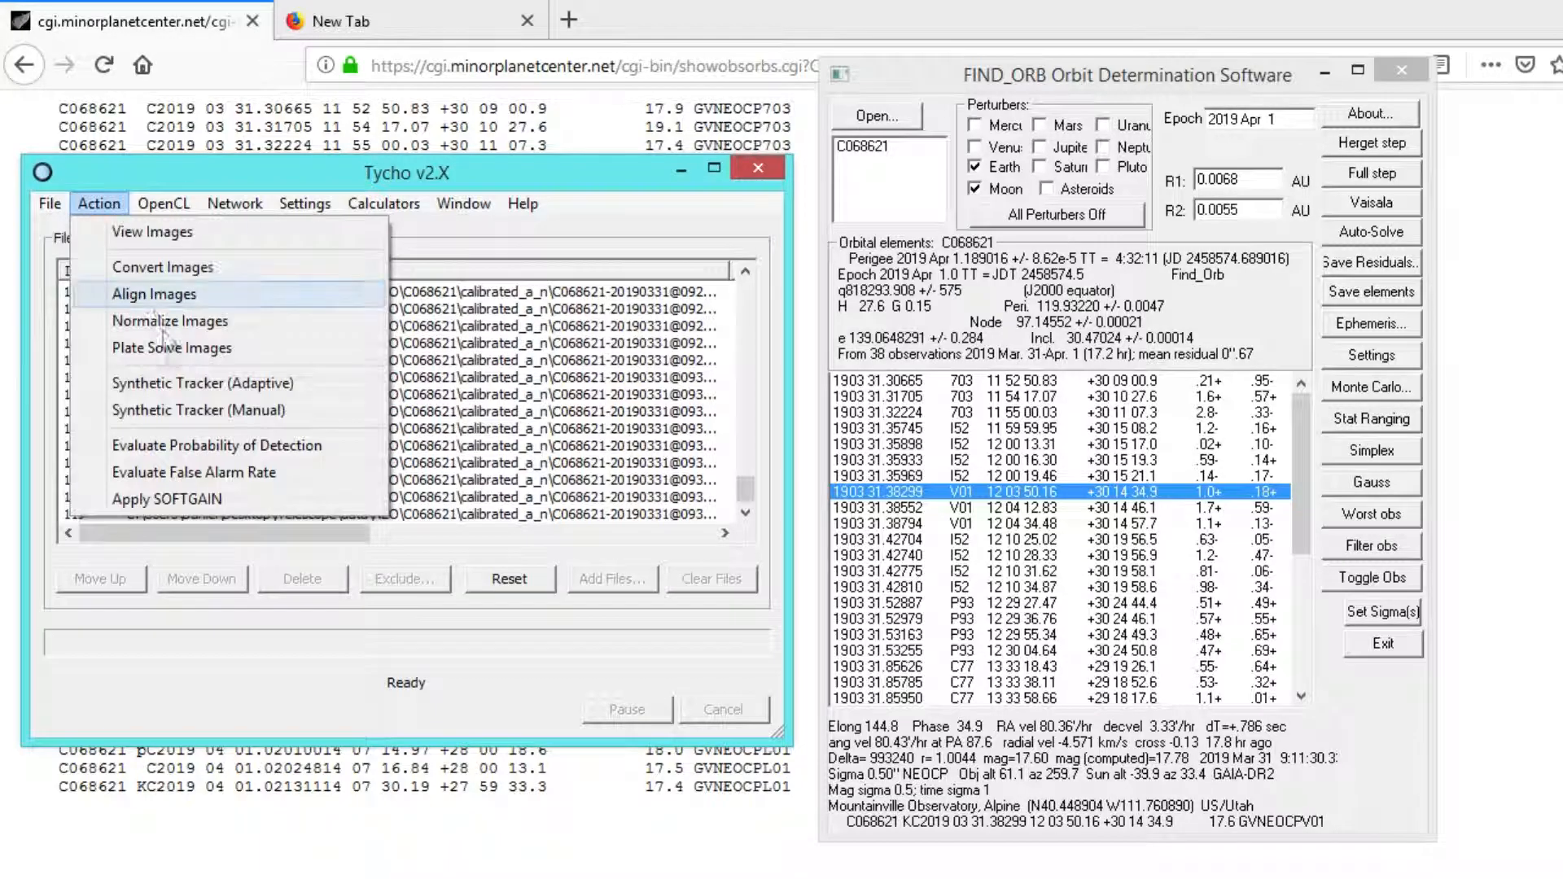
{"action": "left_click", "coordinate": [153, 293]}
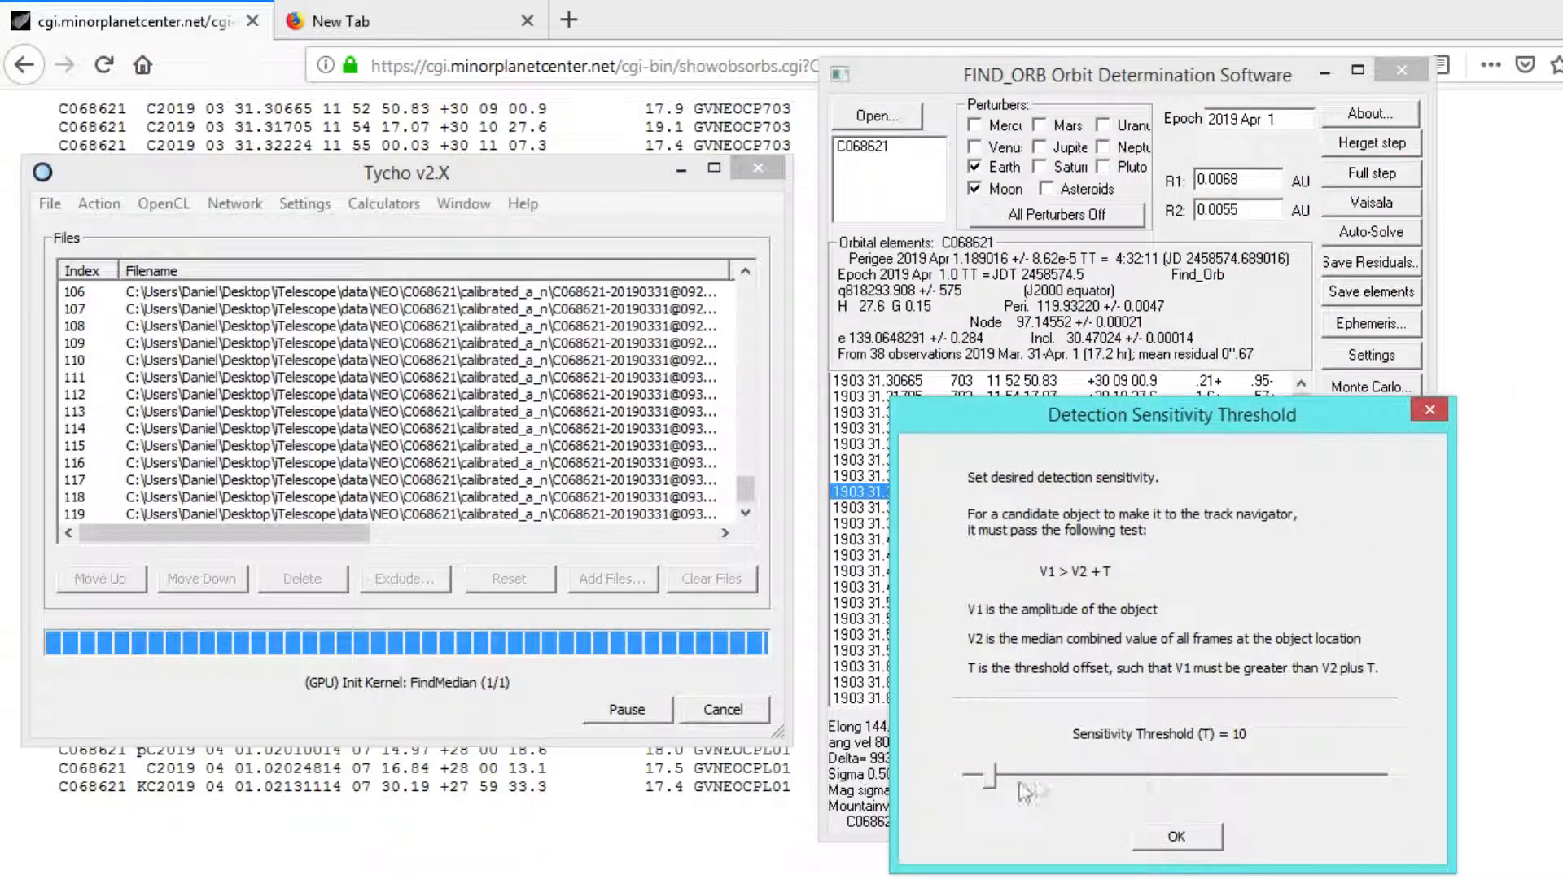
{"action": "left_click_drag", "start_coordinate": [1172, 416], "coordinate": [896, 372]}
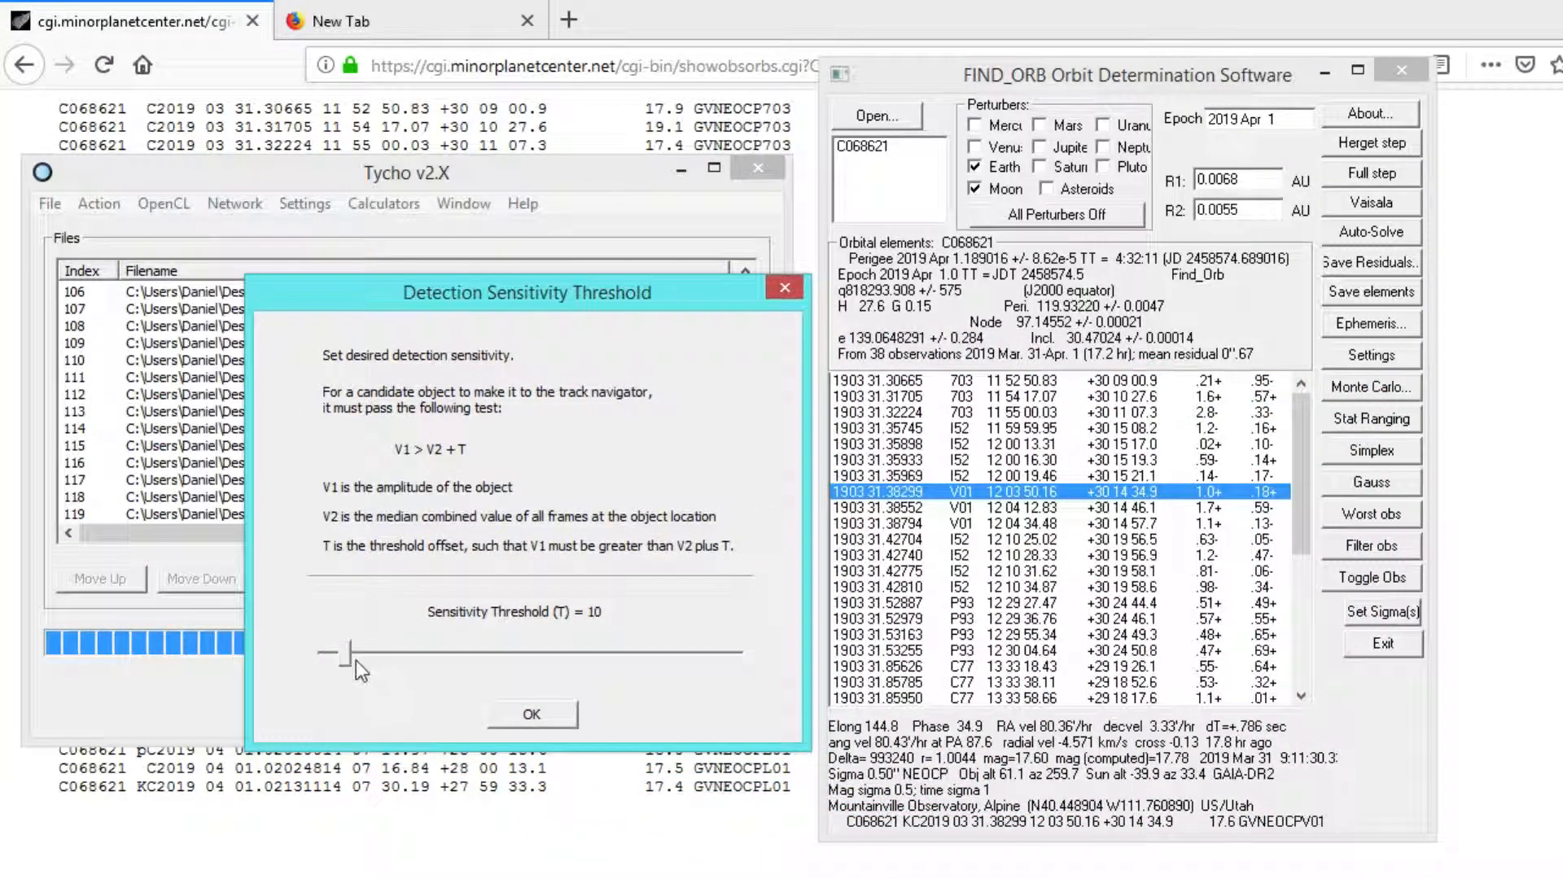
{"action": "left_click_drag", "start_coordinate": [351, 653], "coordinate": [327, 653]}
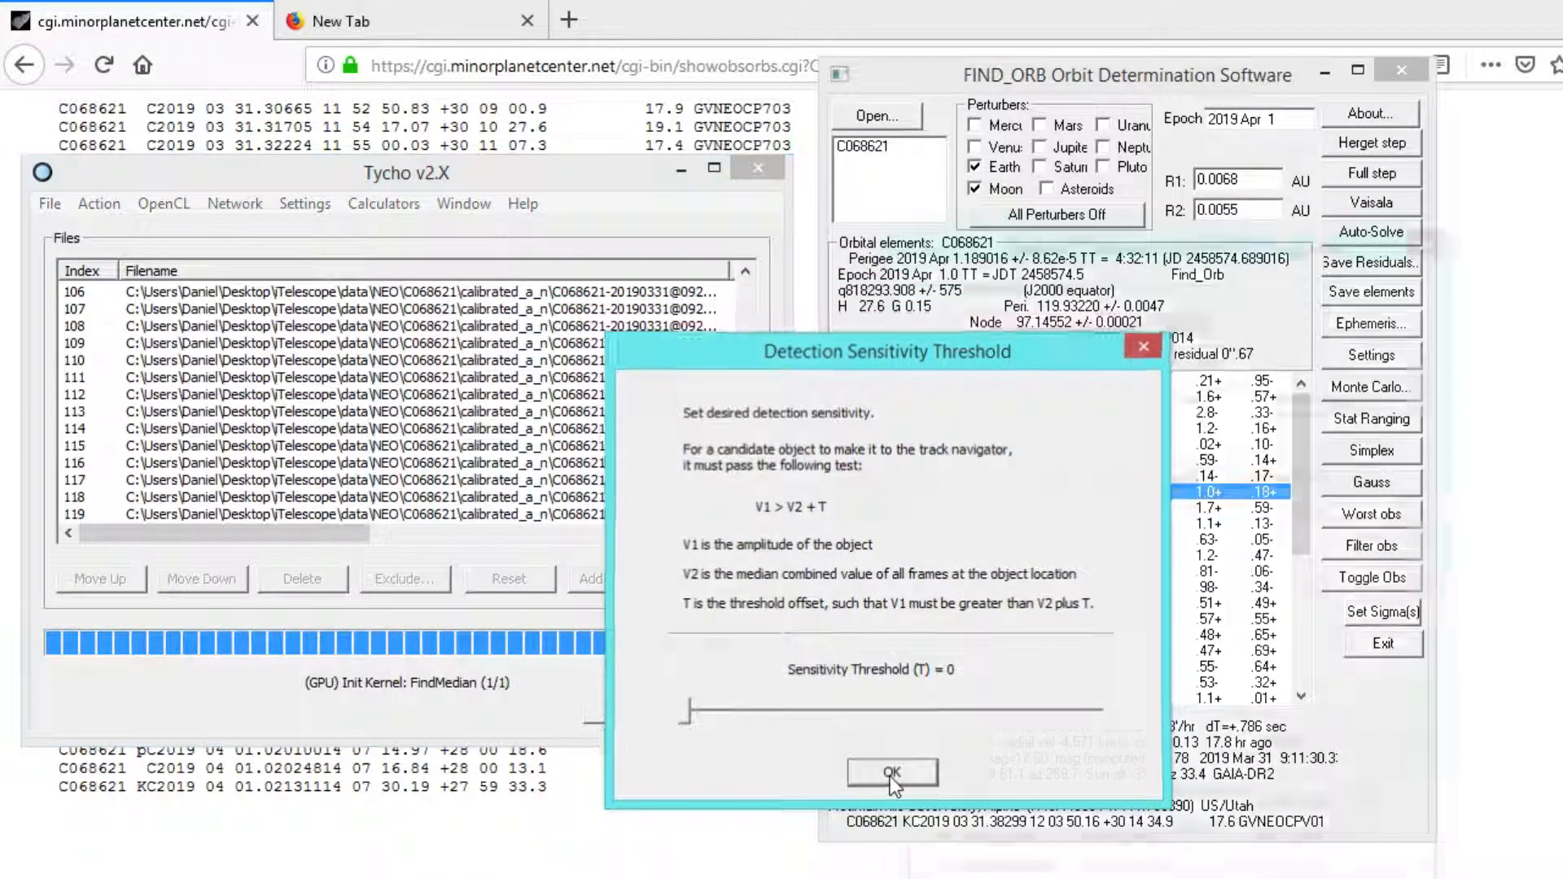
{"action": "left_click", "coordinate": [890, 773]}
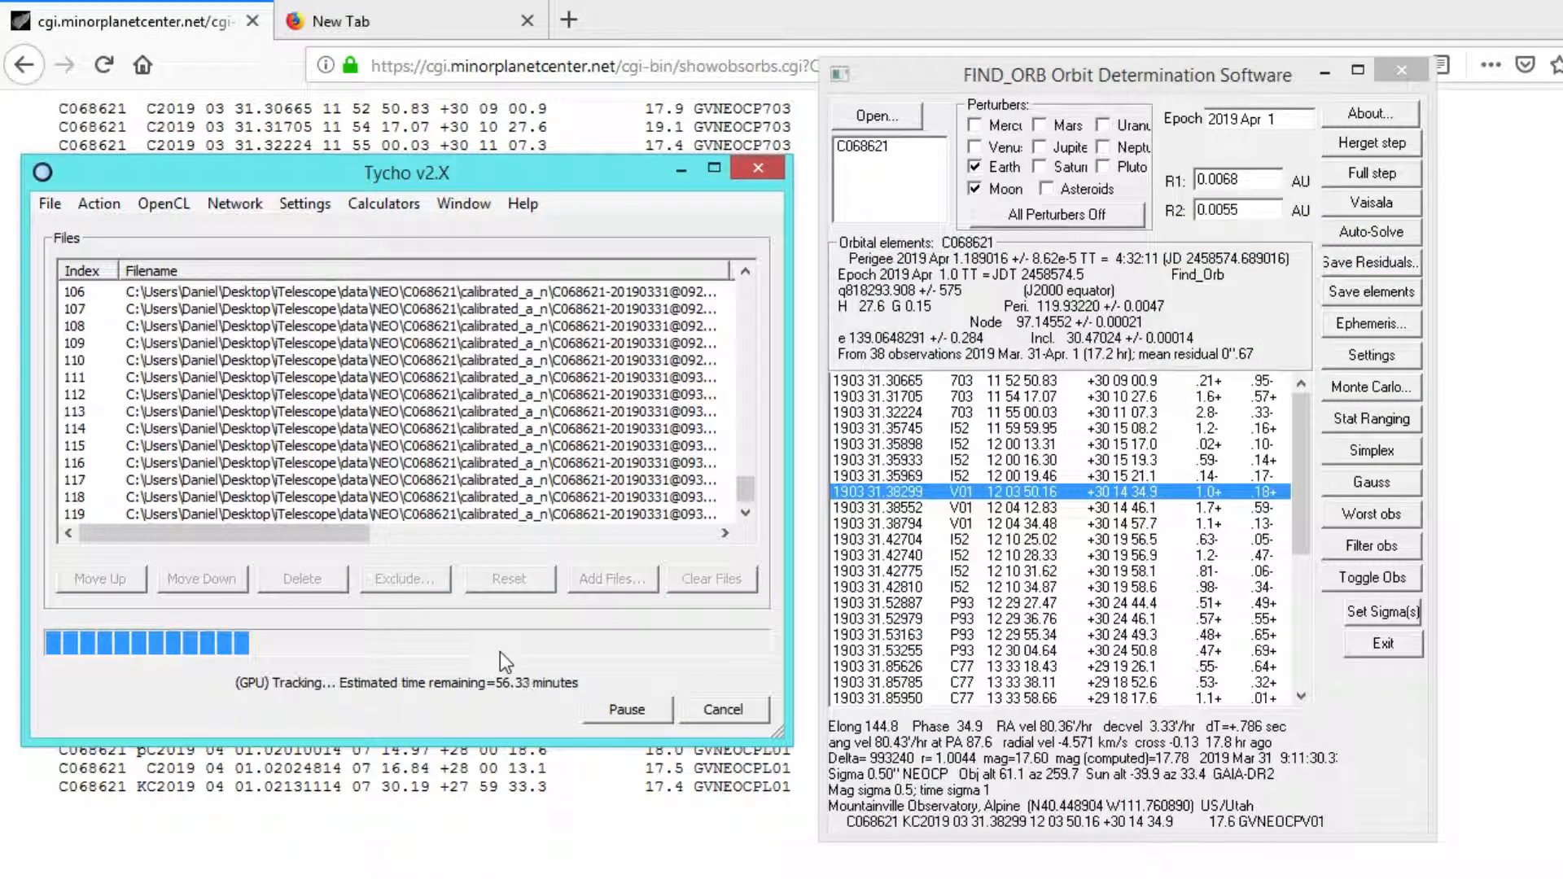
{"action": "mouse_move", "coordinate": [506, 714]}
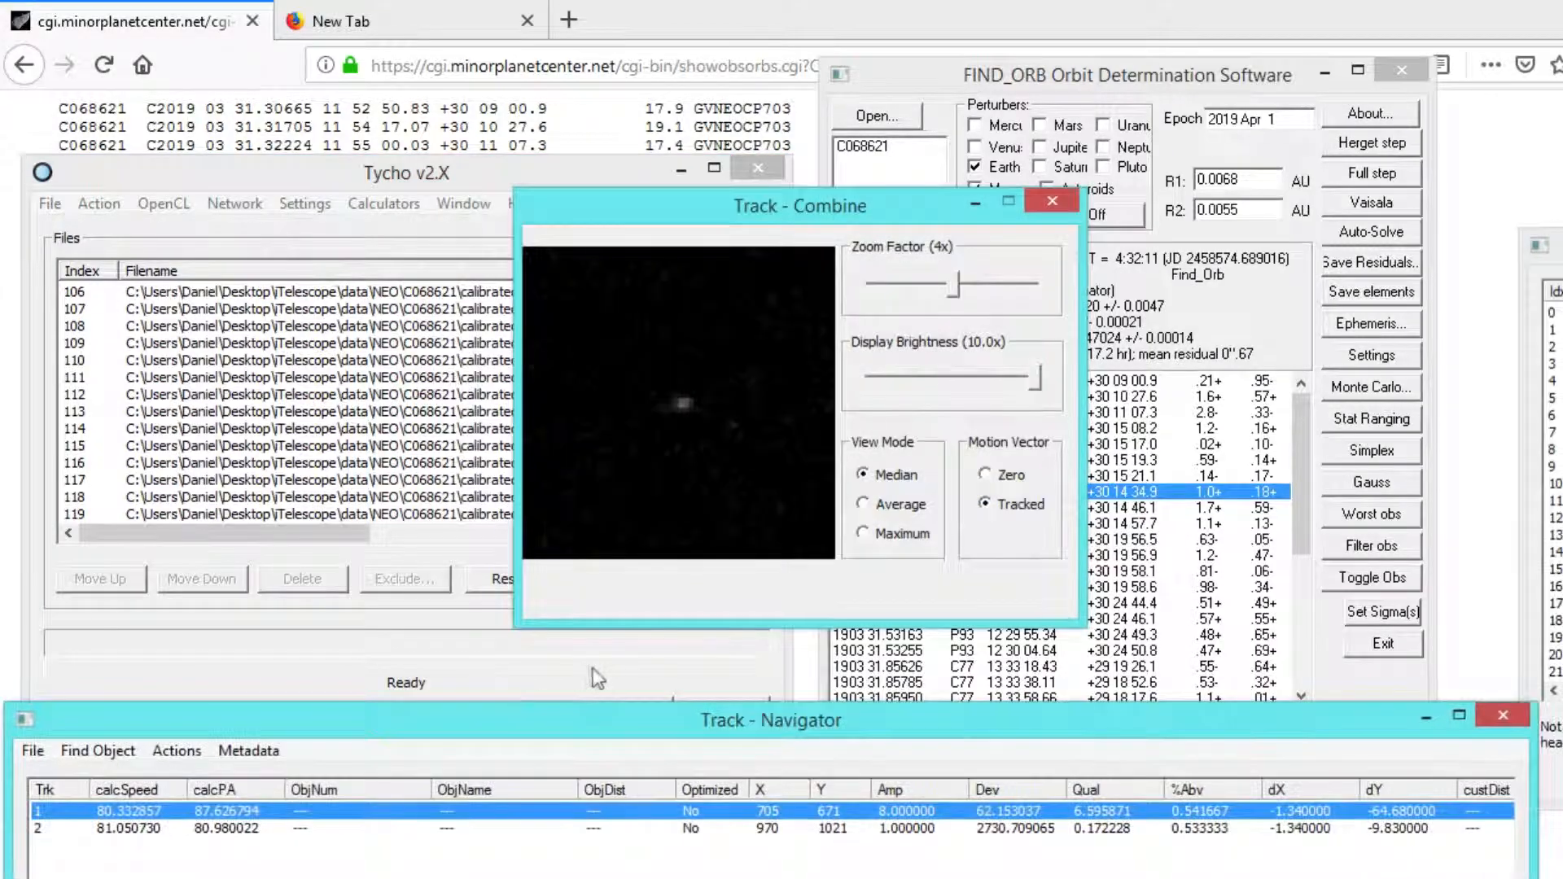
- Move the Track - Combine window aside, inspect track 1, and dismiss the catalog-loaded message
{"action": "left_click_drag", "start_coordinate": [770, 720], "coordinate": [809, 581]}
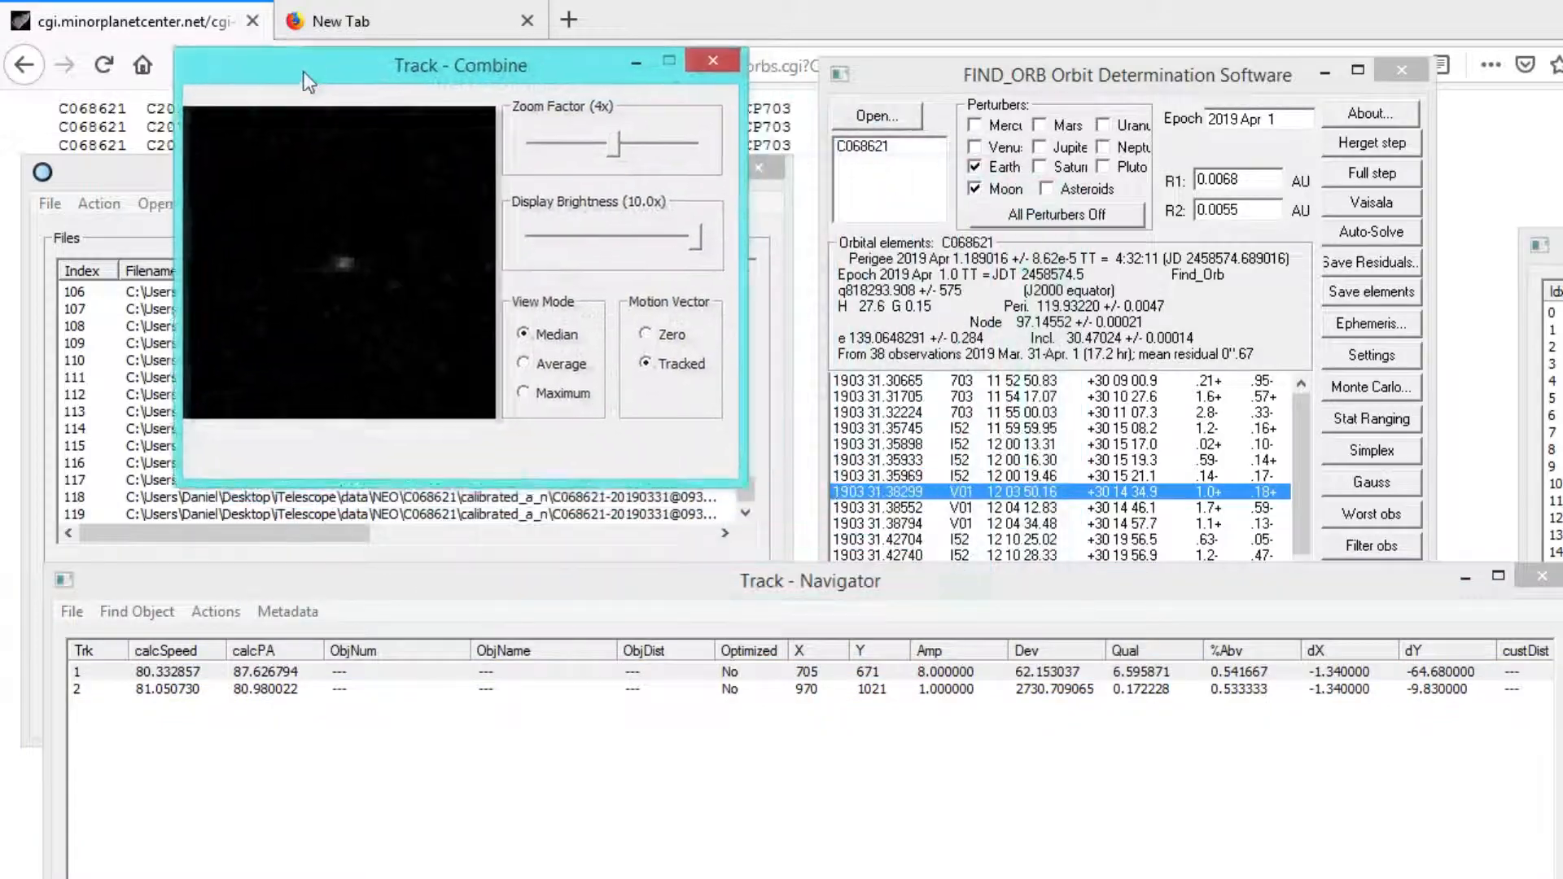
{"action": "left_click_drag", "start_coordinate": [461, 66], "coordinate": [356, 61]}
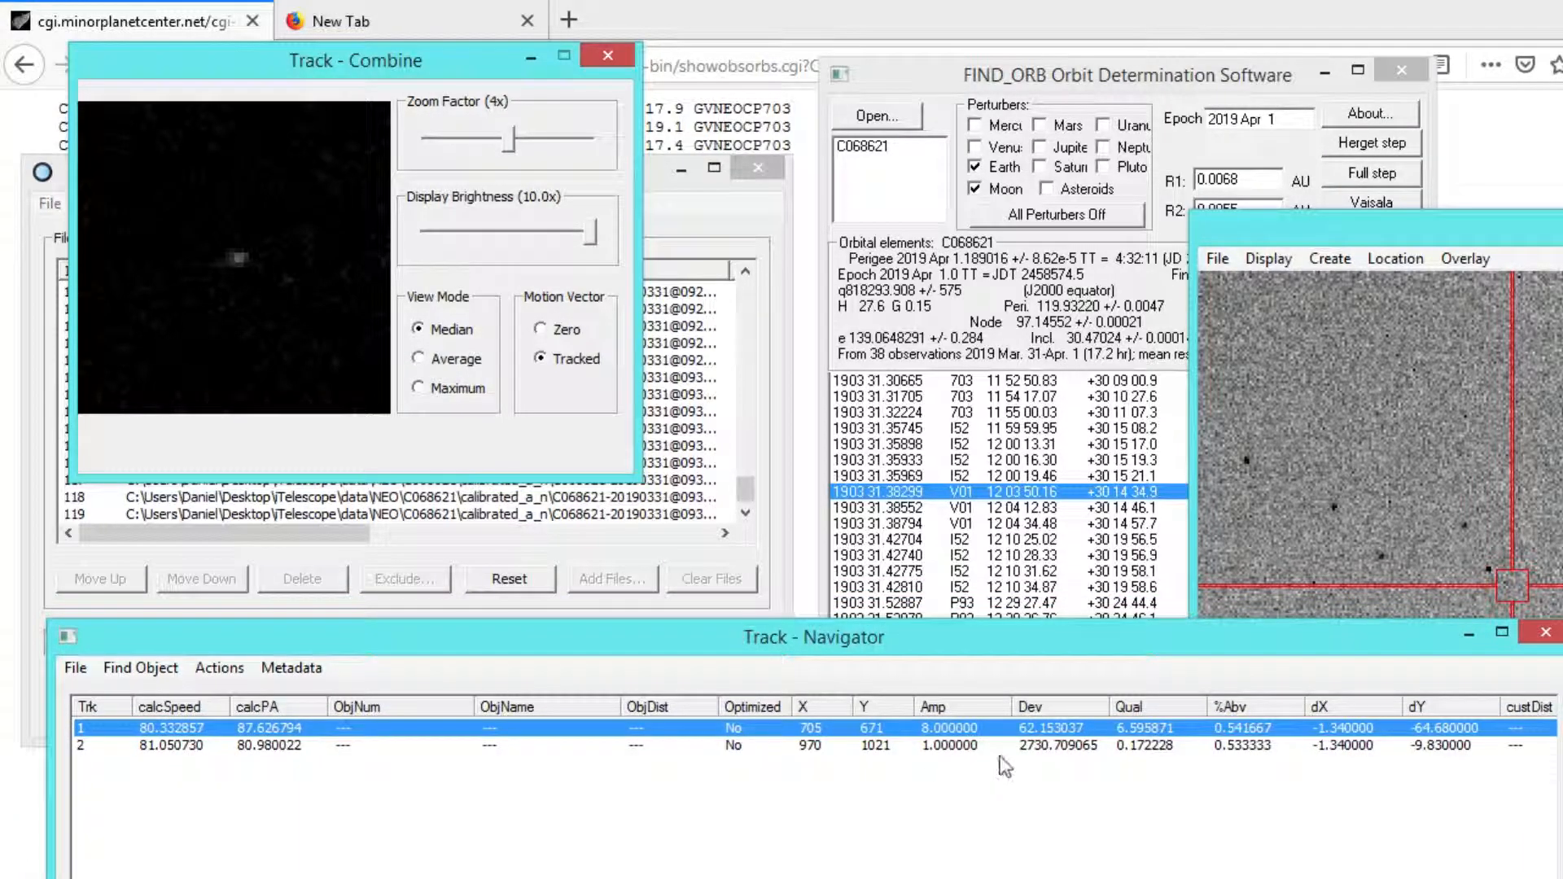
{"action": "mouse_move", "coordinate": [1151, 710]}
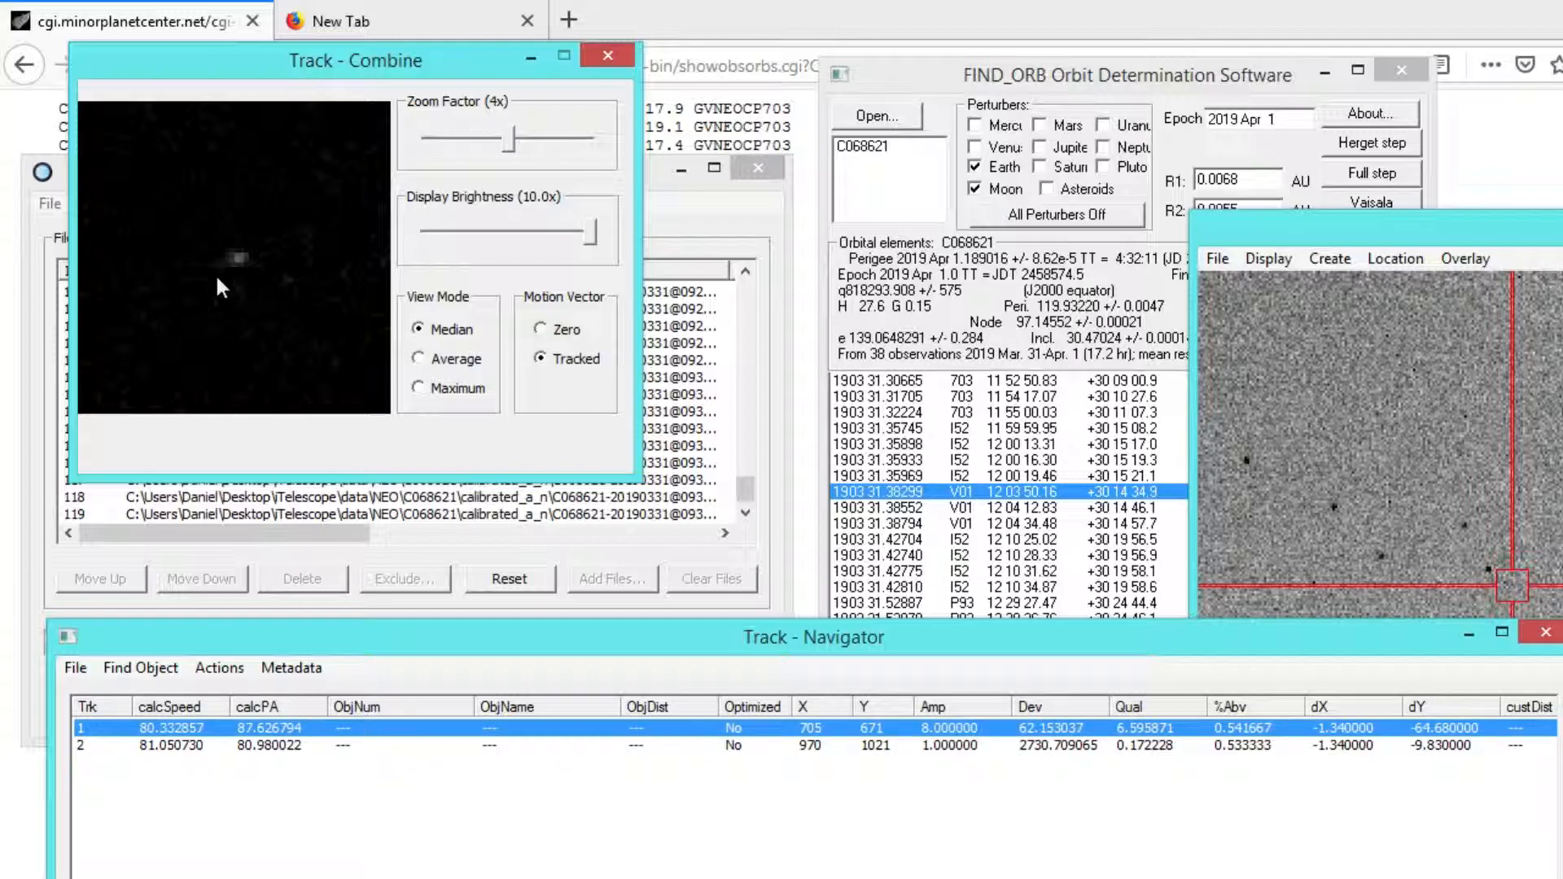
{"action": "left_click", "coordinate": [75, 668]}
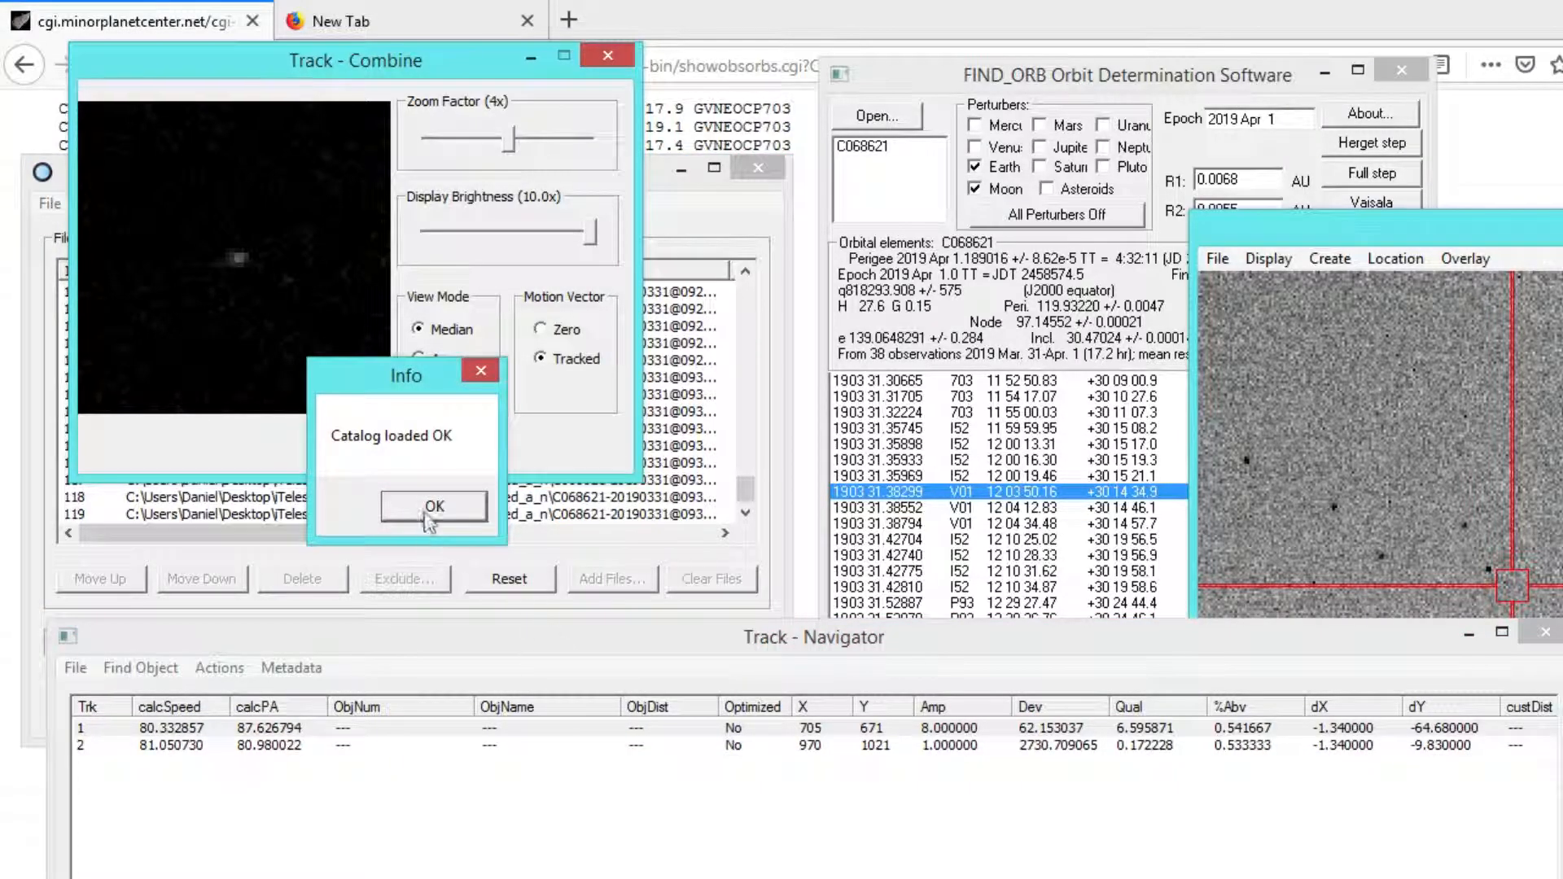
{"action": "left_click", "coordinate": [432, 507]}
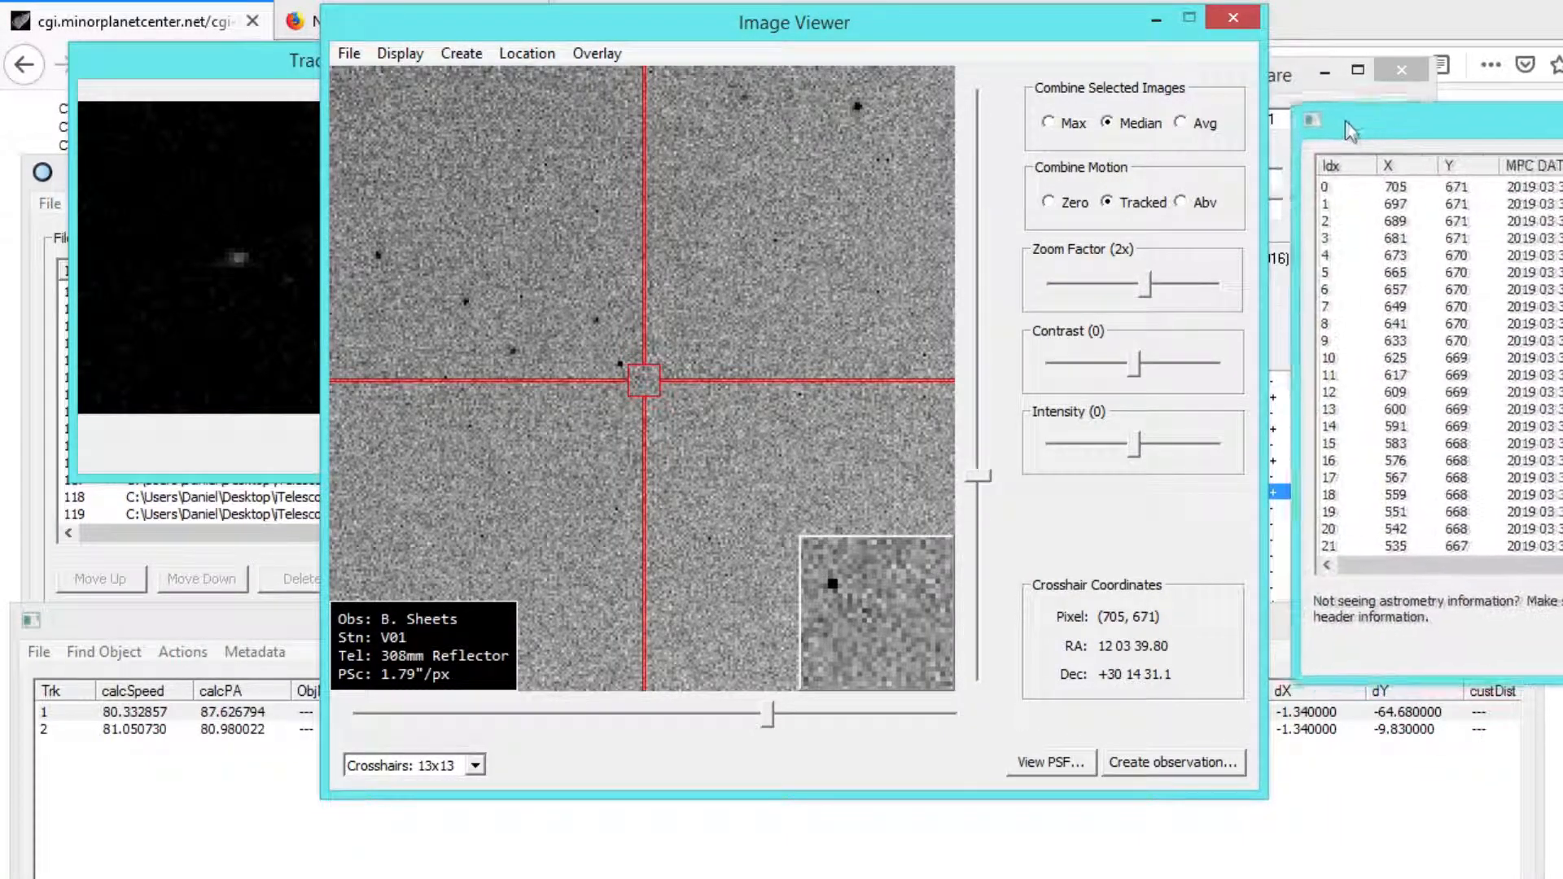
- Select later rows in track 1's position list to follow the object toward the image edge
{"action": "left_click", "coordinate": [1395, 181]}
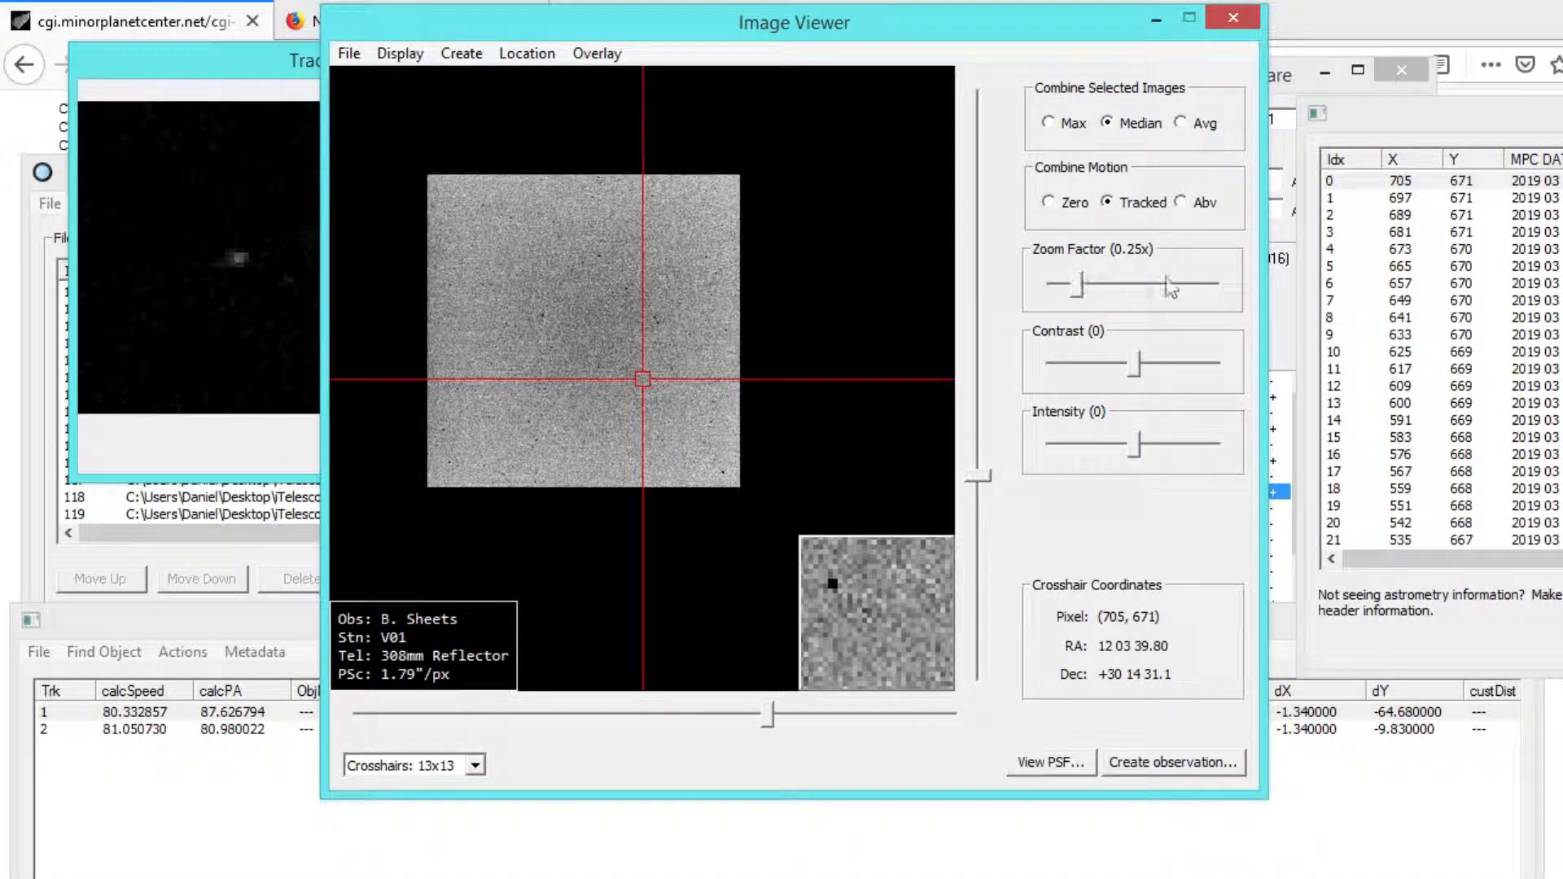
{"action": "left_click", "coordinate": [1395, 180]}
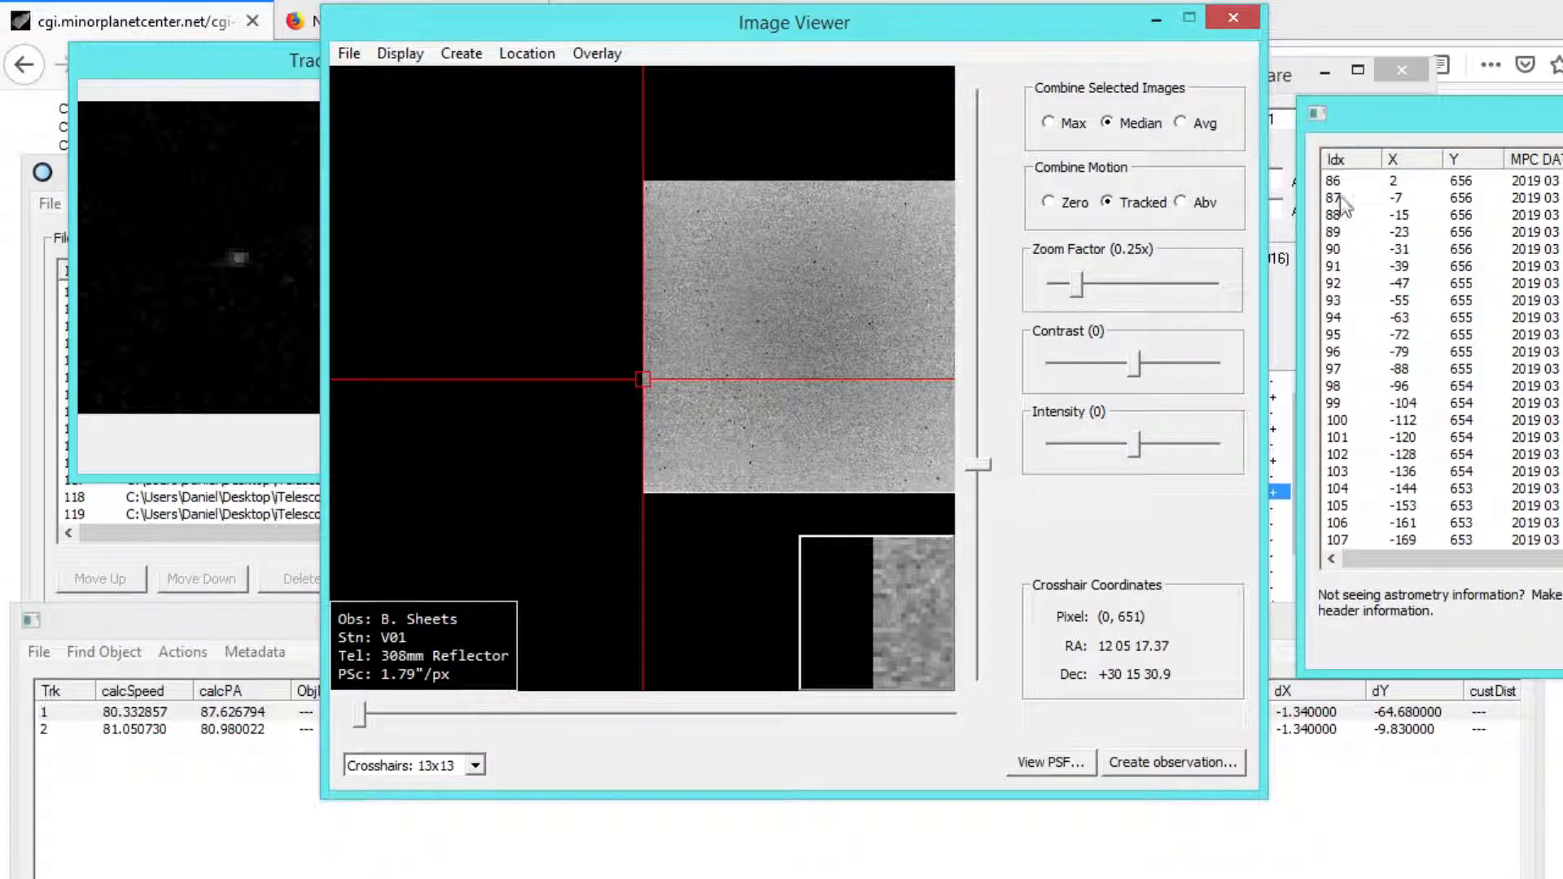
{"action": "left_click", "coordinate": [1395, 197]}
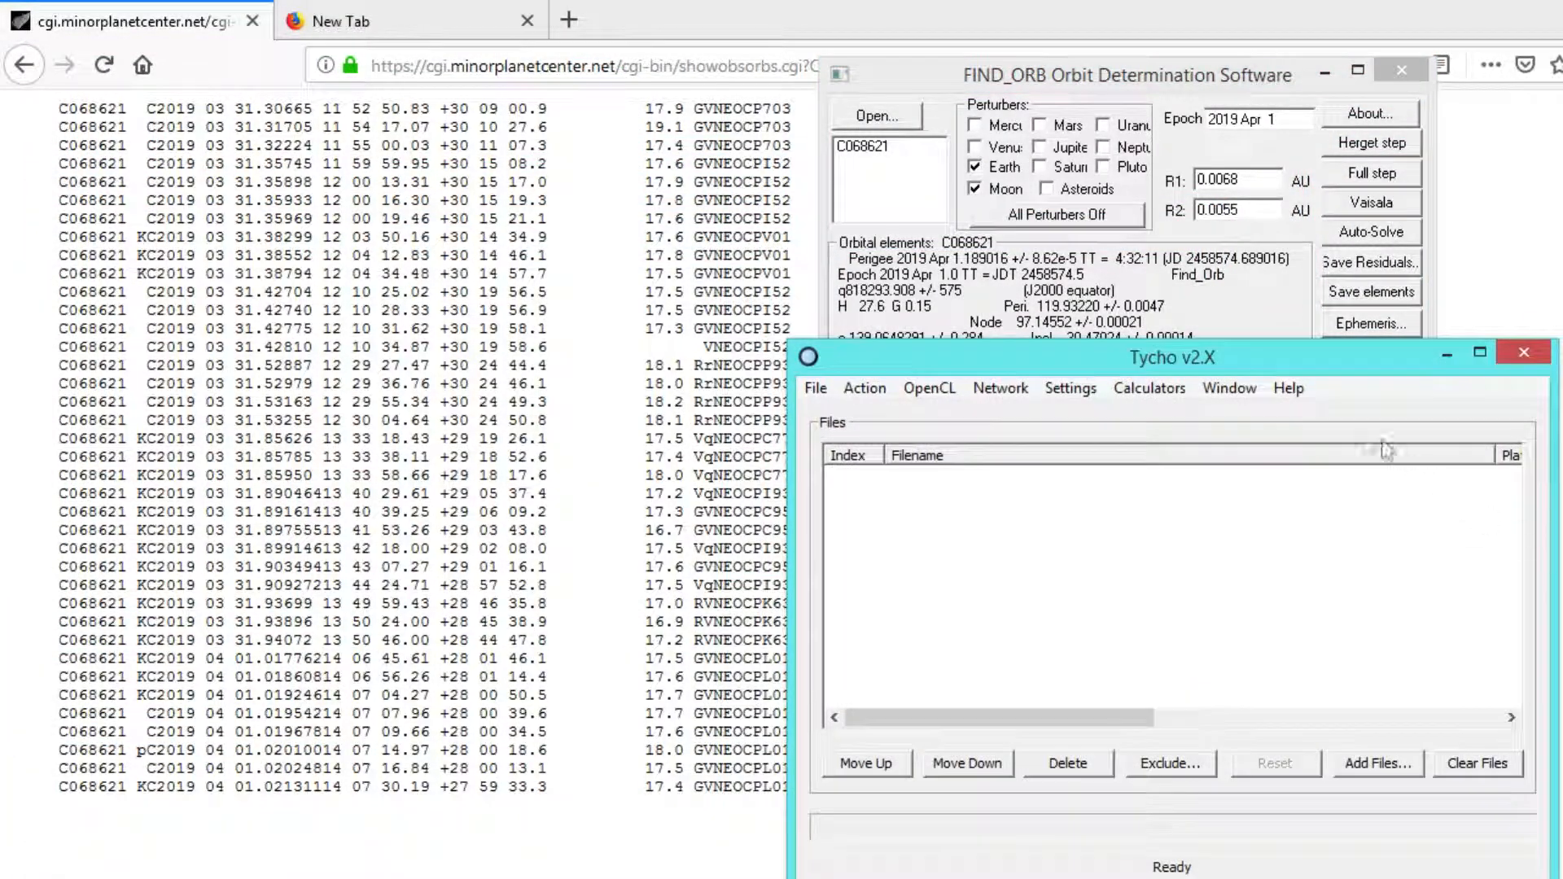
- Run moving-object track detection on the reloaded calibrated image set
{"action": "left_click", "coordinate": [1377, 764]}
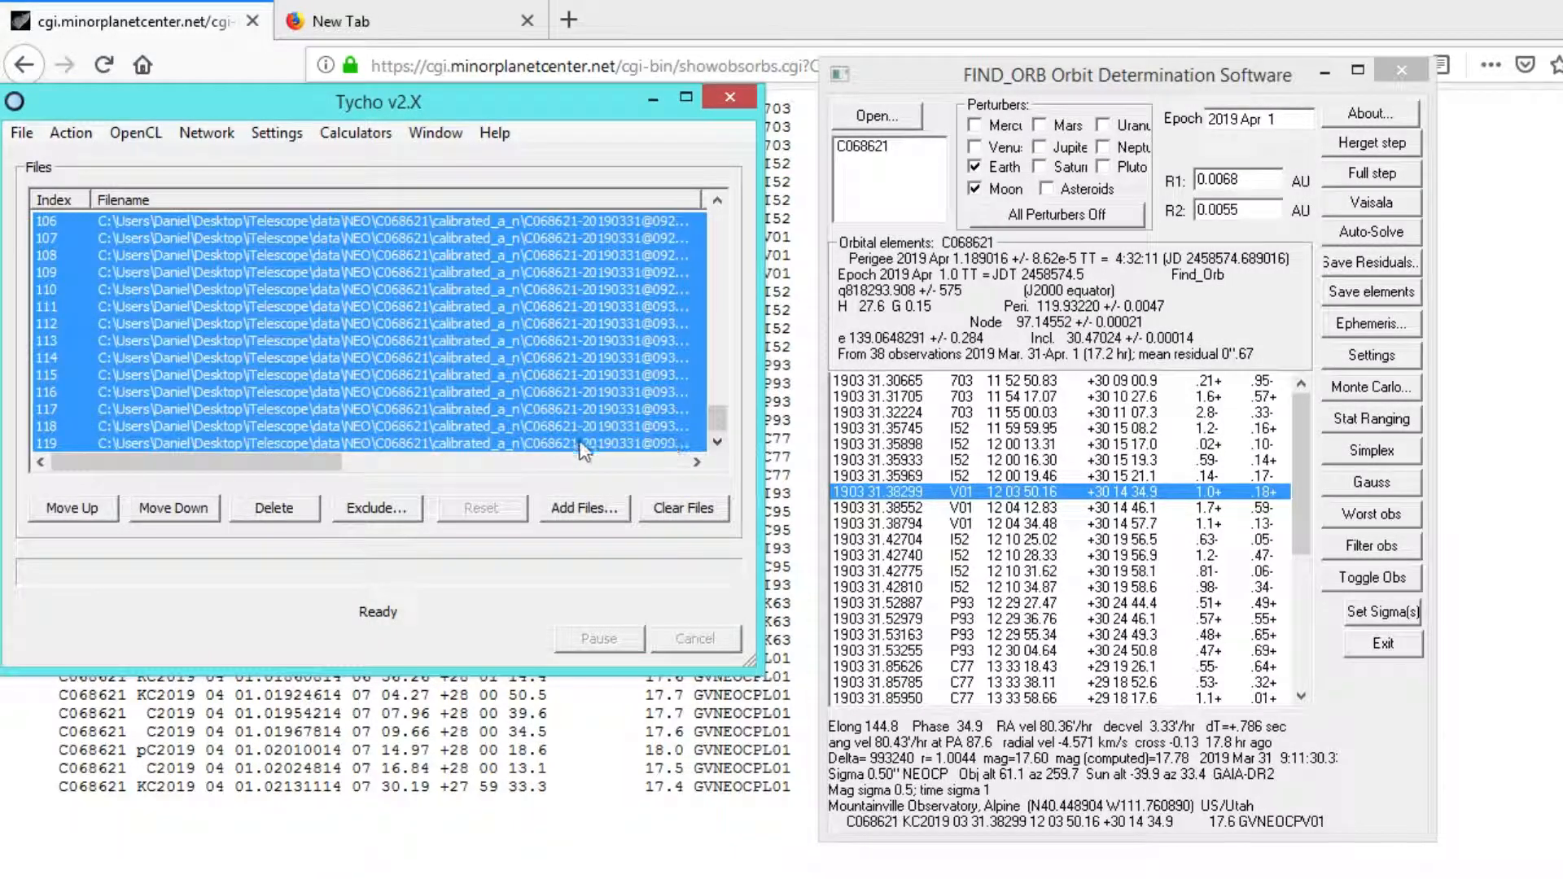
{"action": "left_click", "coordinate": [70, 133]}
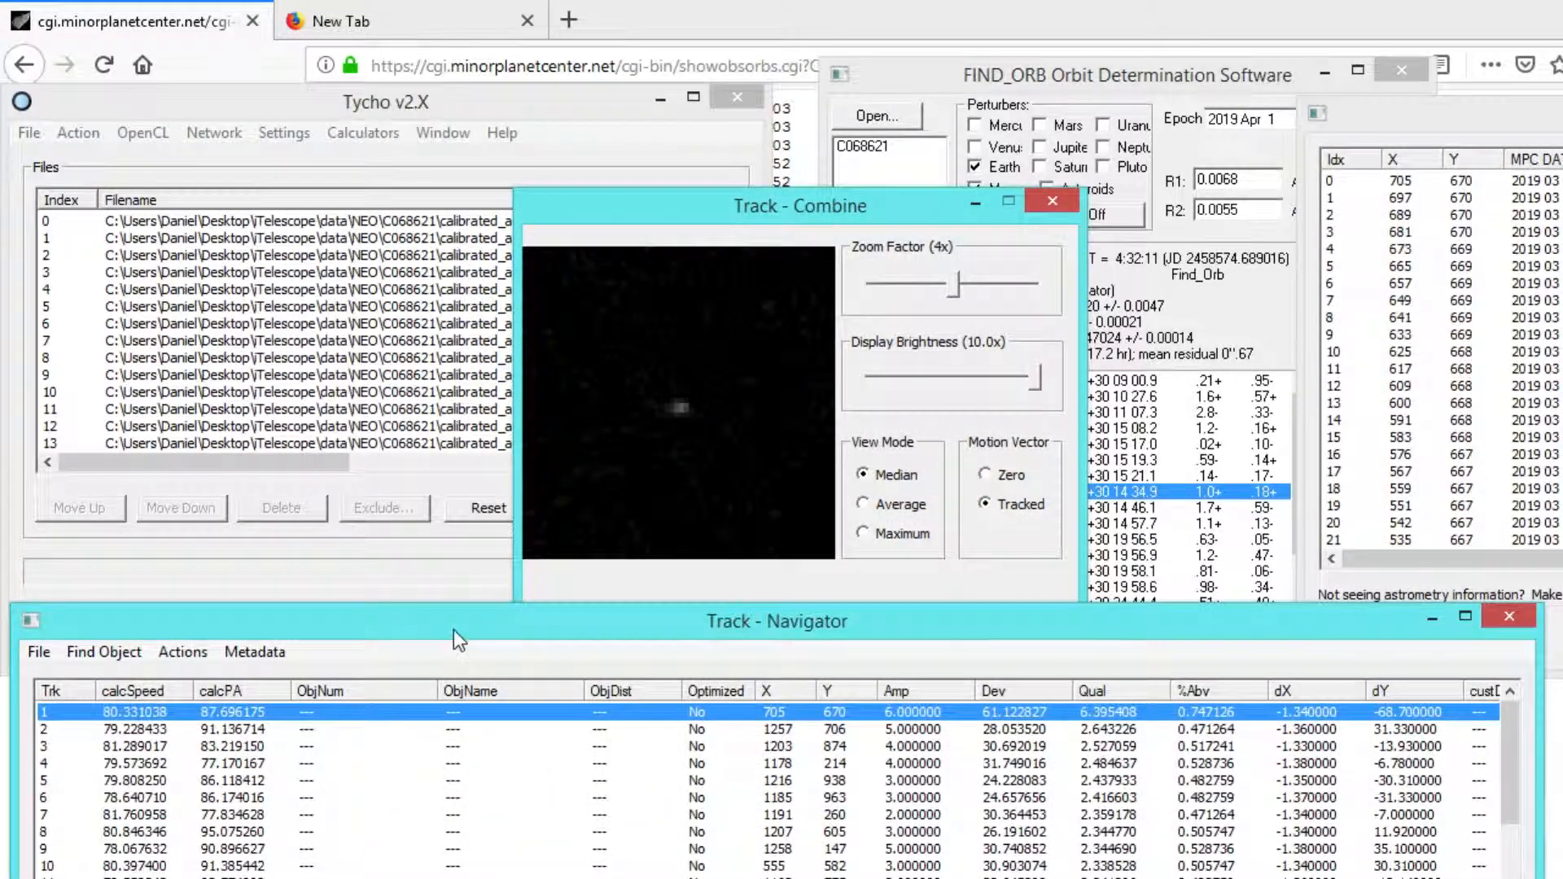
- Verify track 1 and raise the Image Viewer zoom to 2x and contrast to 149
{"action": "left_click_drag", "start_coordinate": [798, 205], "coordinate": [418, 20]}
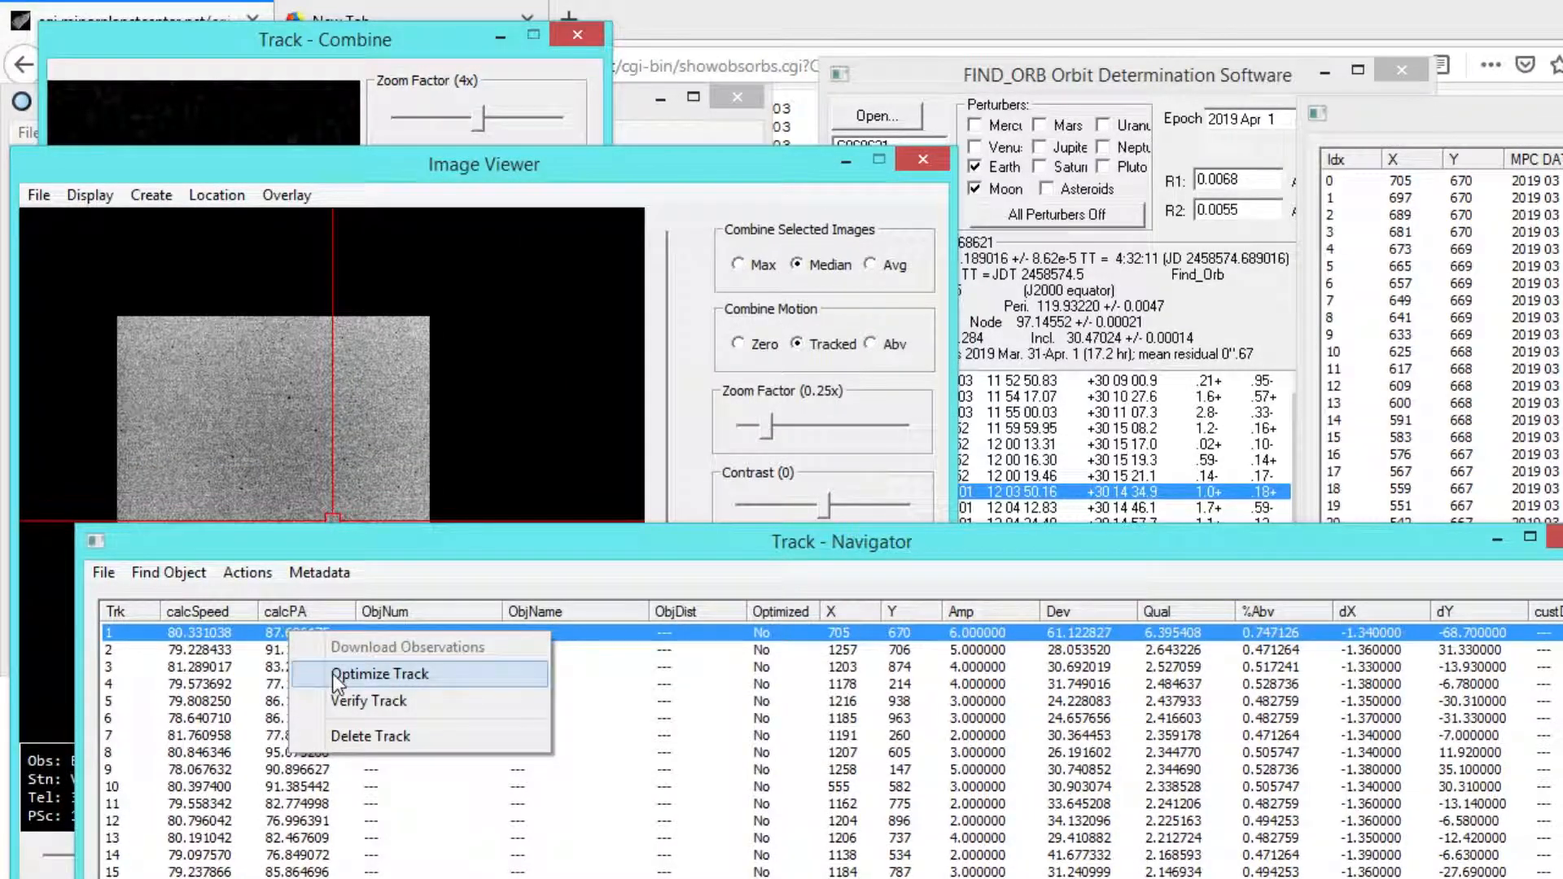
{"action": "left_click", "coordinate": [381, 674]}
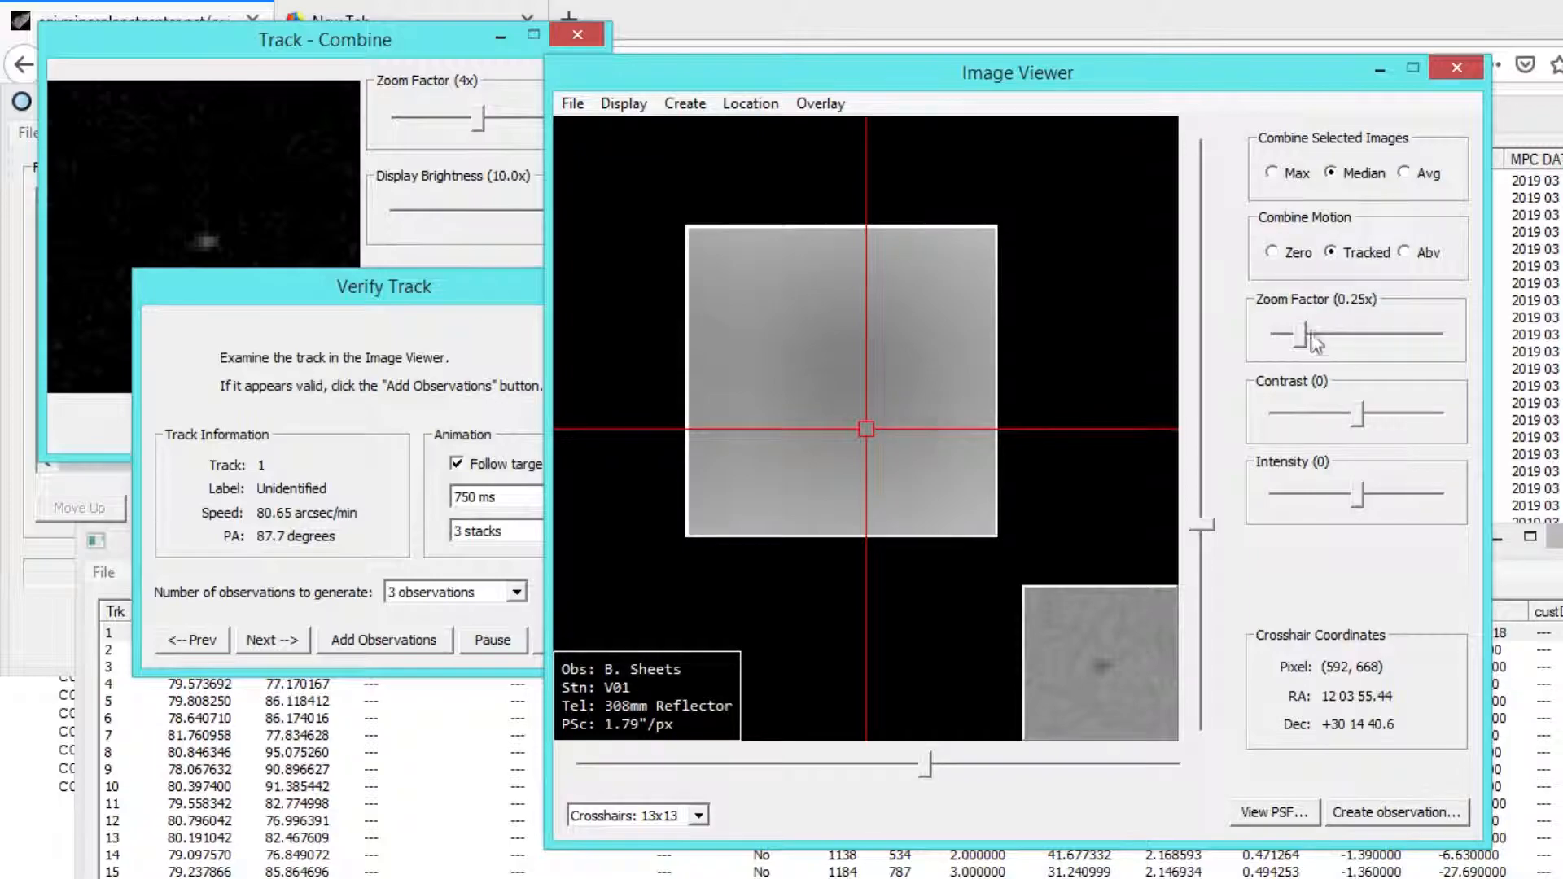
{"action": "left_click_drag", "start_coordinate": [1309, 329], "coordinate": [1371, 329]}
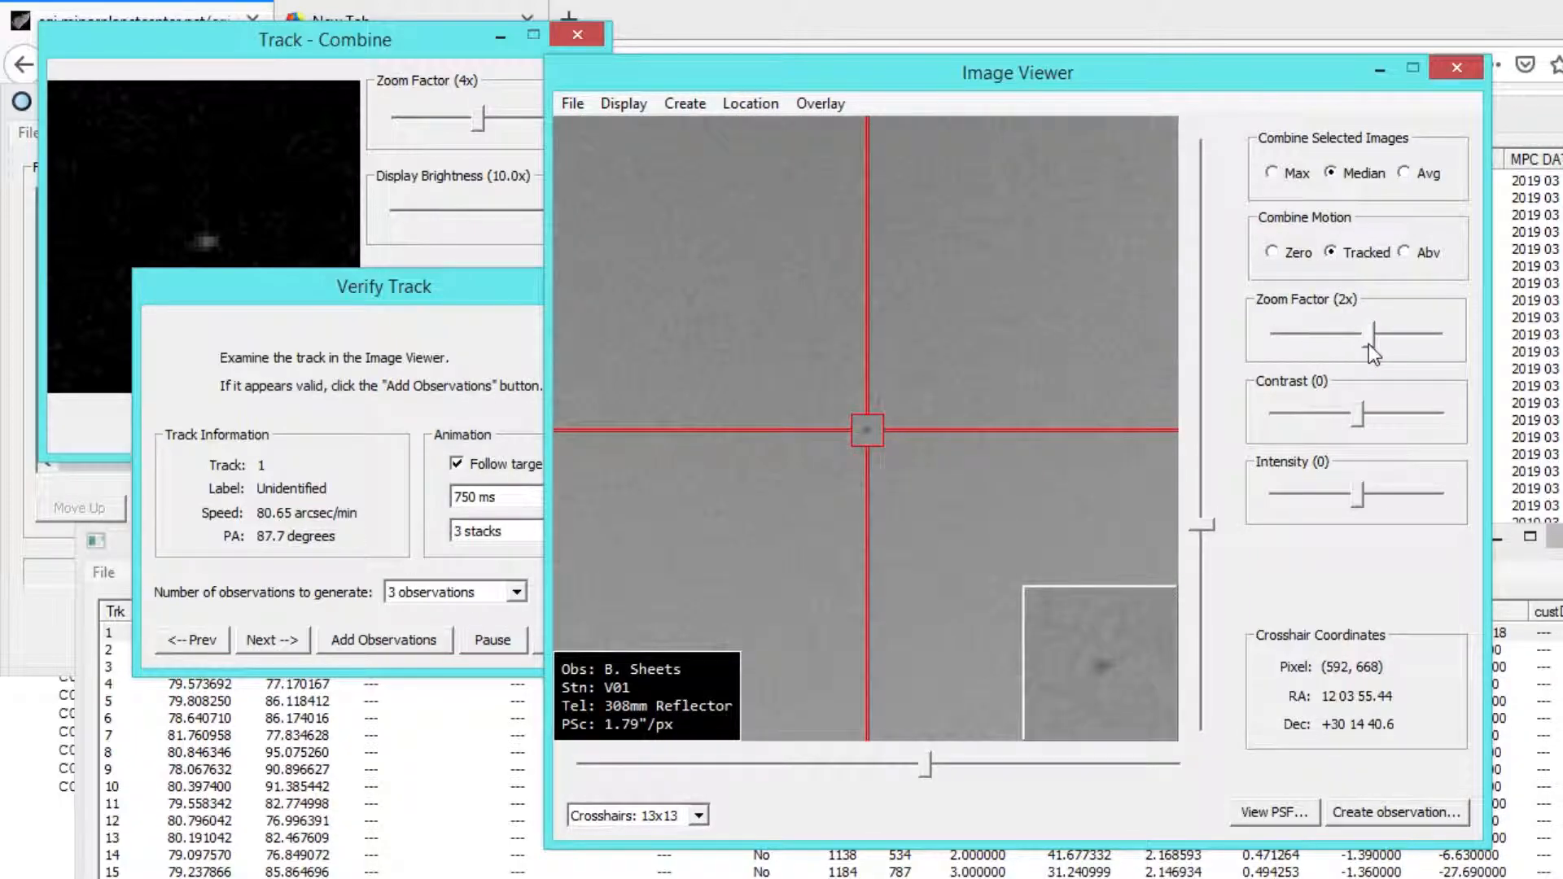
{"action": "left_click_drag", "start_coordinate": [1356, 412], "coordinate": [1395, 411]}
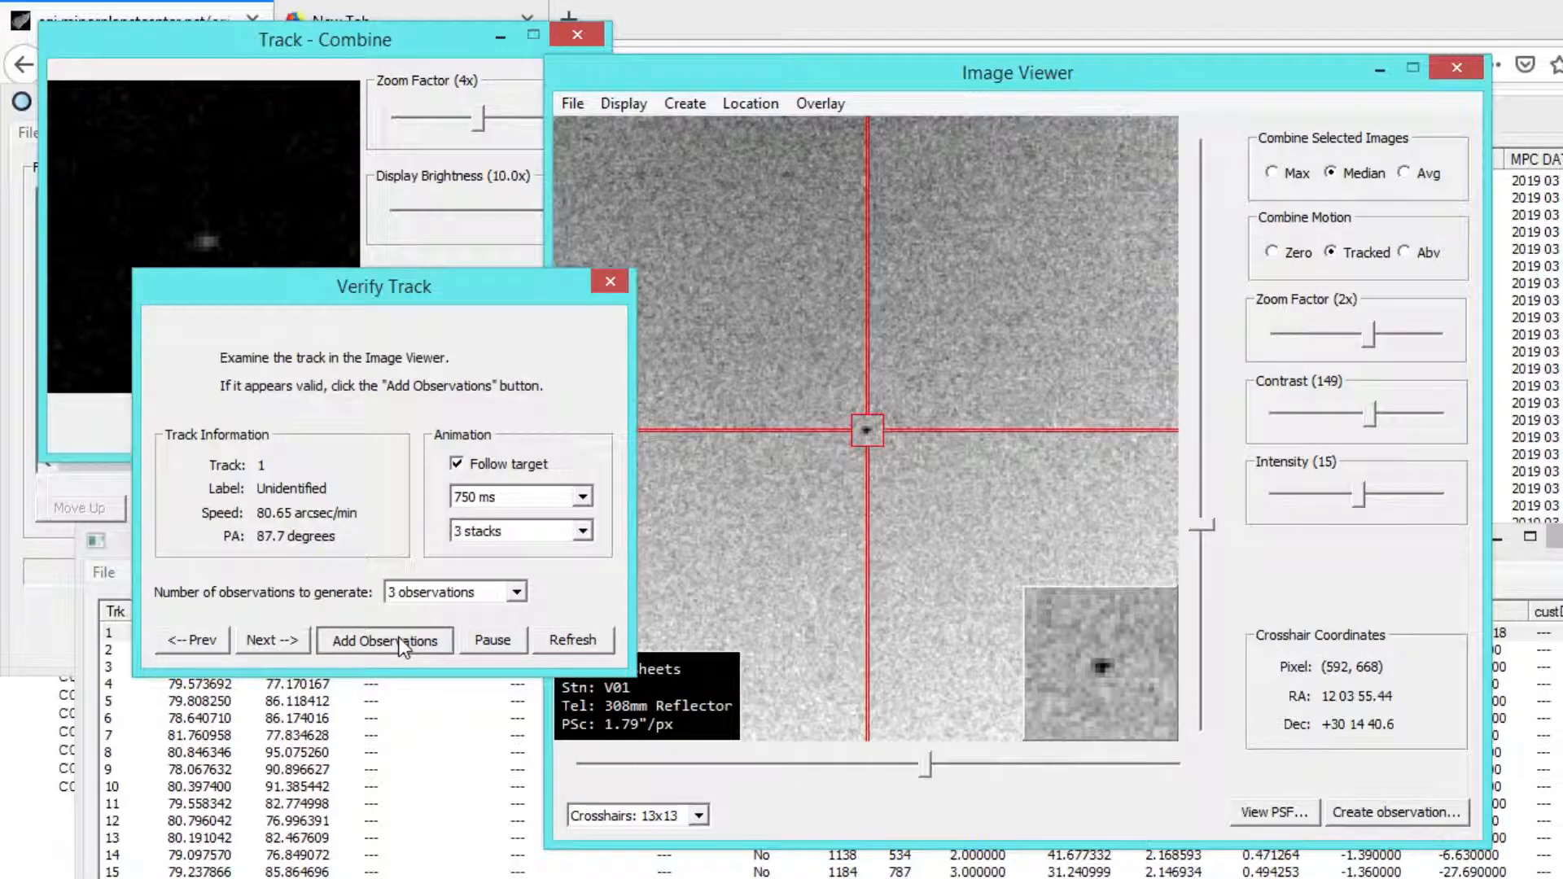
- Add track 1's observations with the tracklet ID corrected to C068621
{"action": "left_click", "coordinate": [385, 640]}
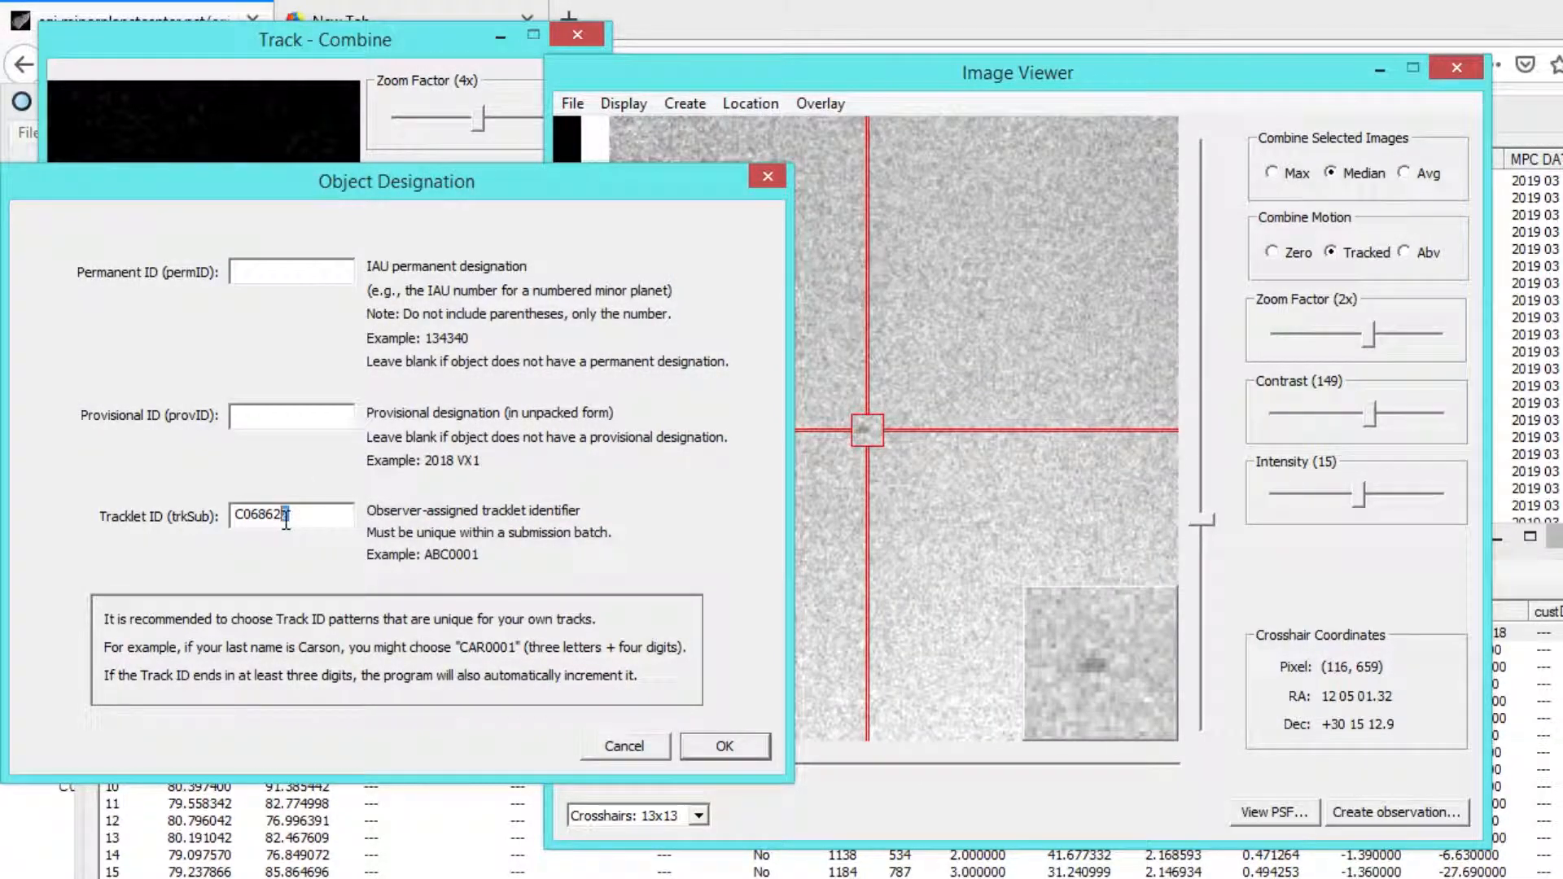
{"action": "type", "text": "1"}
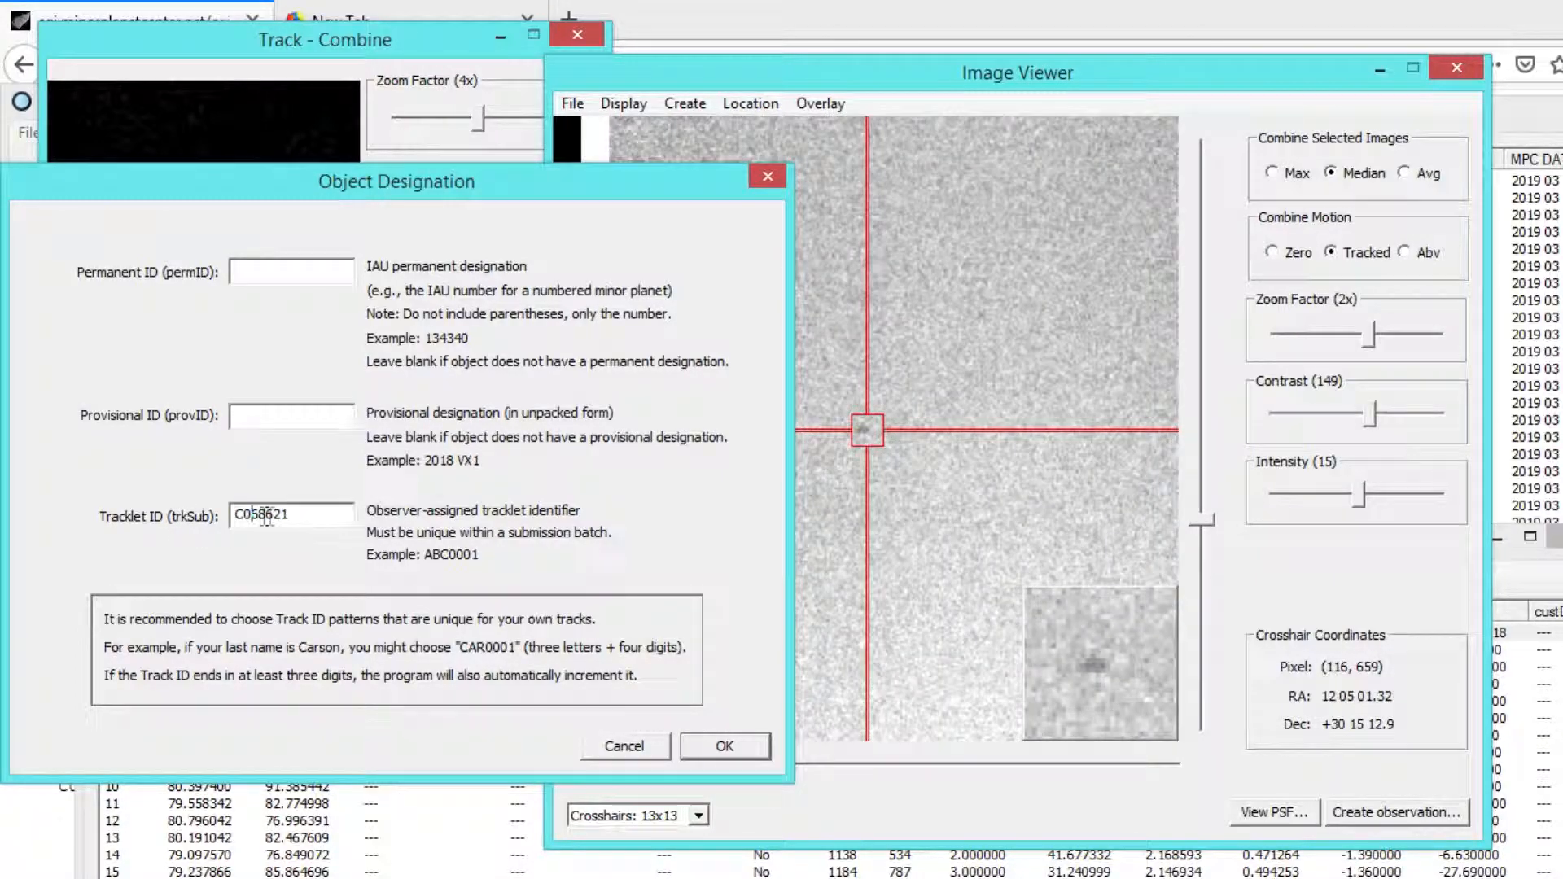
{"action": "left_click", "coordinate": [724, 746]}
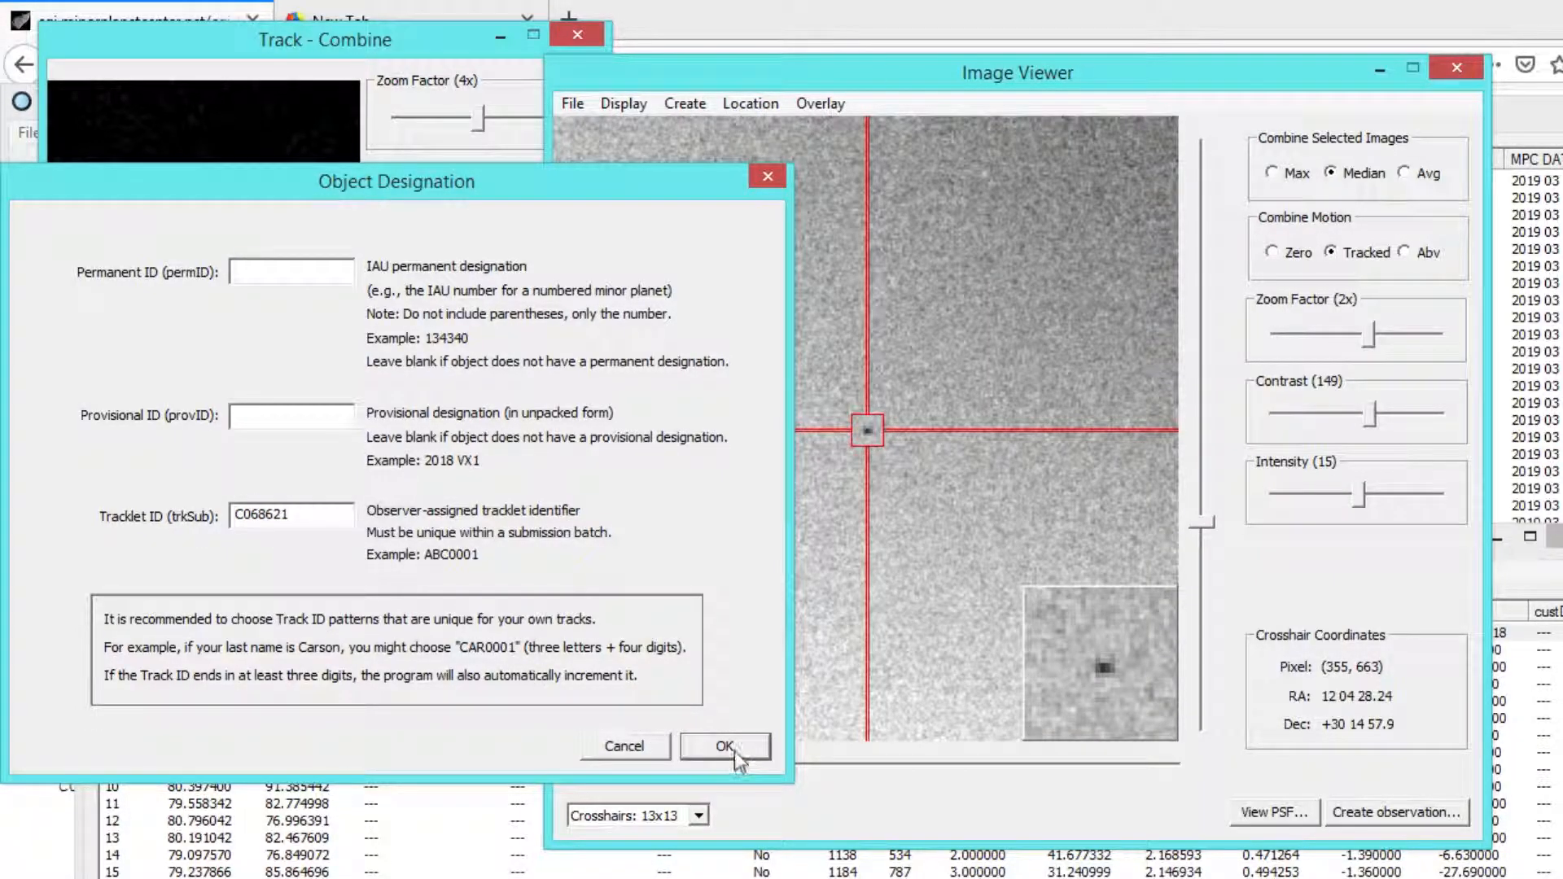
{"action": "left_click", "coordinate": [725, 746]}
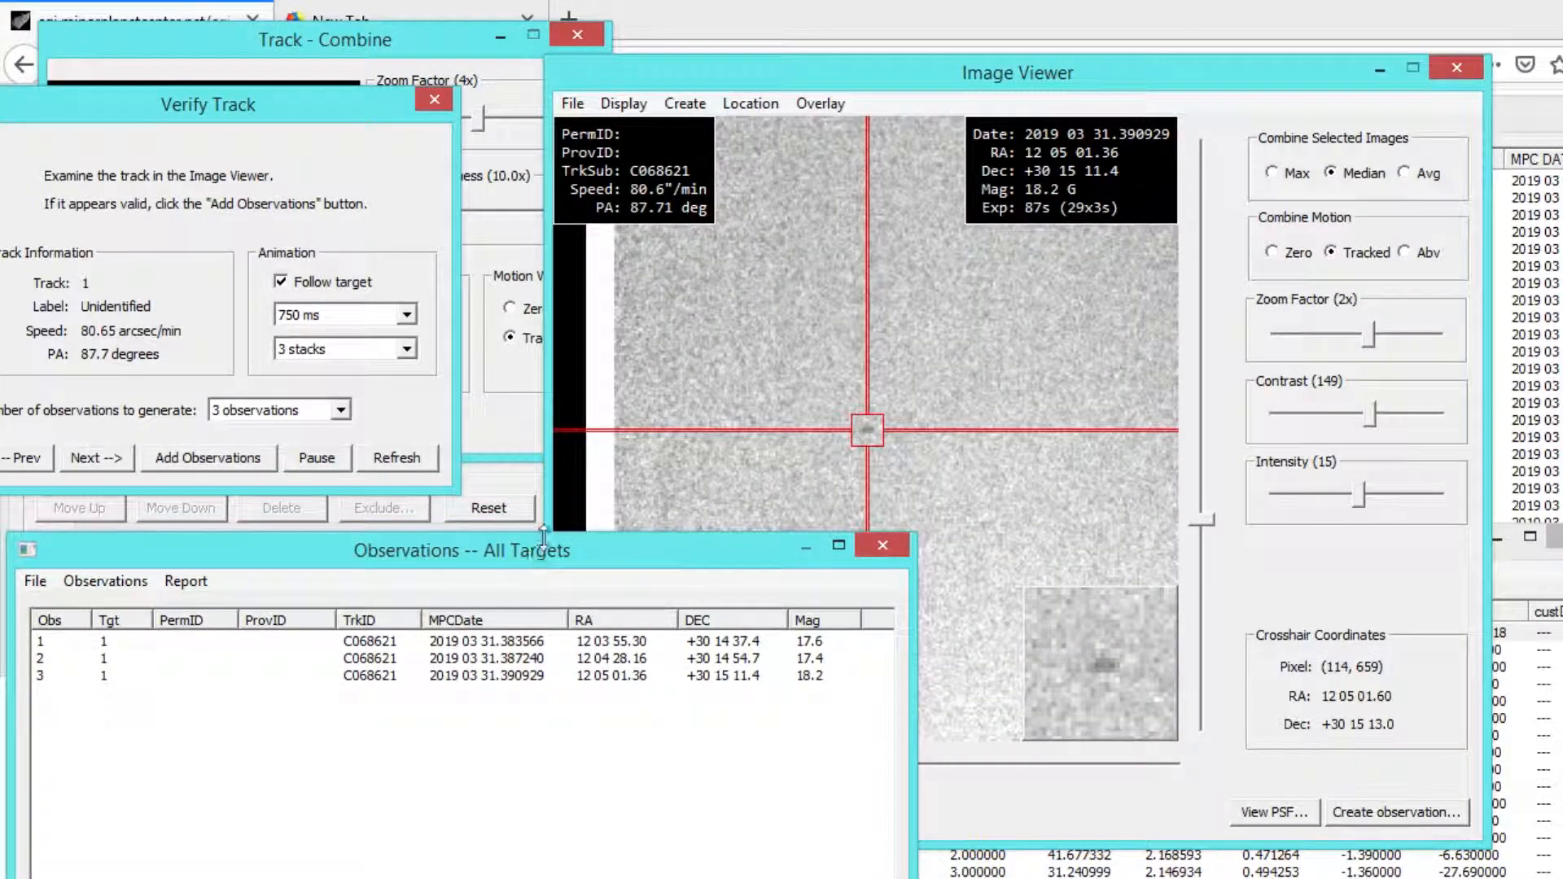
{"action": "mouse_move", "coordinate": [543, 737]}
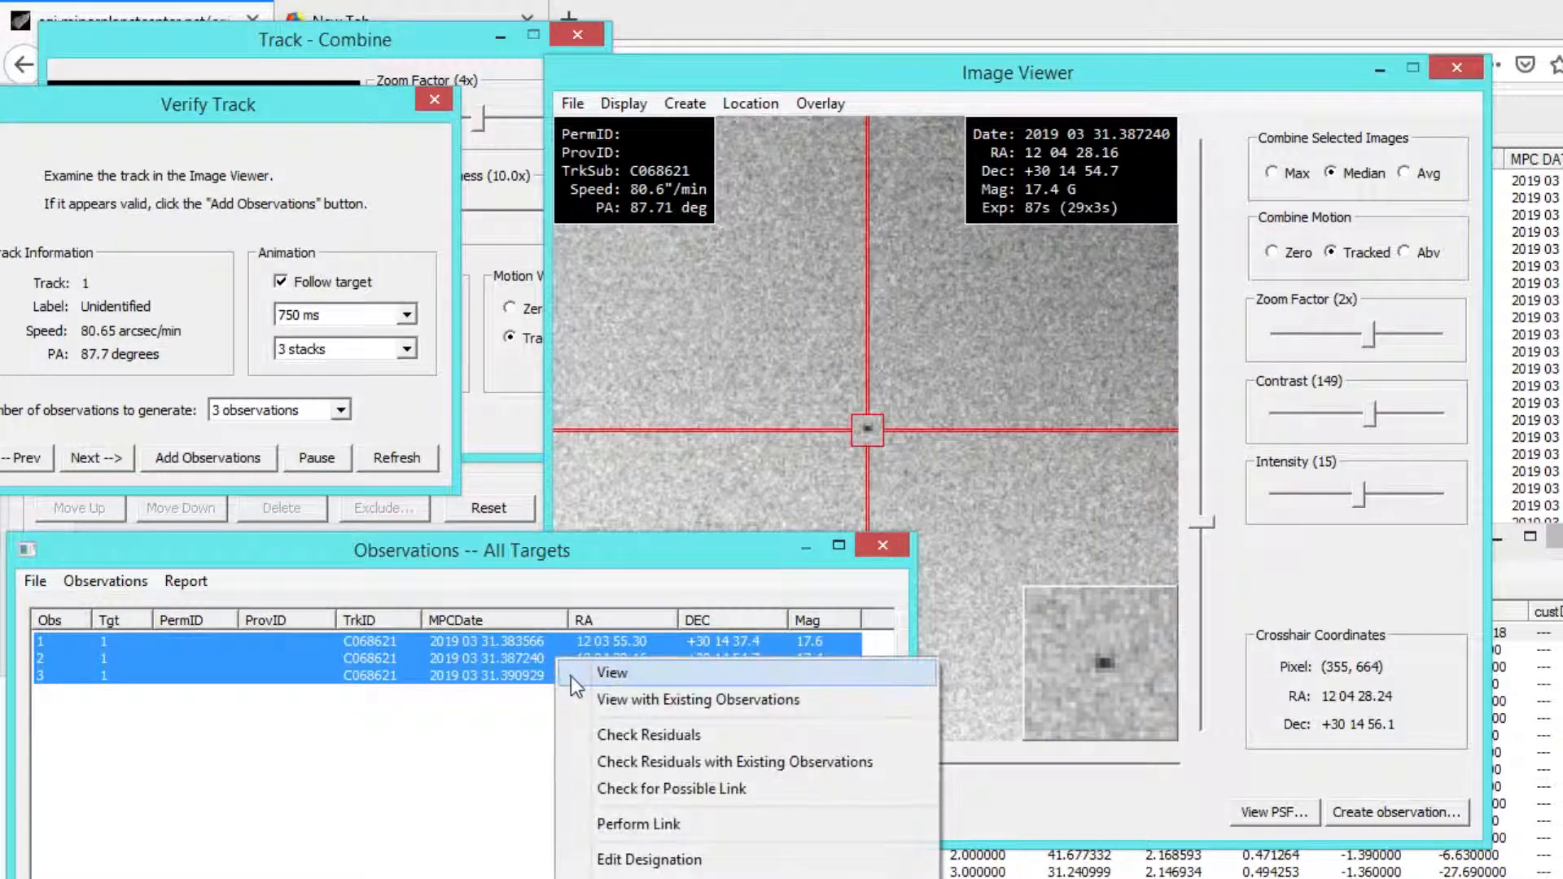
- View the three selected observations alongside the existing C068621.txt observations
{"action": "left_click", "coordinate": [612, 672]}
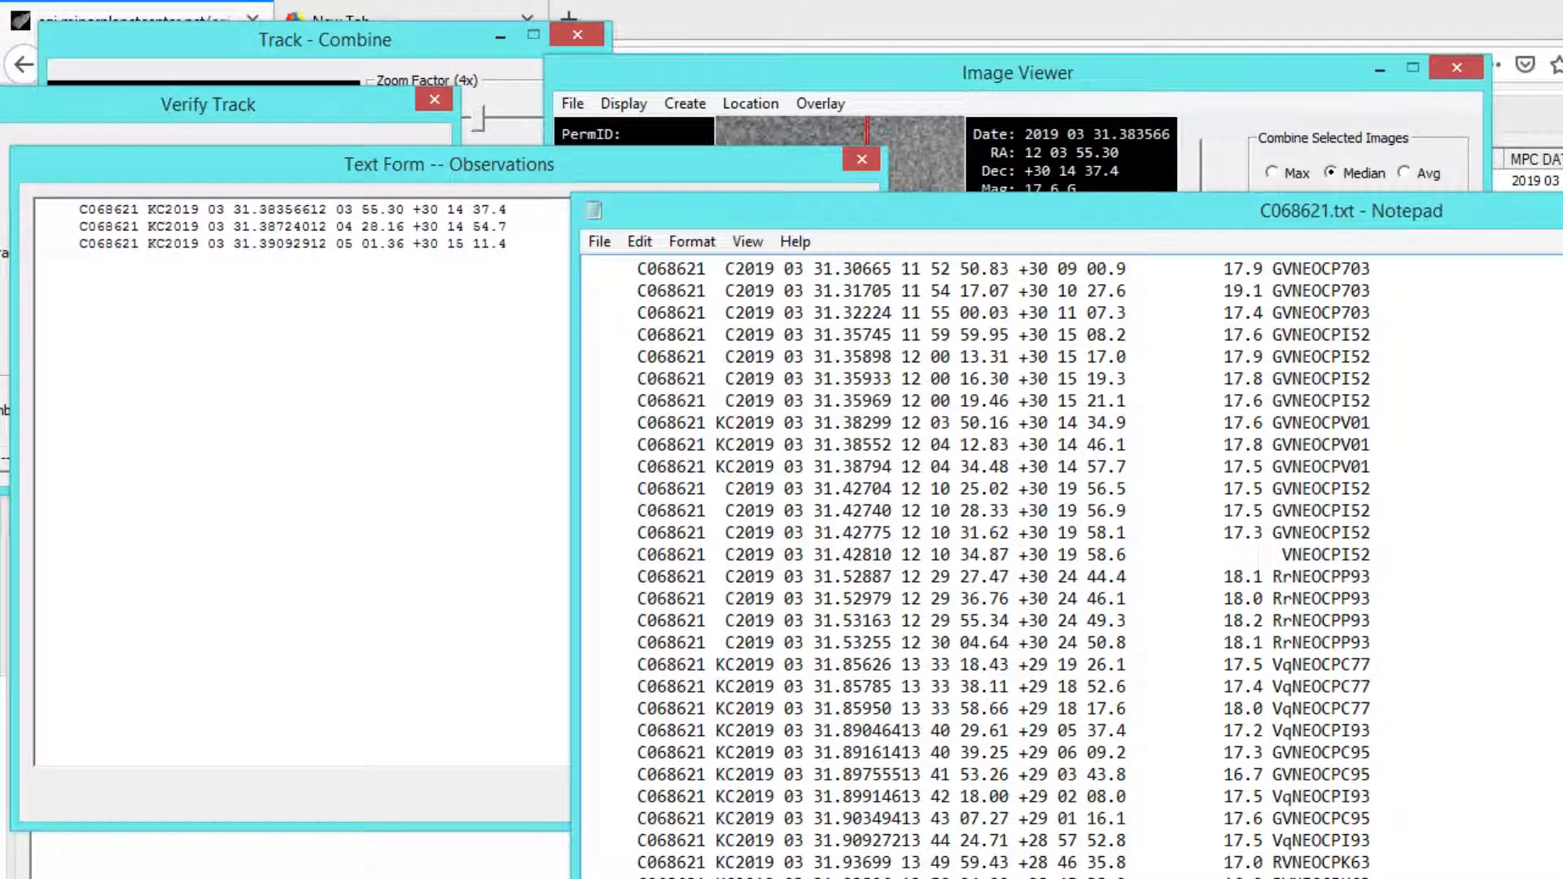
- Scroll the 38-observation list and select one of Tycho's new V01 observations
{"action": "scroll", "scroll_direction": "down", "scroll_amount": 3}
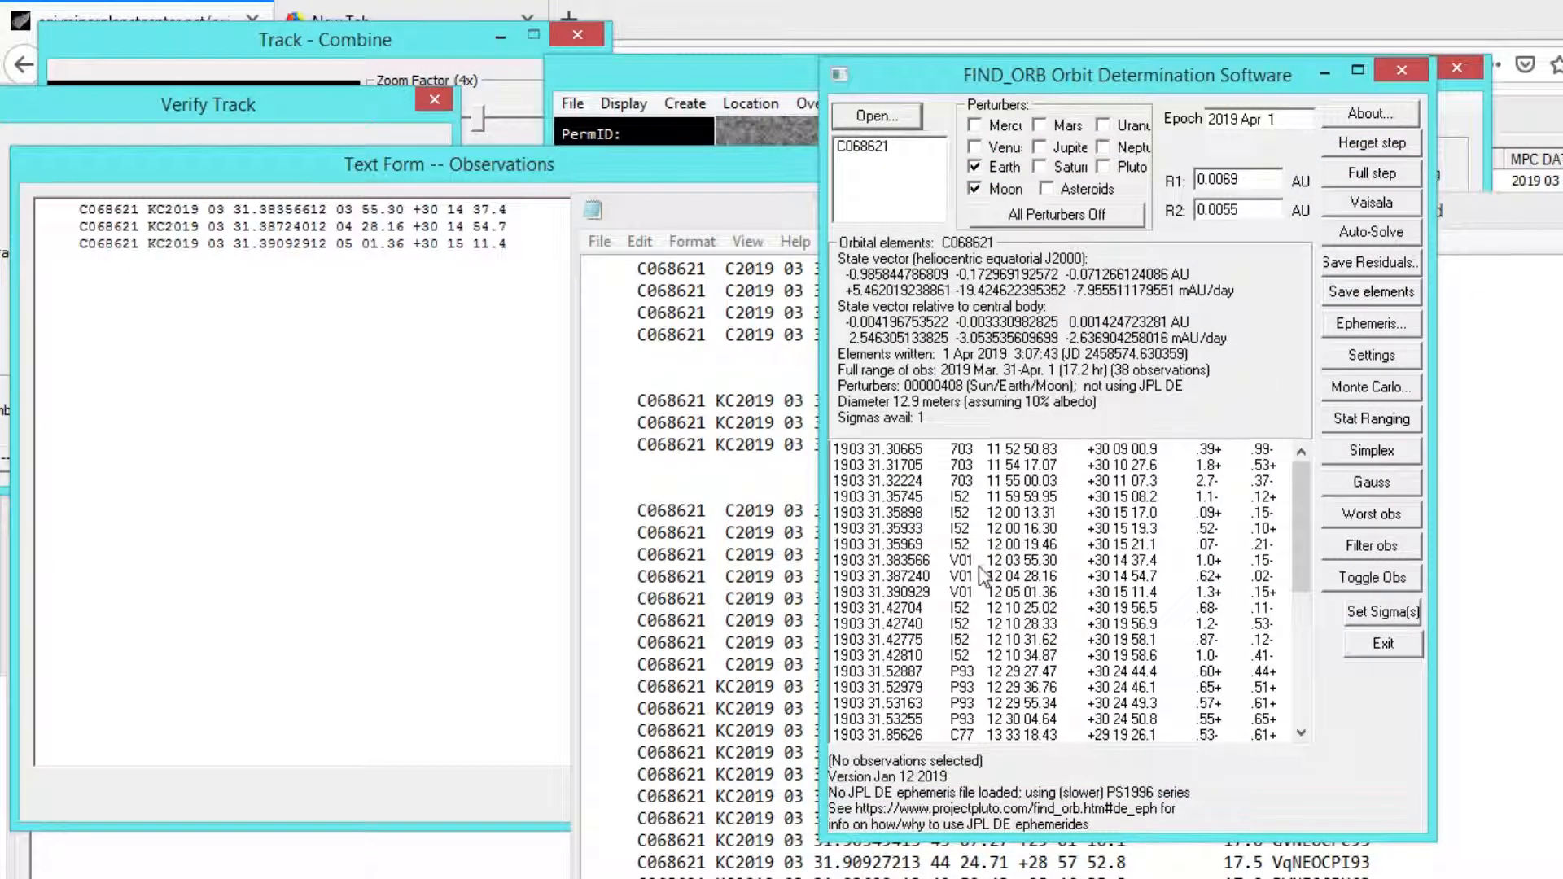
{"action": "left_click", "coordinate": [997, 576]}
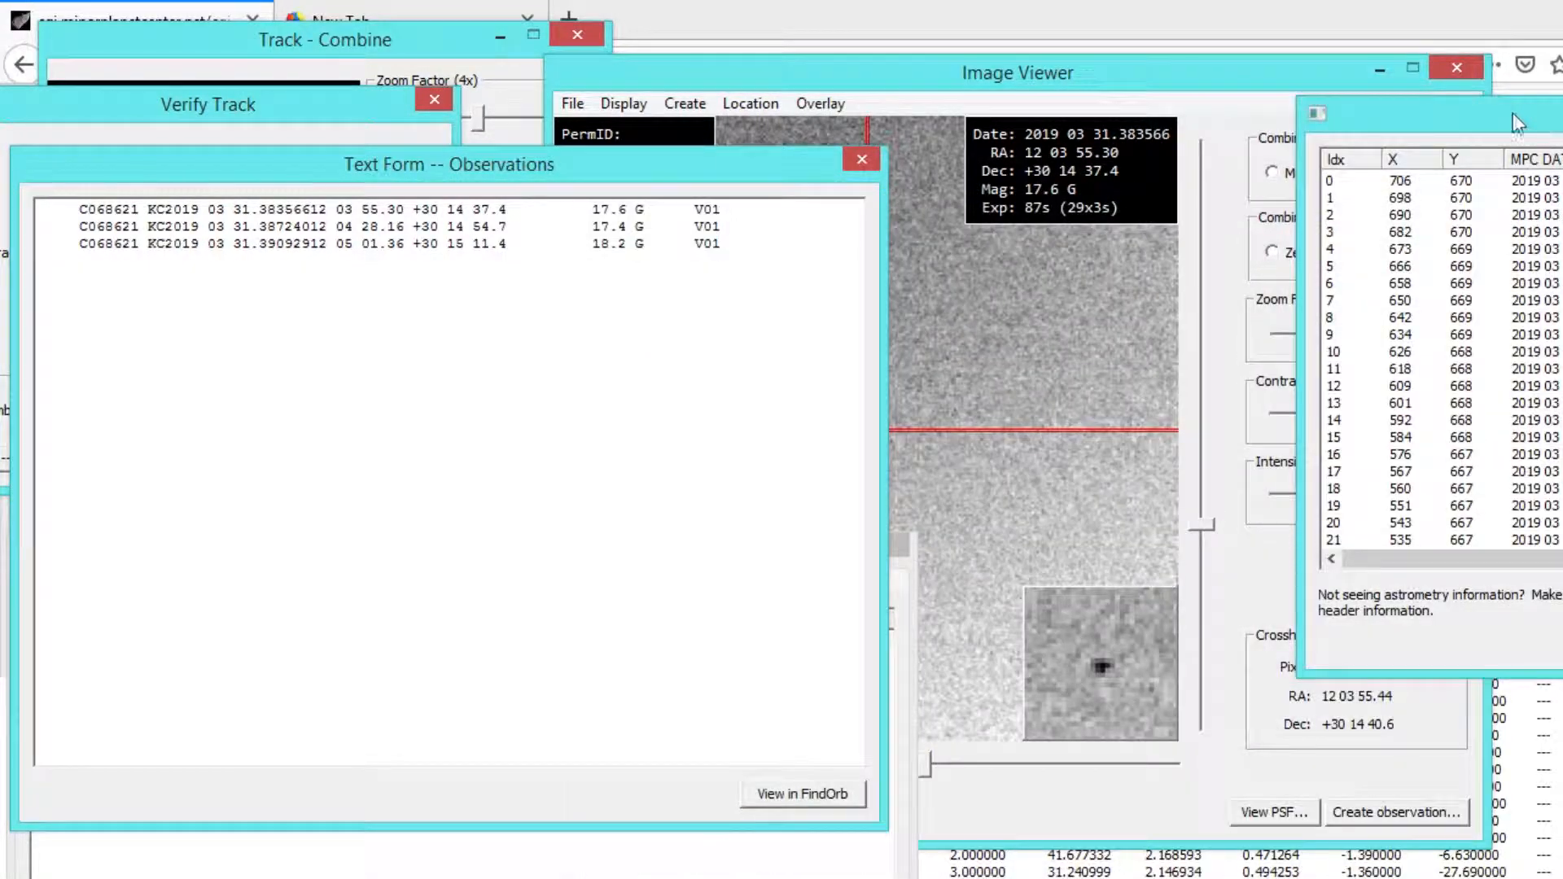
- Focus the Image Viewer, move it left, and zoom out to the whole stacked frame
{"action": "left_click", "coordinate": [860, 159]}
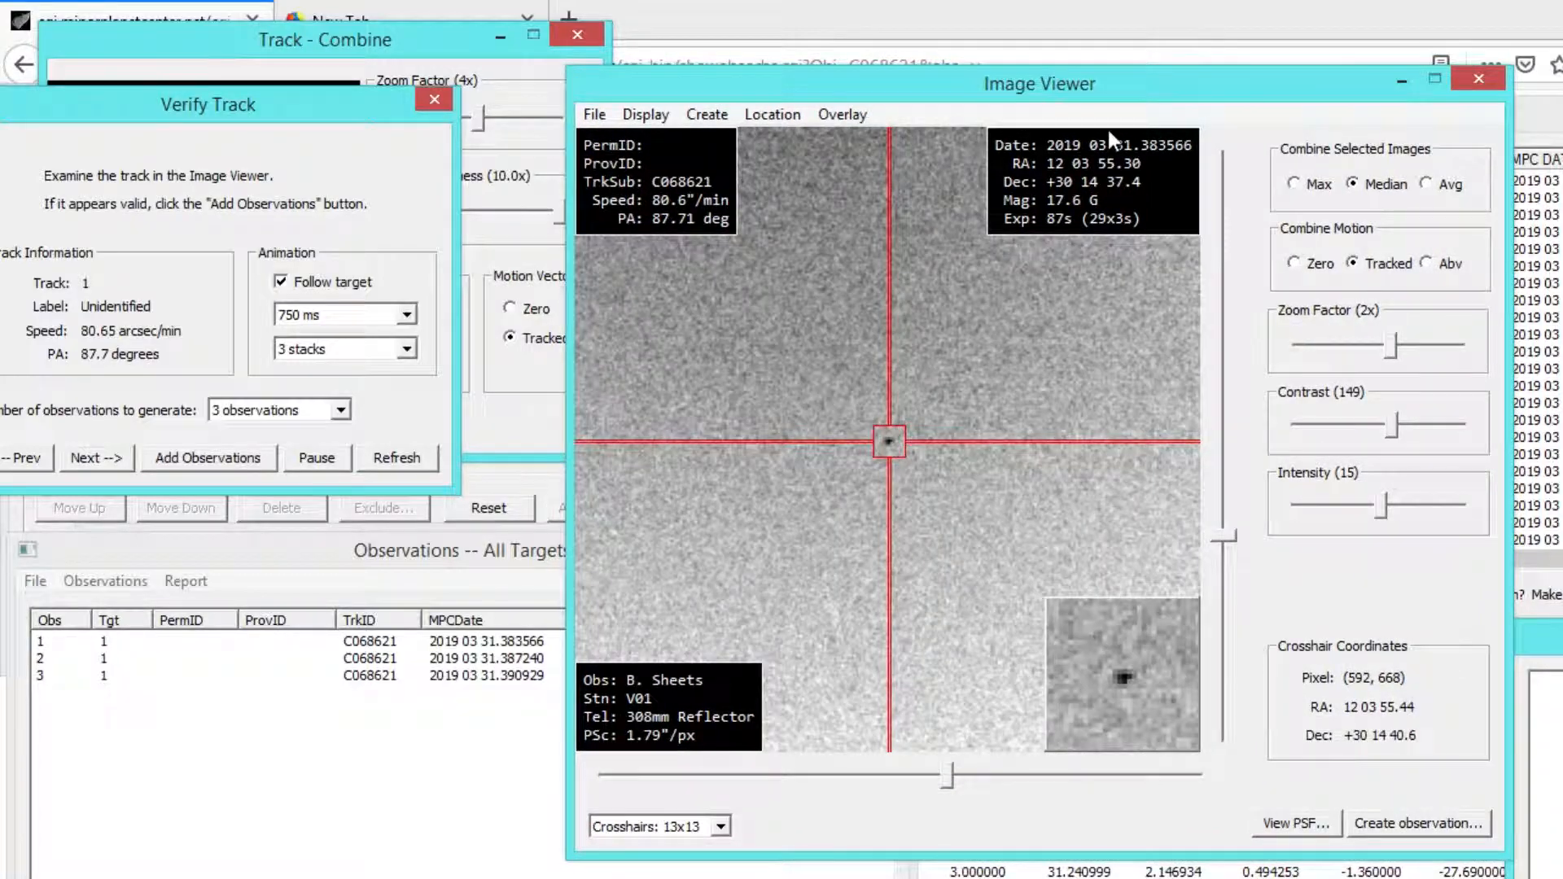
{"action": "left_click_drag", "start_coordinate": [1386, 343], "coordinate": [1316, 344]}
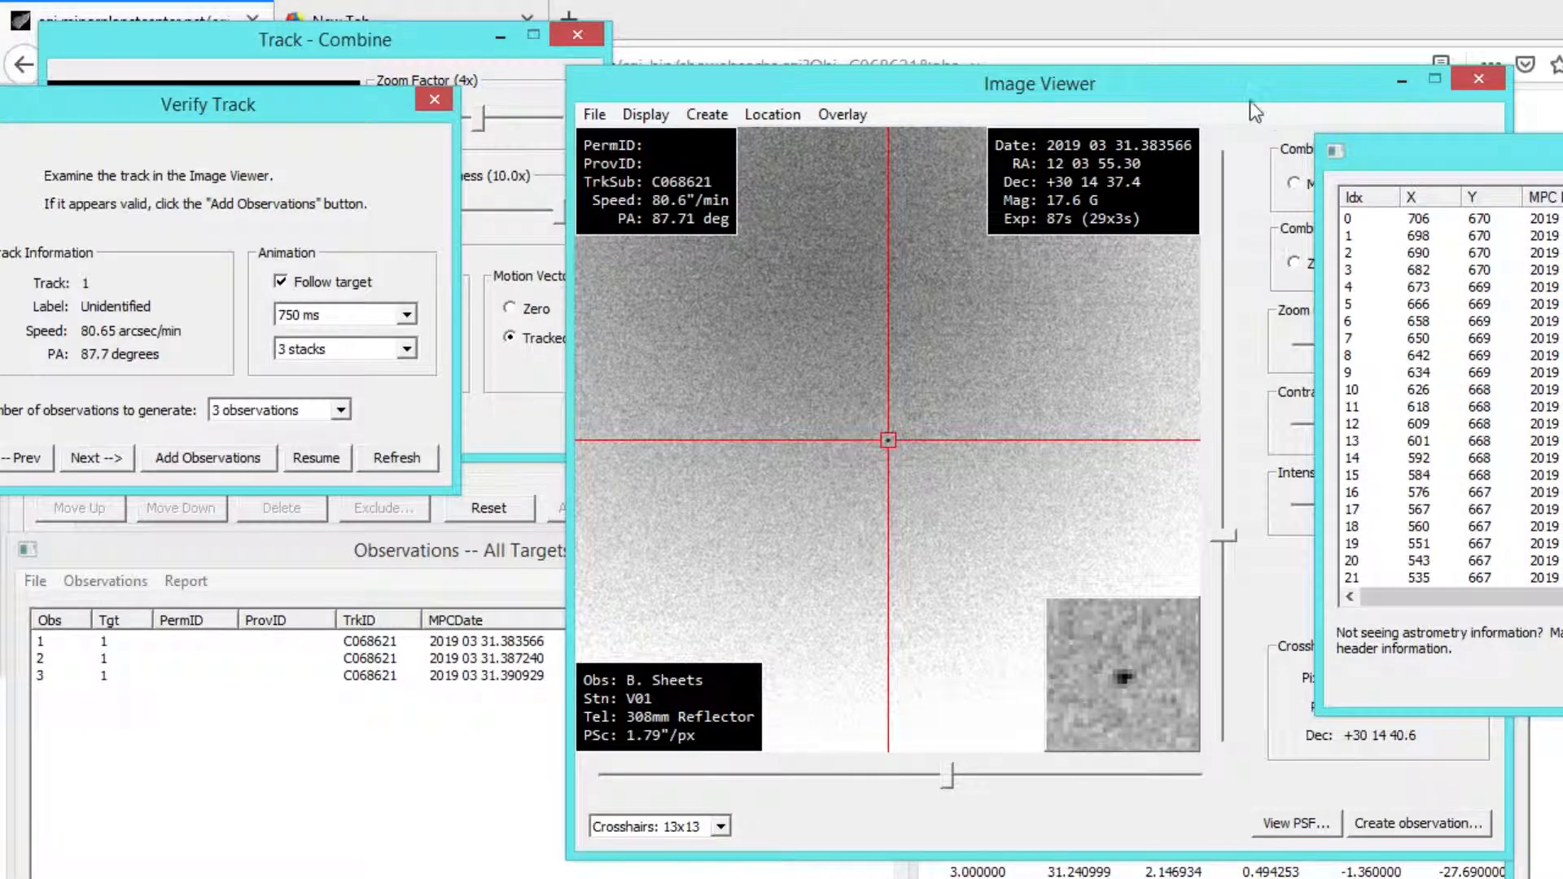
{"action": "left_click_drag", "start_coordinate": [1040, 84], "coordinate": [925, 87]}
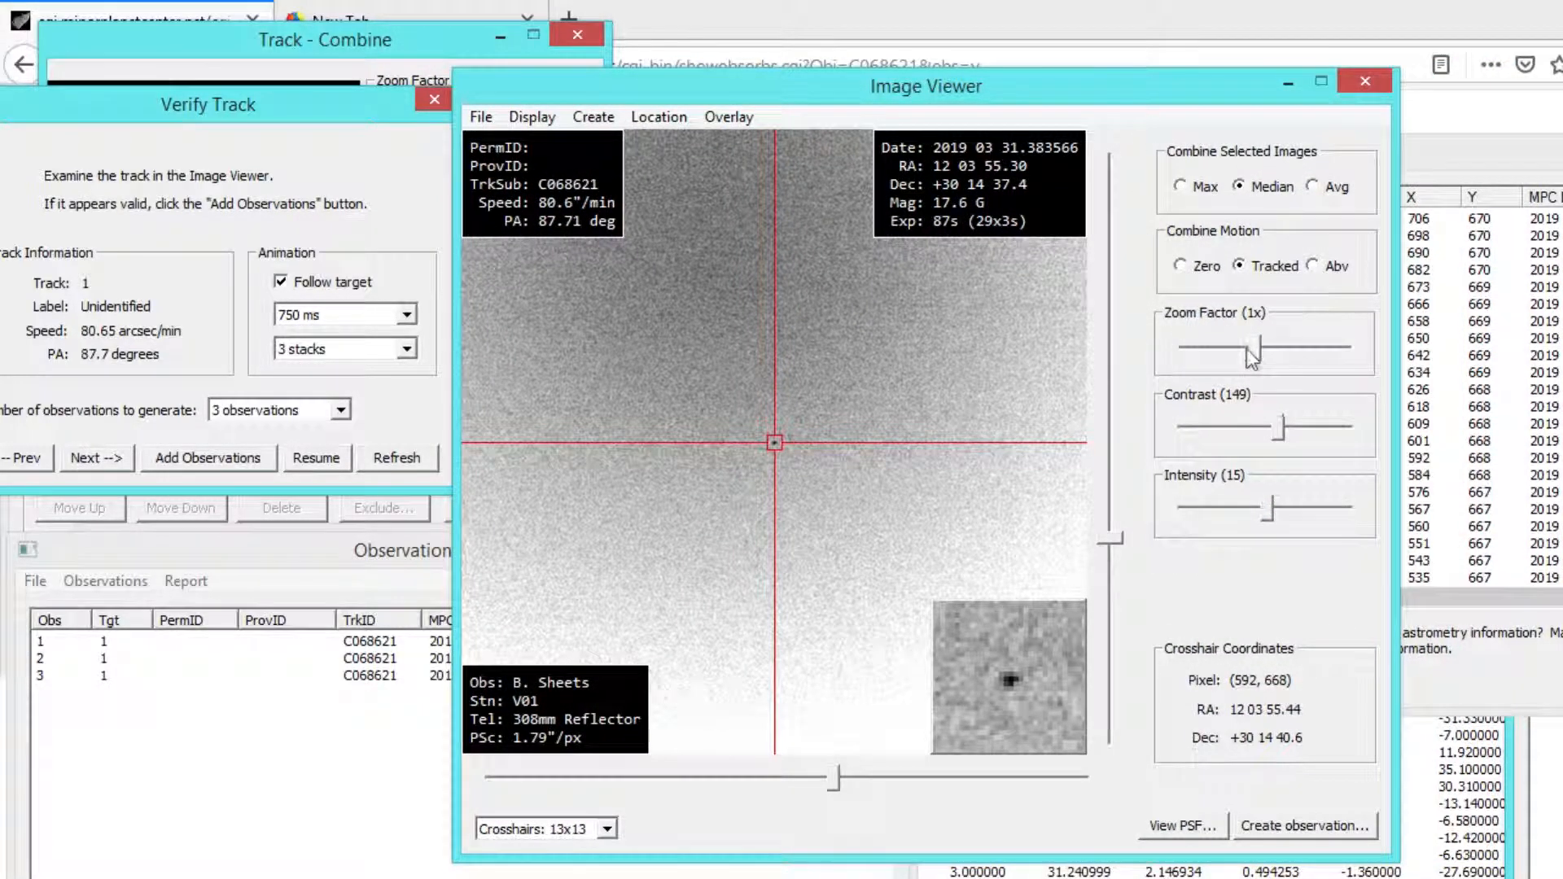
{"action": "left_click_drag", "start_coordinate": [1247, 343], "coordinate": [1186, 343]}
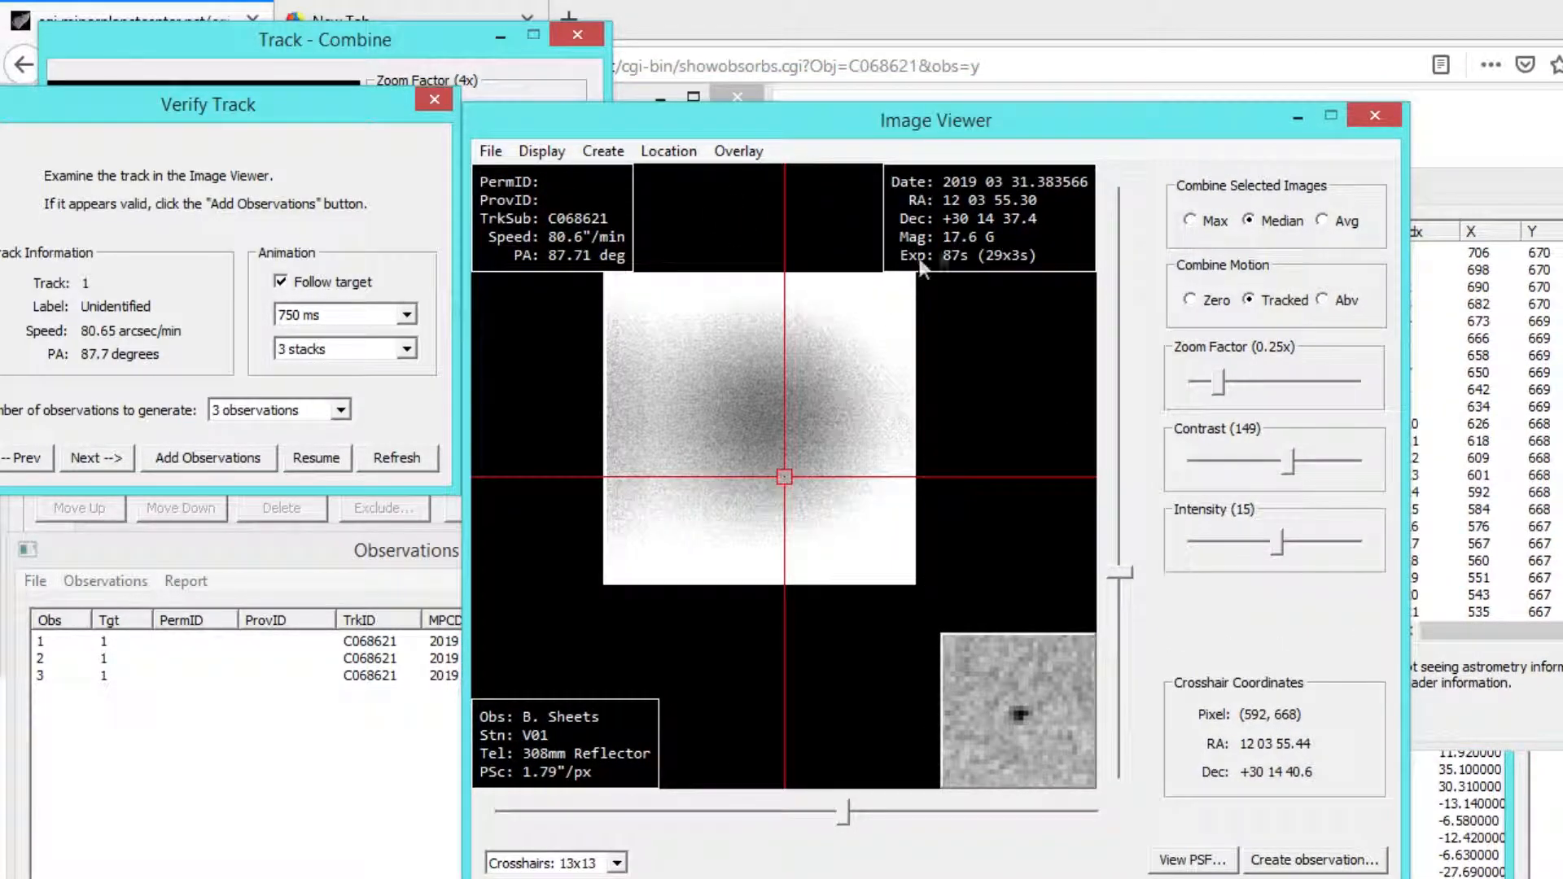
{"action": "mouse_move", "coordinate": [753, 178]}
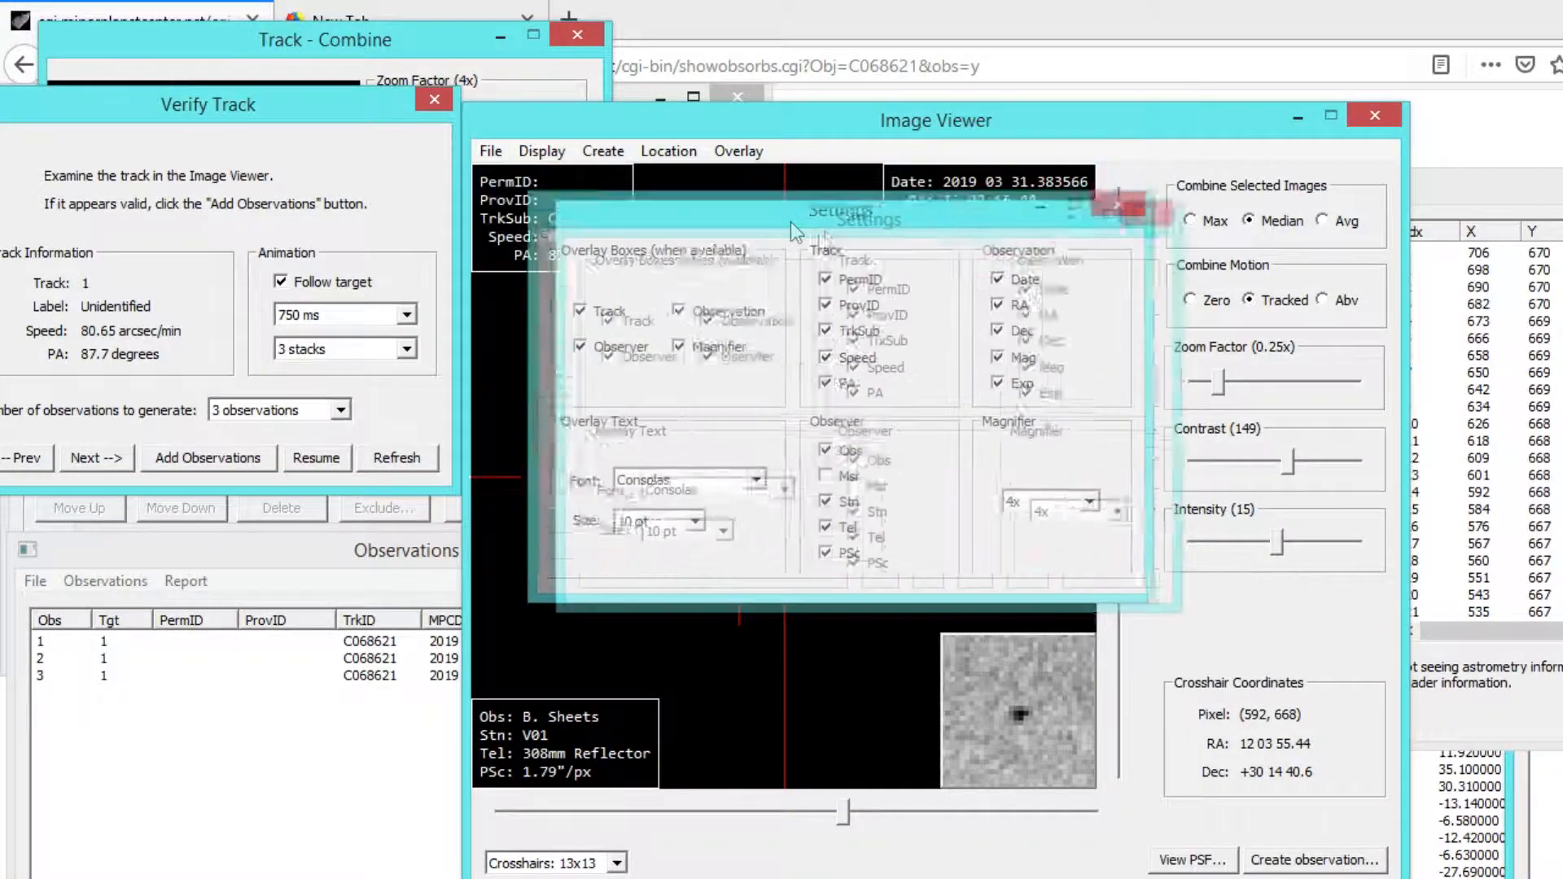
- Try Comic Sans MS at 12 pt for the overlay text, then revert and close Settings
{"action": "left_click", "coordinate": [947, 645]}
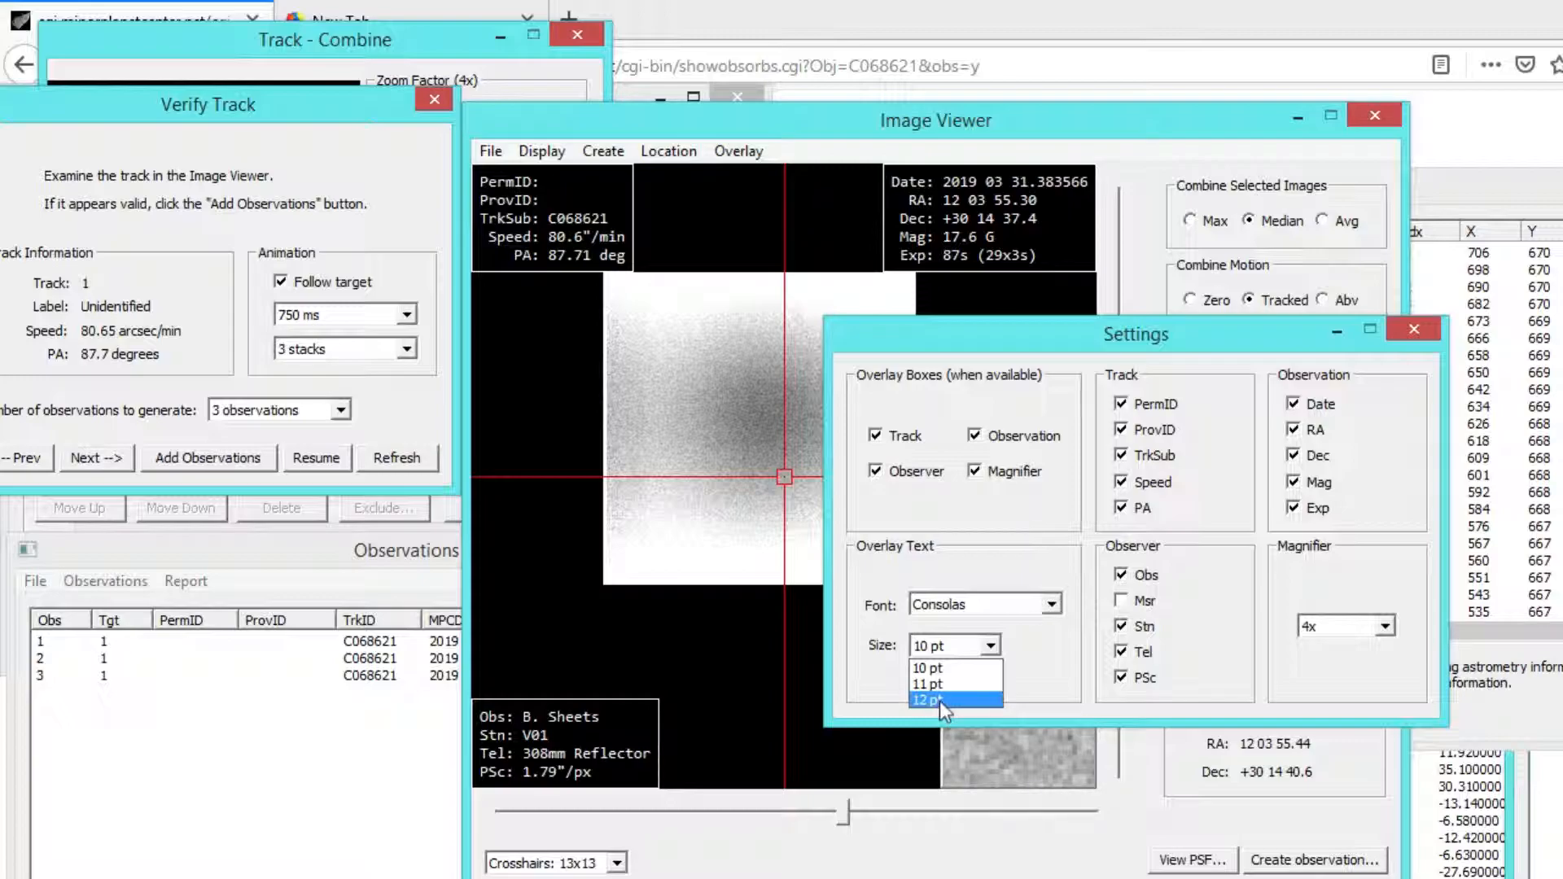
{"action": "left_click", "coordinate": [946, 701]}
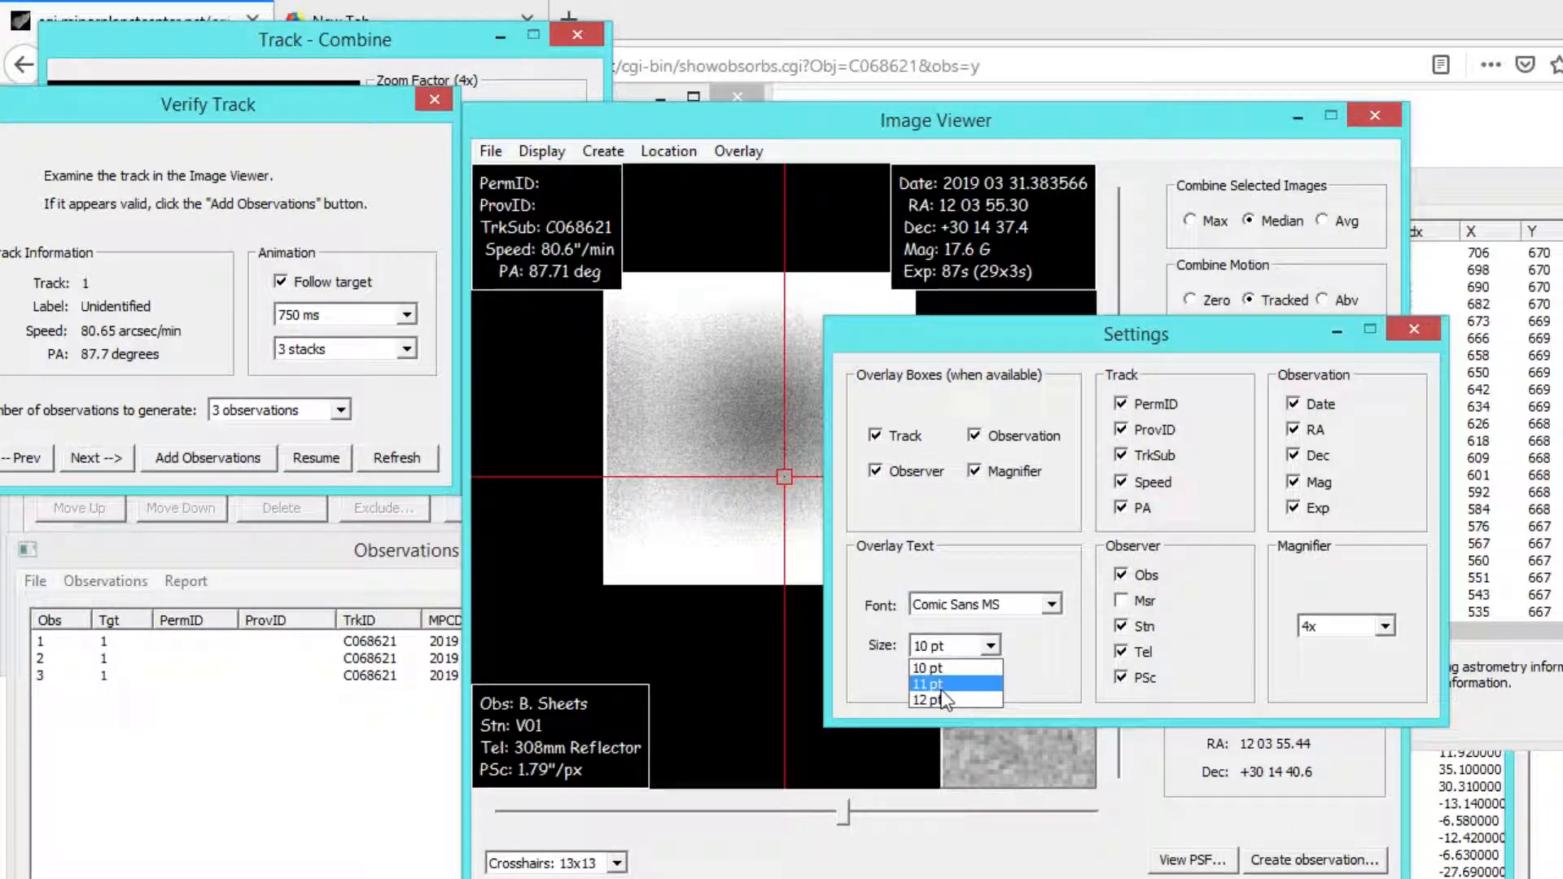
{"action": "left_click", "coordinate": [927, 700]}
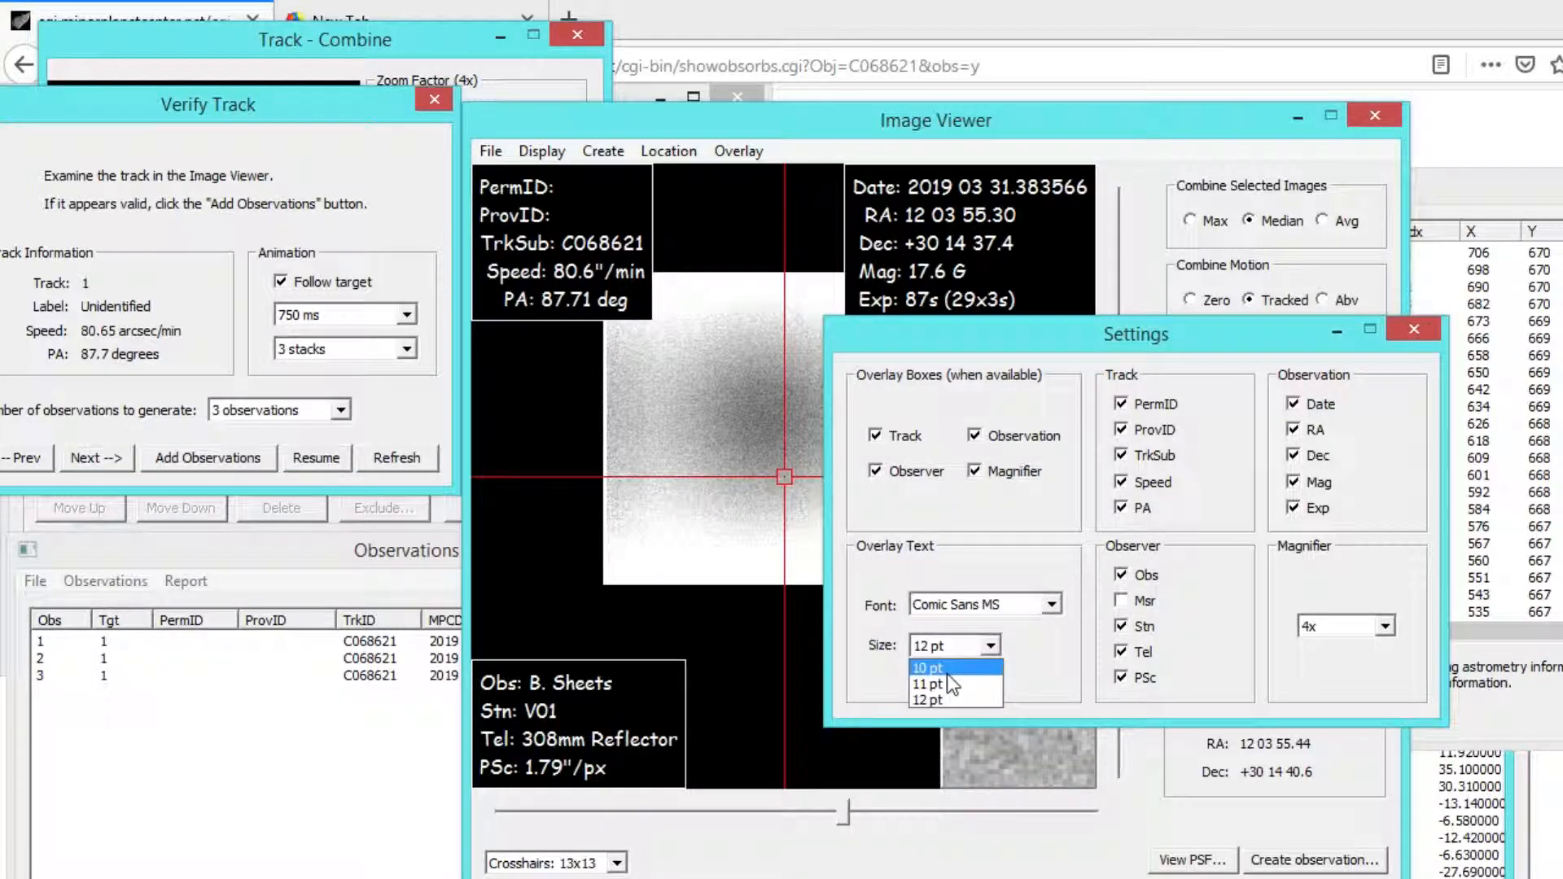
{"action": "left_click", "coordinate": [926, 667]}
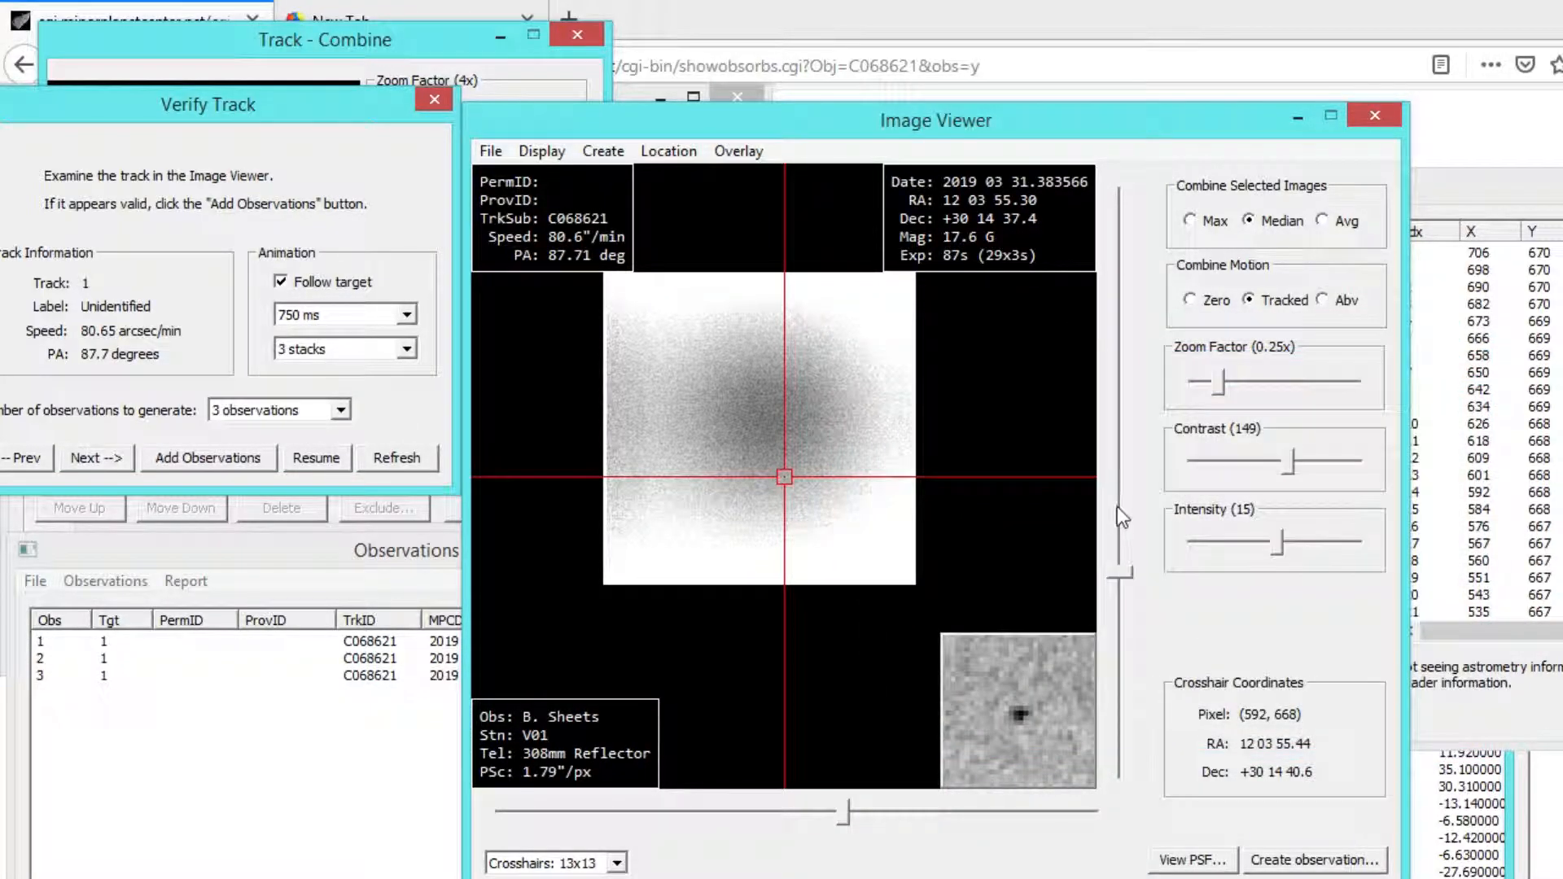
- Zoom the stacked C068621 frame through 1x, 2x and 1x, ending at 0.5x
{"action": "left_click_drag", "start_coordinate": [1201, 382], "coordinate": [1271, 382]}
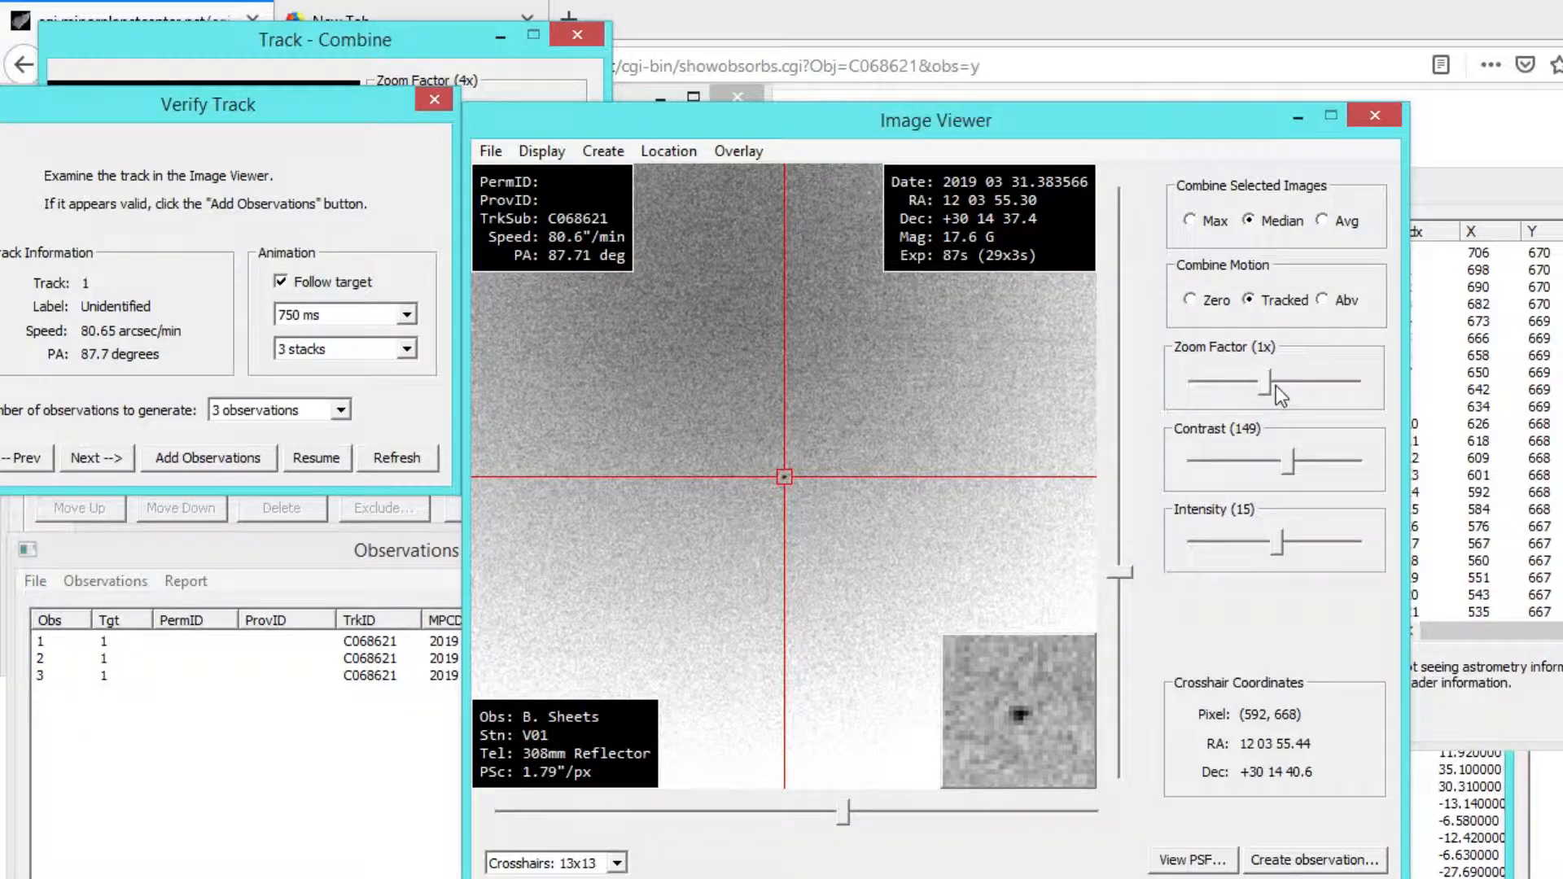
{"action": "left_click_drag", "start_coordinate": [1271, 382], "coordinate": [1251, 382]}
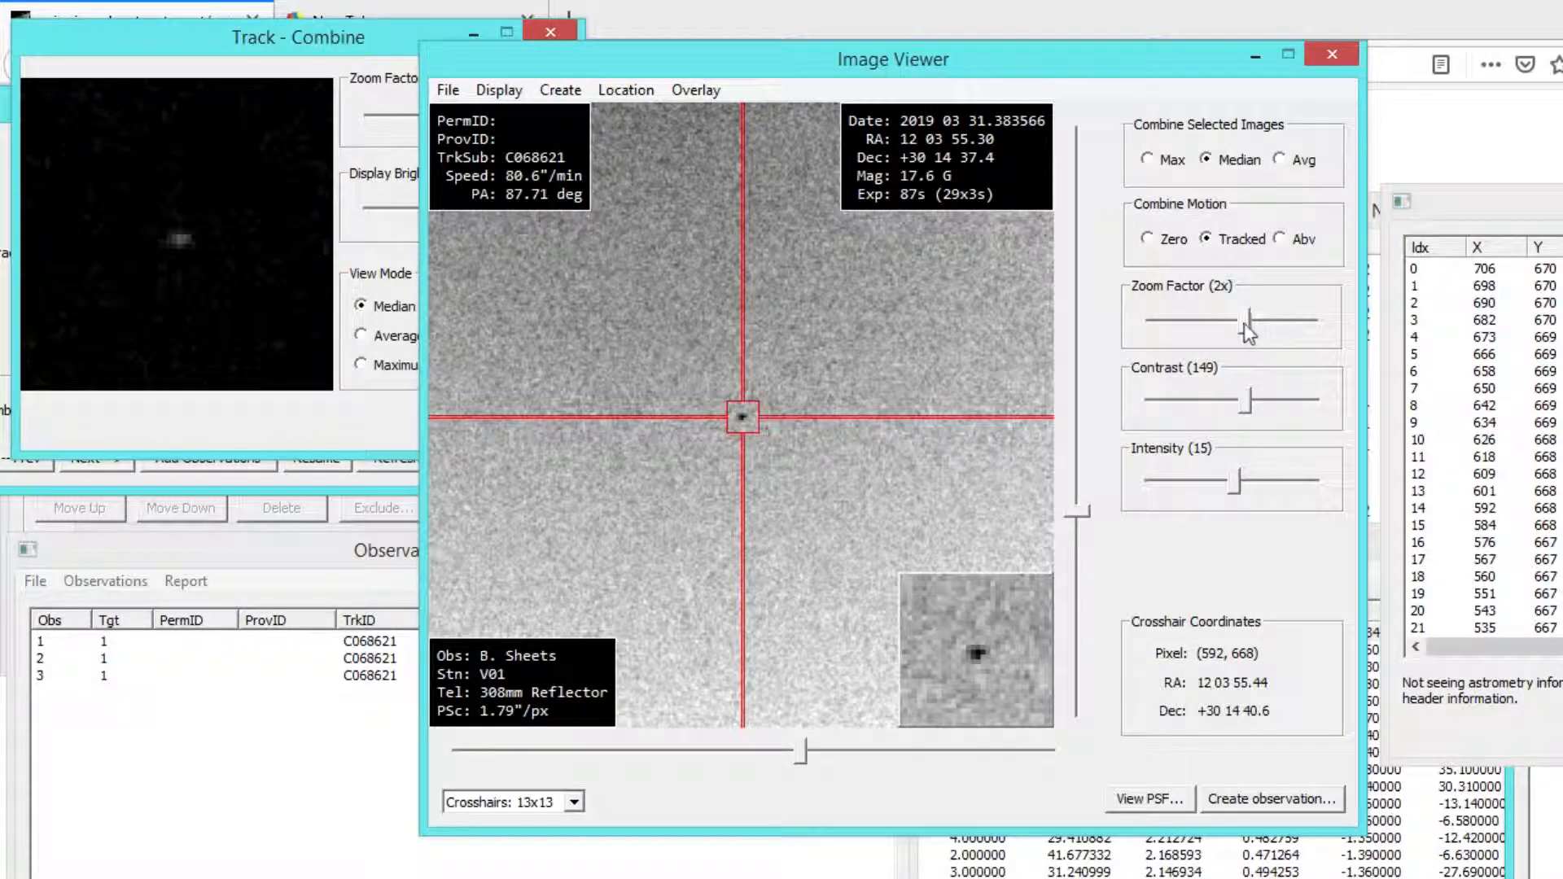
{"action": "left_click_drag", "start_coordinate": [1249, 321], "coordinate": [1216, 321]}
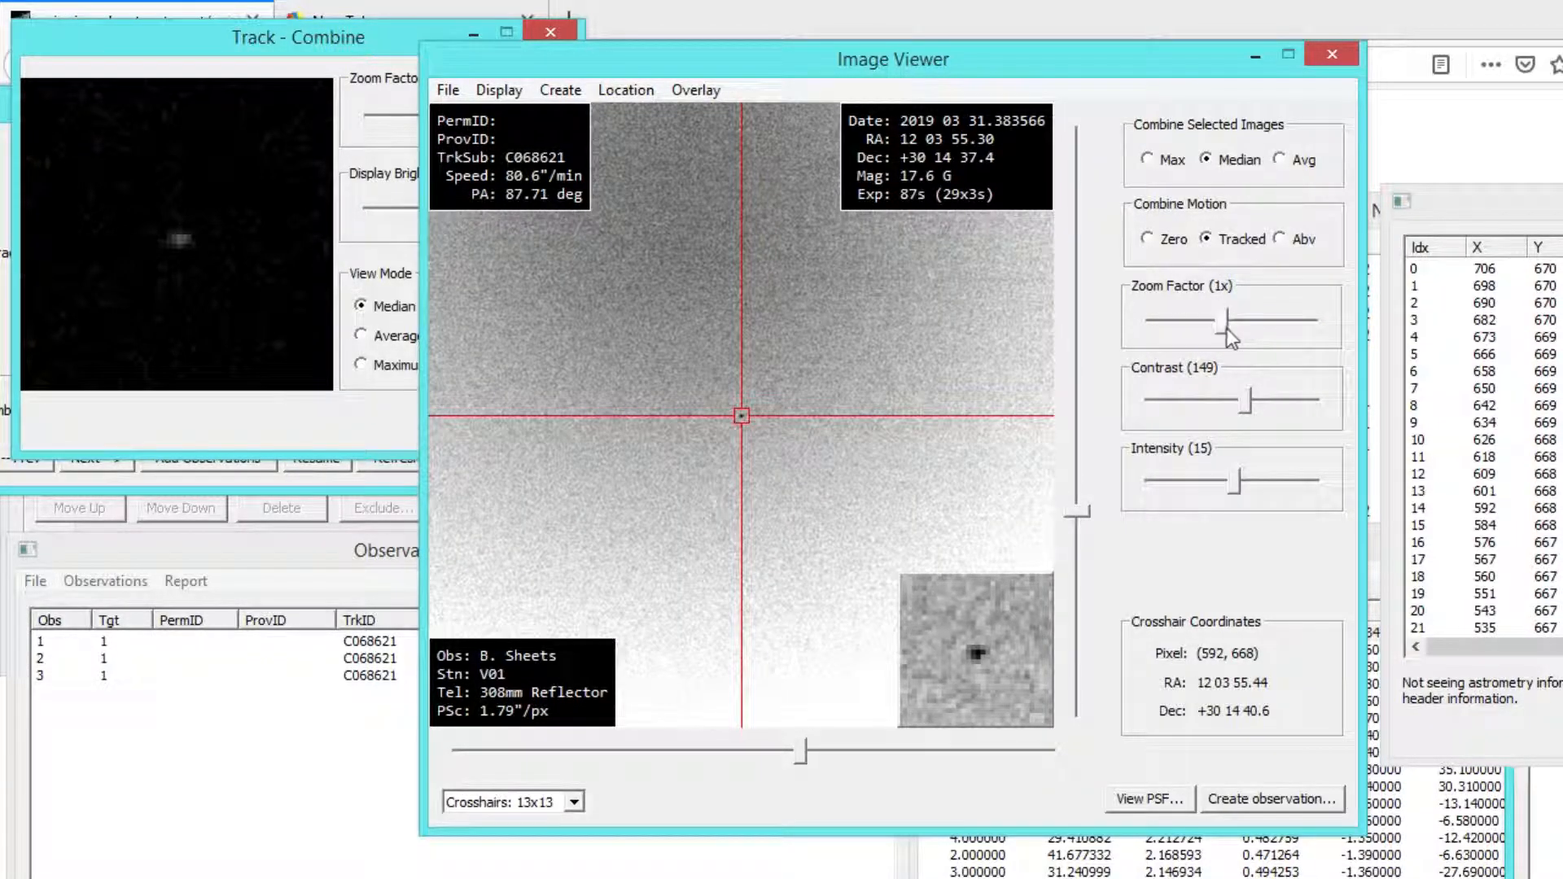
{"action": "left_click_drag", "start_coordinate": [1236, 321], "coordinate": [1191, 321]}
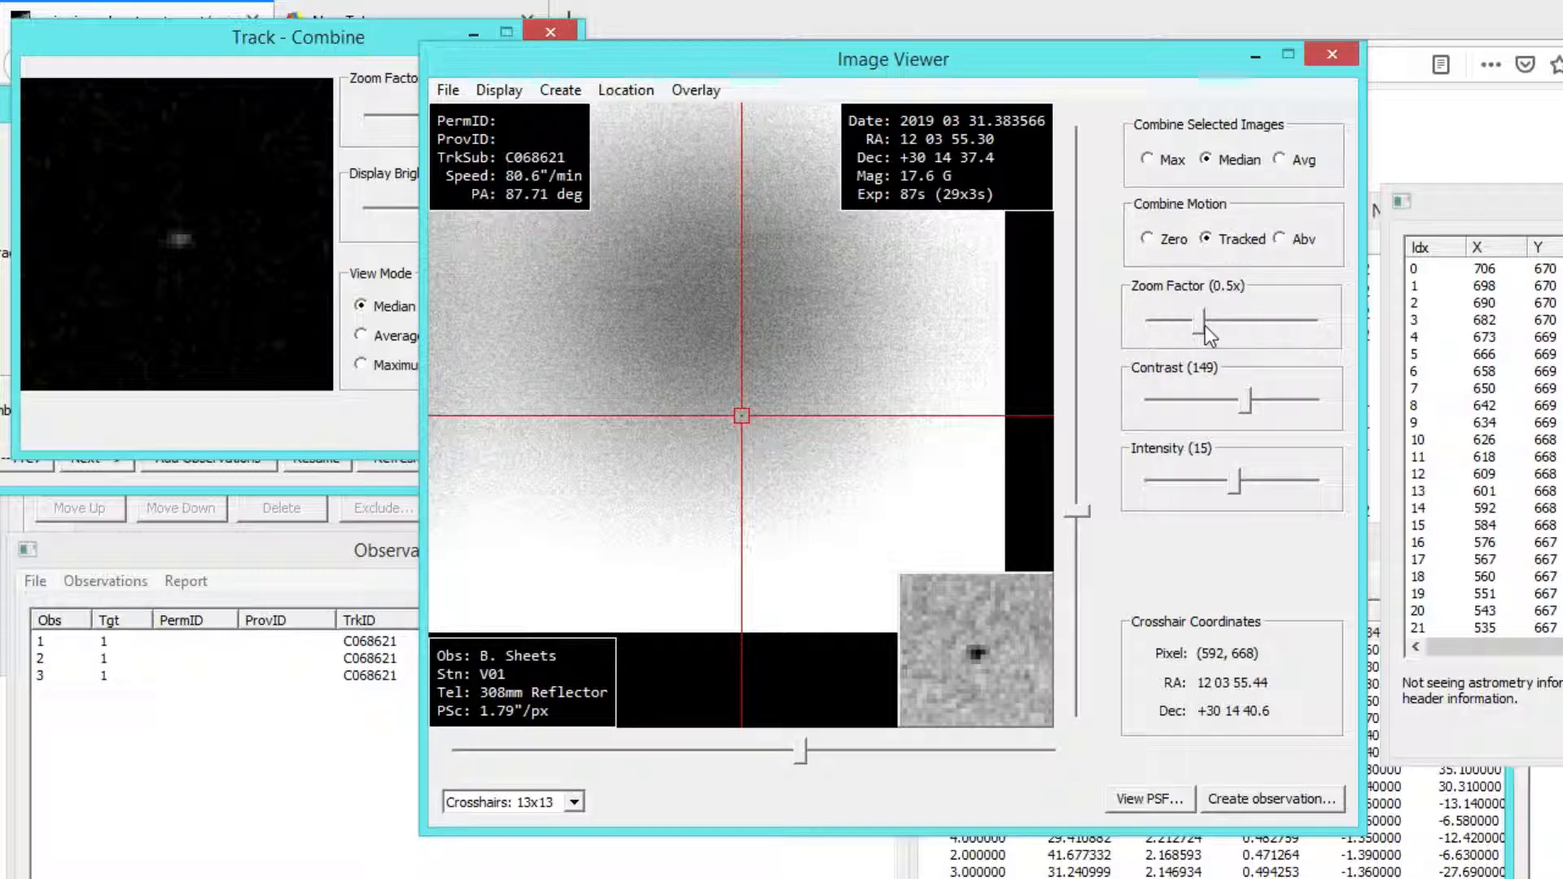